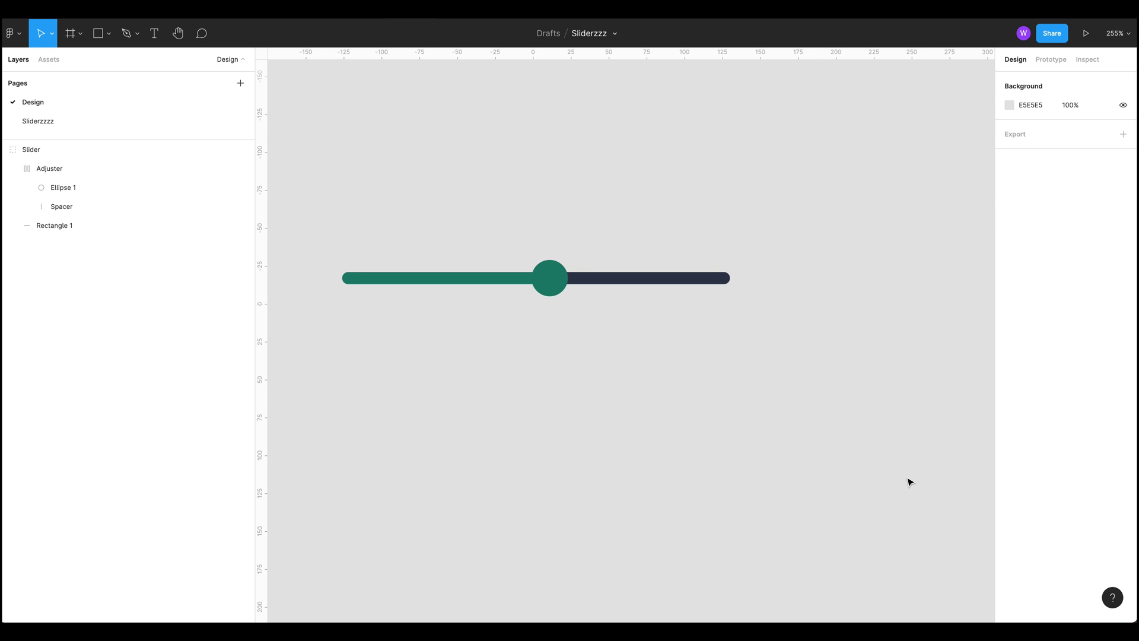
{"action": "mouse_move", "coordinate": [902, 481]}
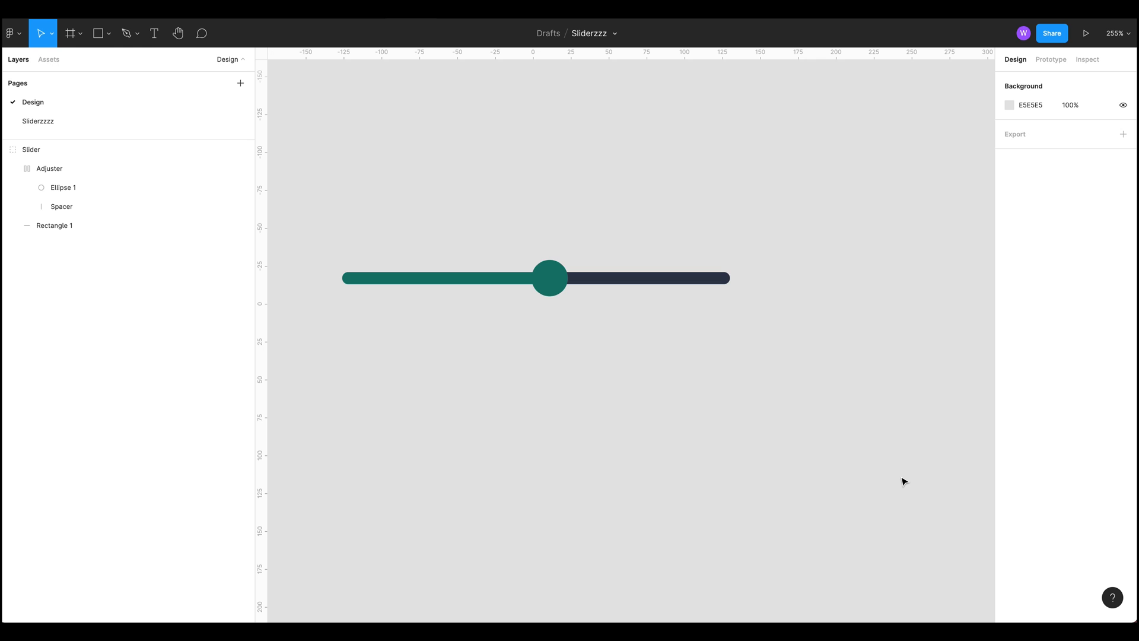
Recentre the canvas on the slider and select the Slider group
{"action": "left_click_drag", "start_coordinate": [904, 482], "coordinate": [665, 351]}
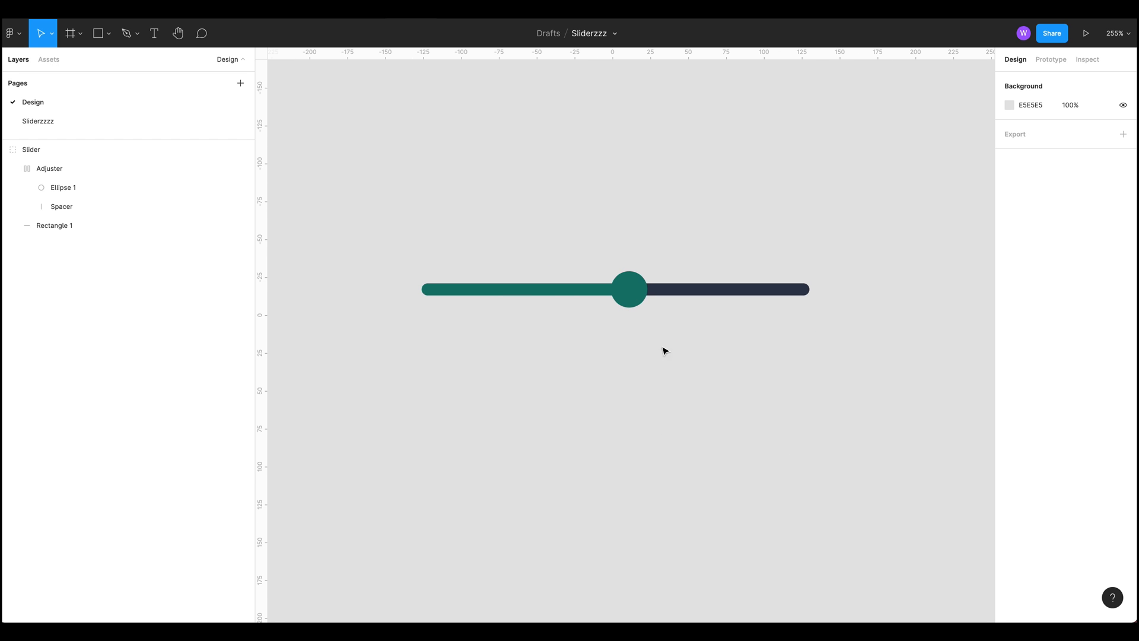
{"action": "left_click", "coordinate": [30, 149]}
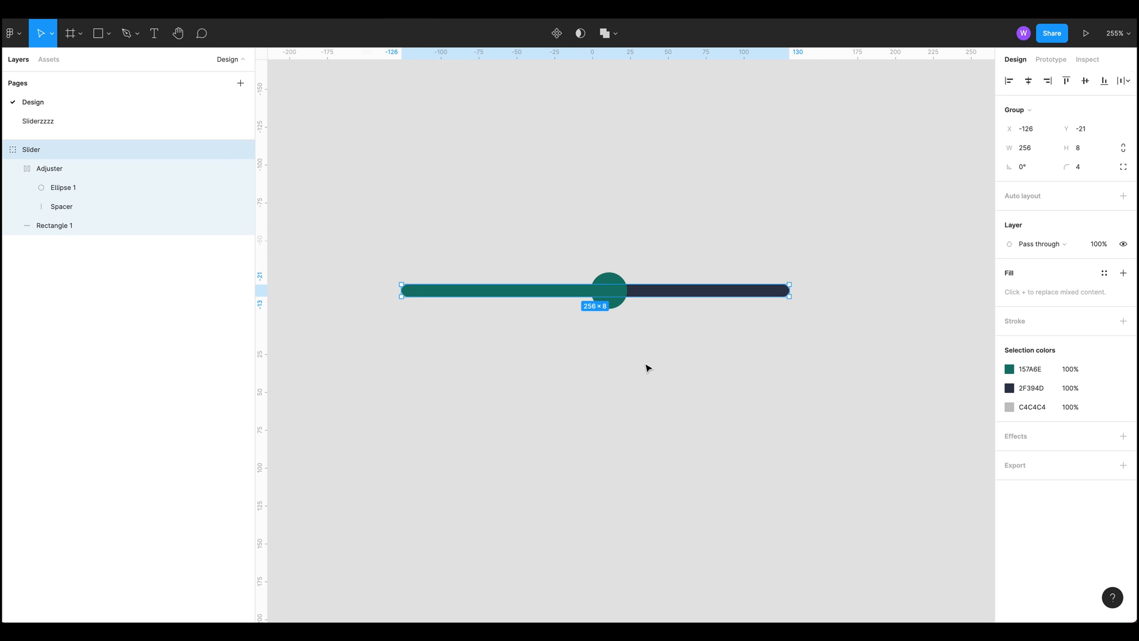
{"action": "mouse_move", "coordinate": [634, 372]}
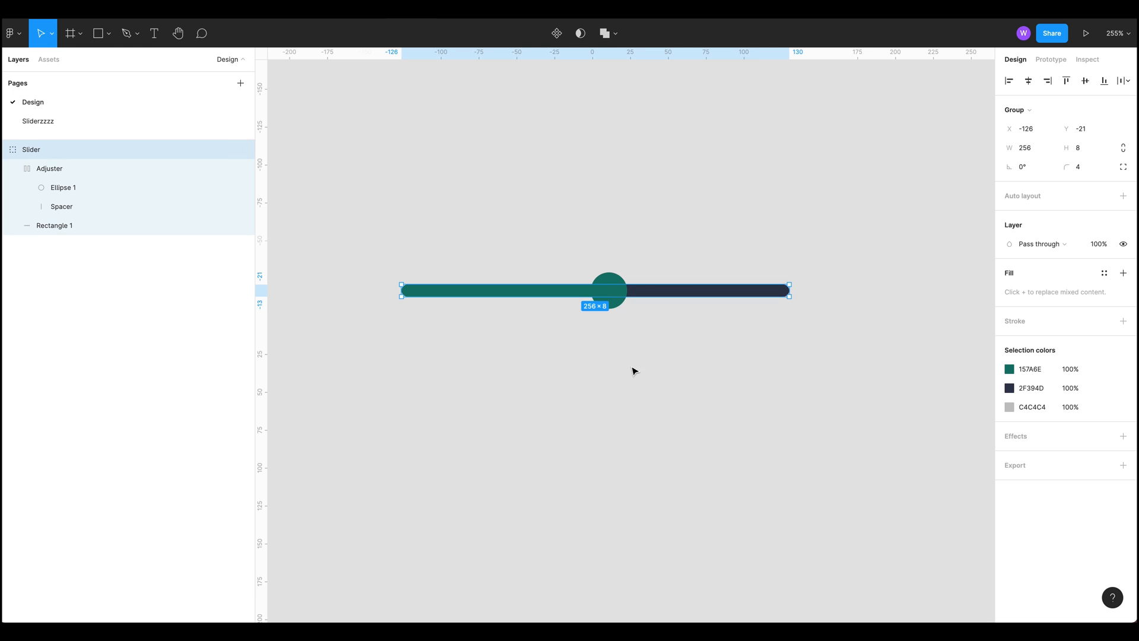
{"action": "mouse_move", "coordinate": [646, 414]}
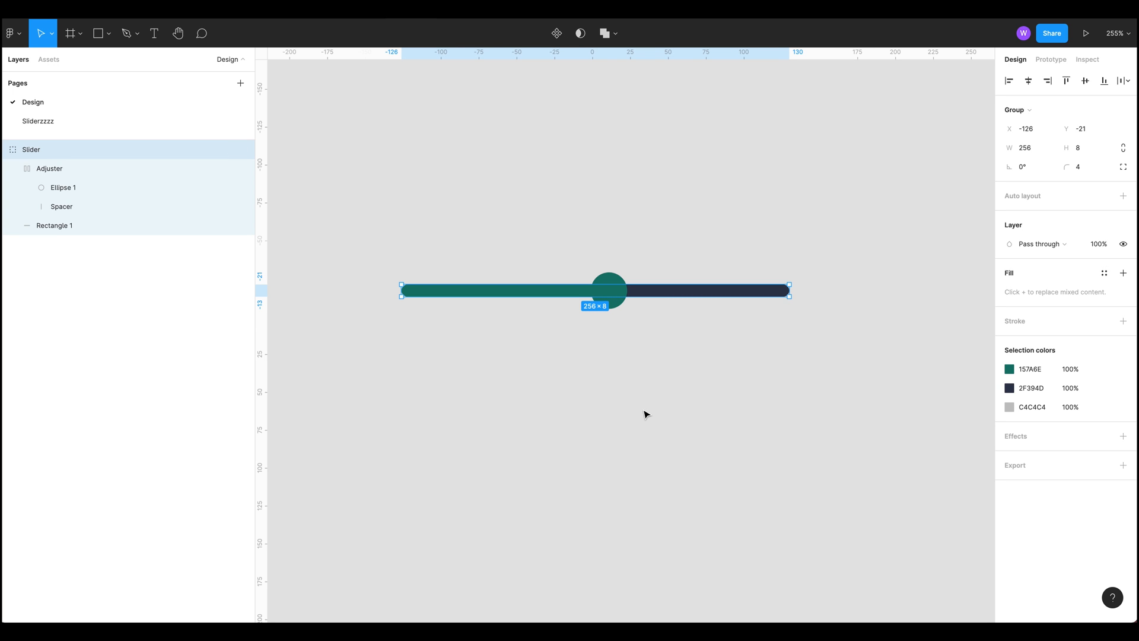
{"action": "left_click", "coordinate": [742, 389]}
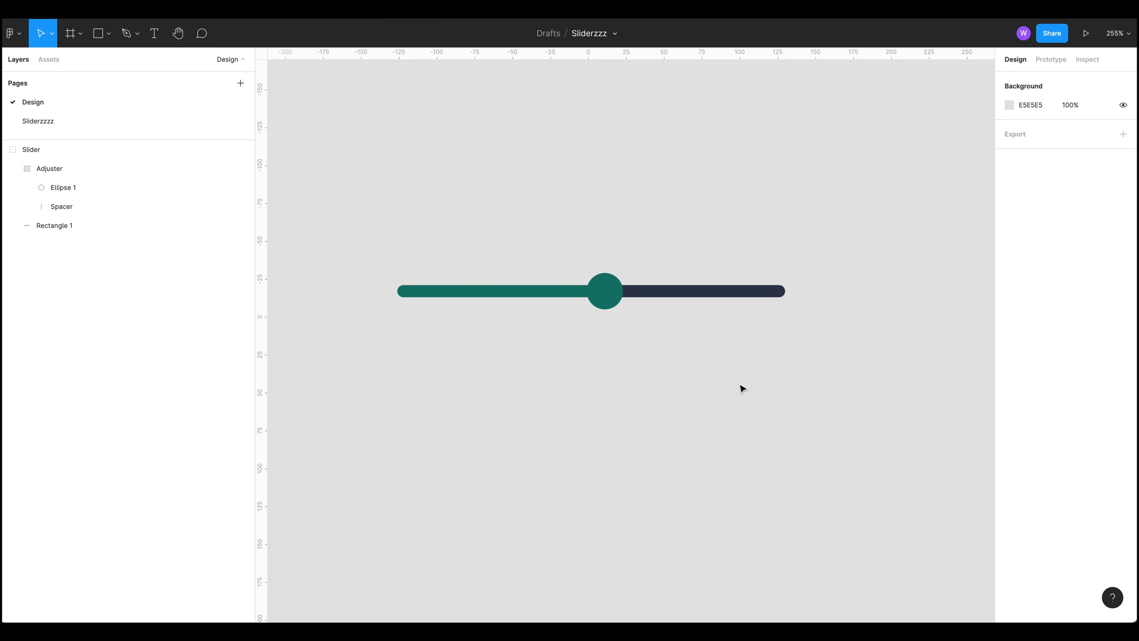
{"action": "mouse_move", "coordinate": [690, 139]}
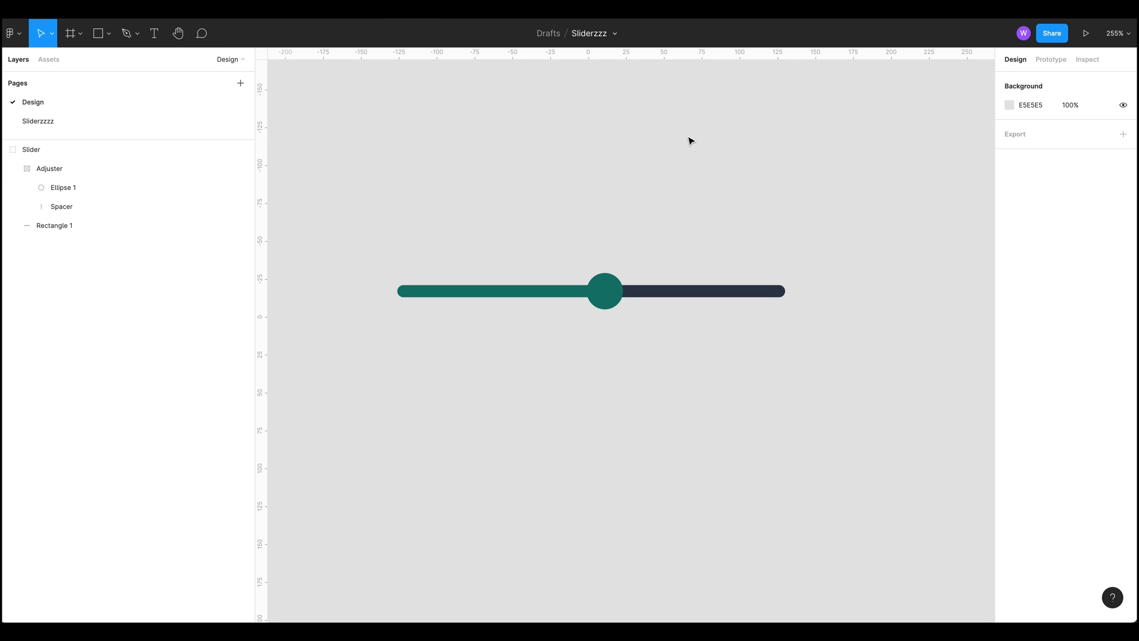
{"action": "left_click", "coordinate": [30, 149]}
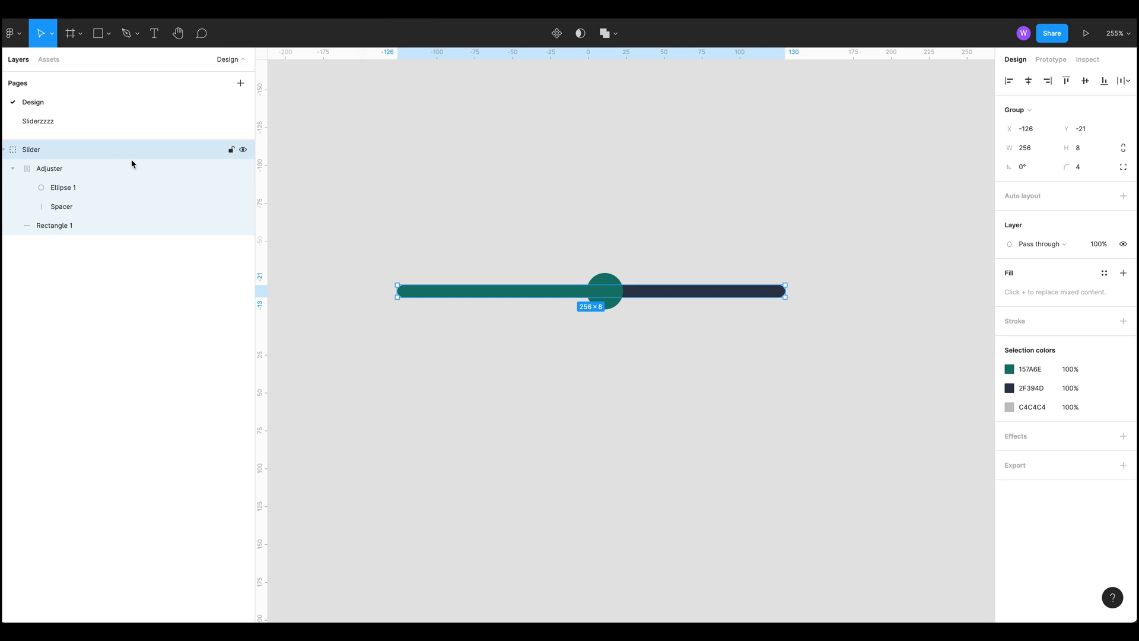
Inspect the Adjuster, Ellipse 1, Spacer and Rectangle 1 layers, then reselect Adjuster
{"action": "left_click", "coordinate": [49, 169]}
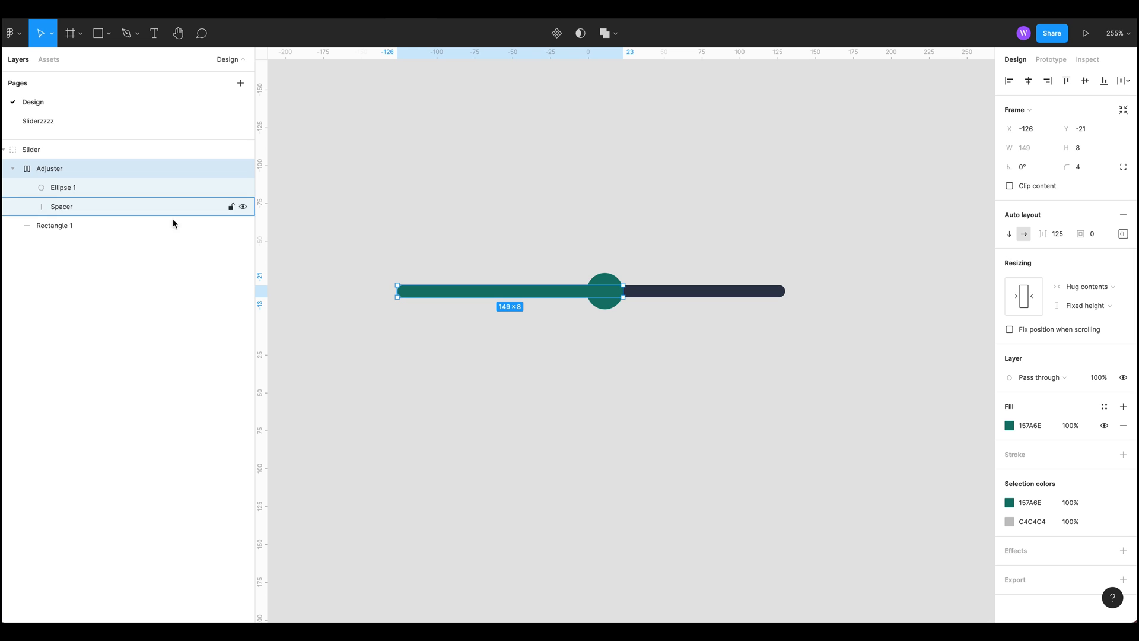
{"action": "left_click", "coordinate": [63, 187]}
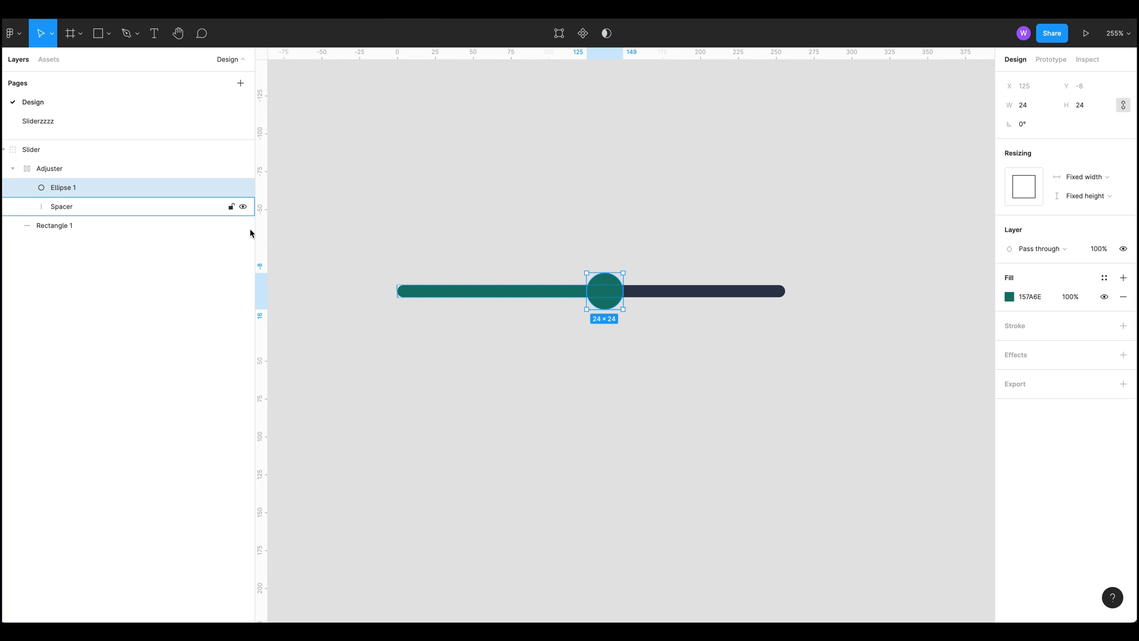
{"action": "left_click", "coordinate": [60, 206]}
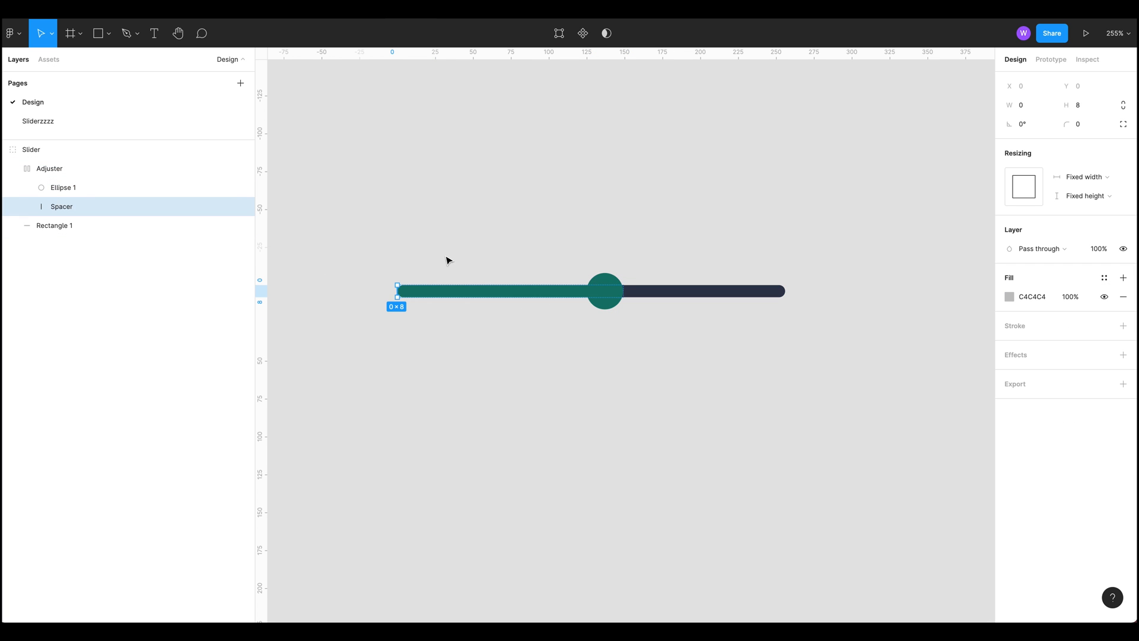
{"action": "mouse_move", "coordinate": [415, 257]}
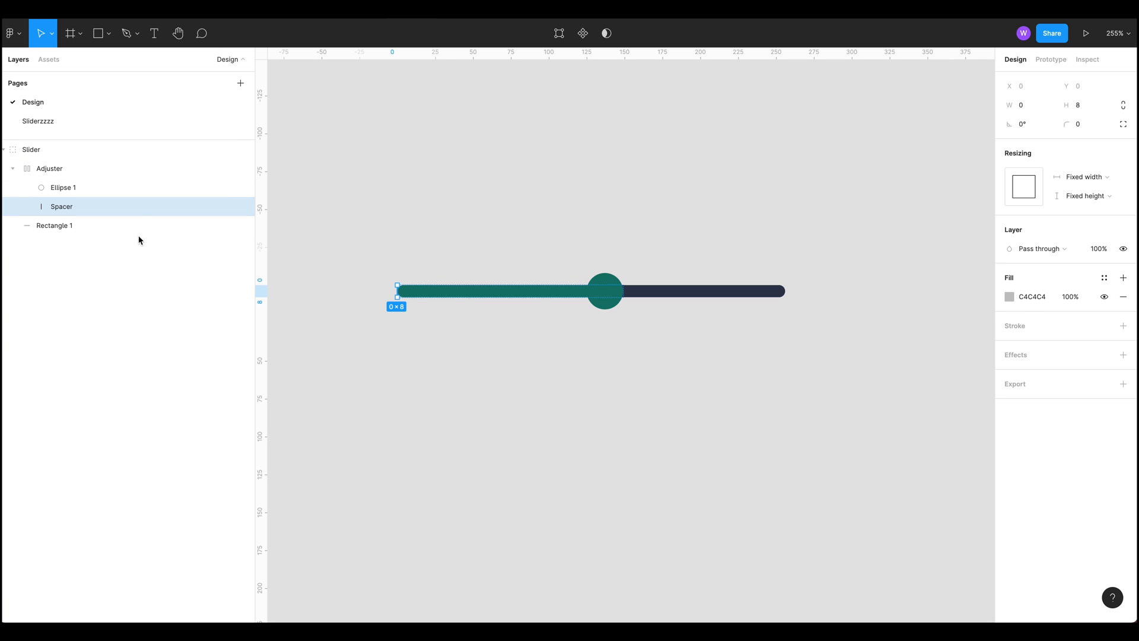
{"action": "left_click", "coordinate": [54, 226]}
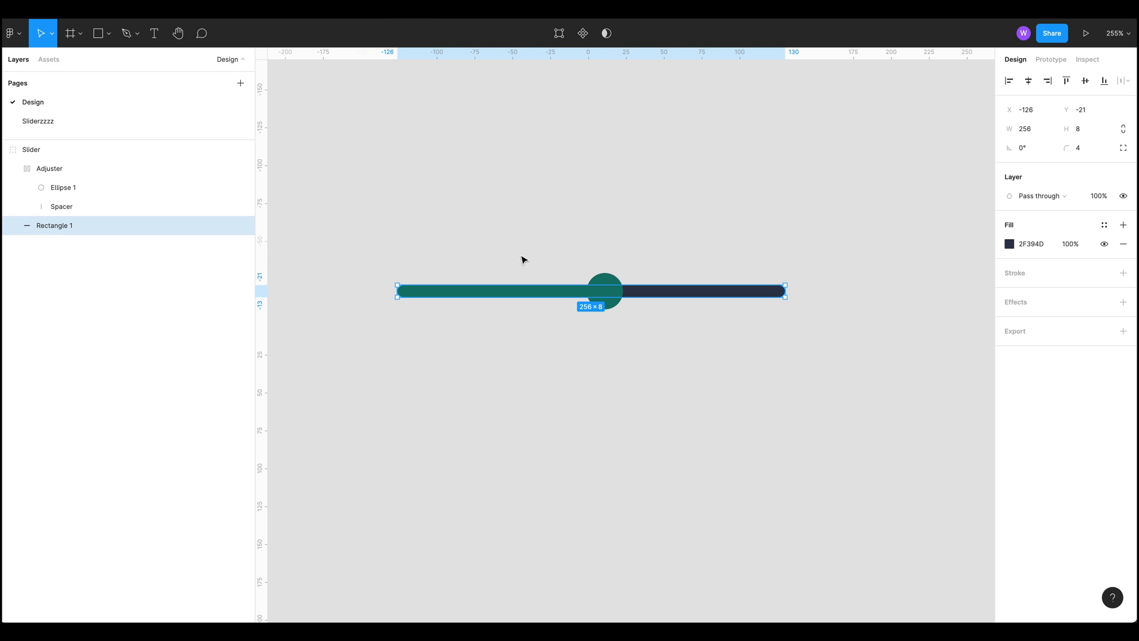
{"action": "mouse_move", "coordinate": [871, 426]}
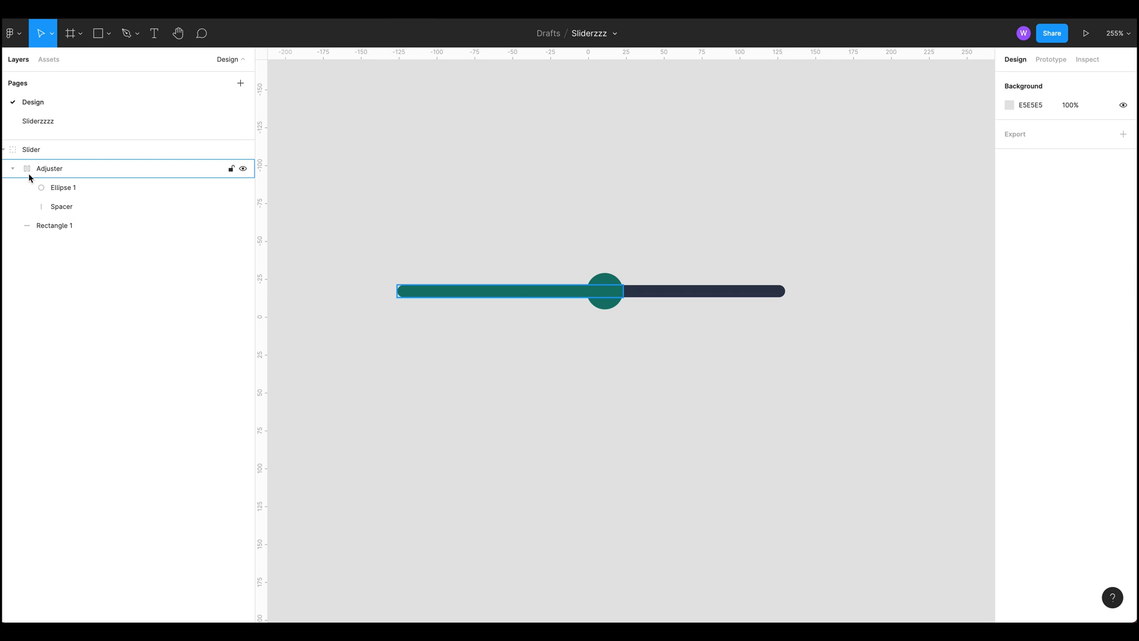
{"action": "left_click", "coordinate": [62, 187]}
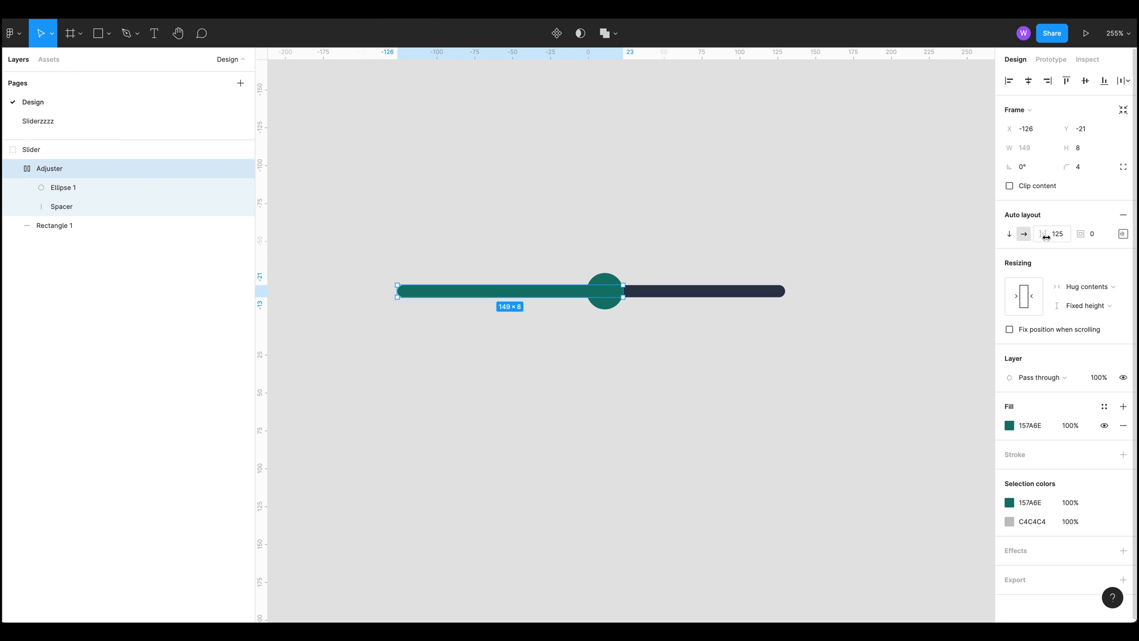
{"action": "mouse_move", "coordinate": [1048, 234]}
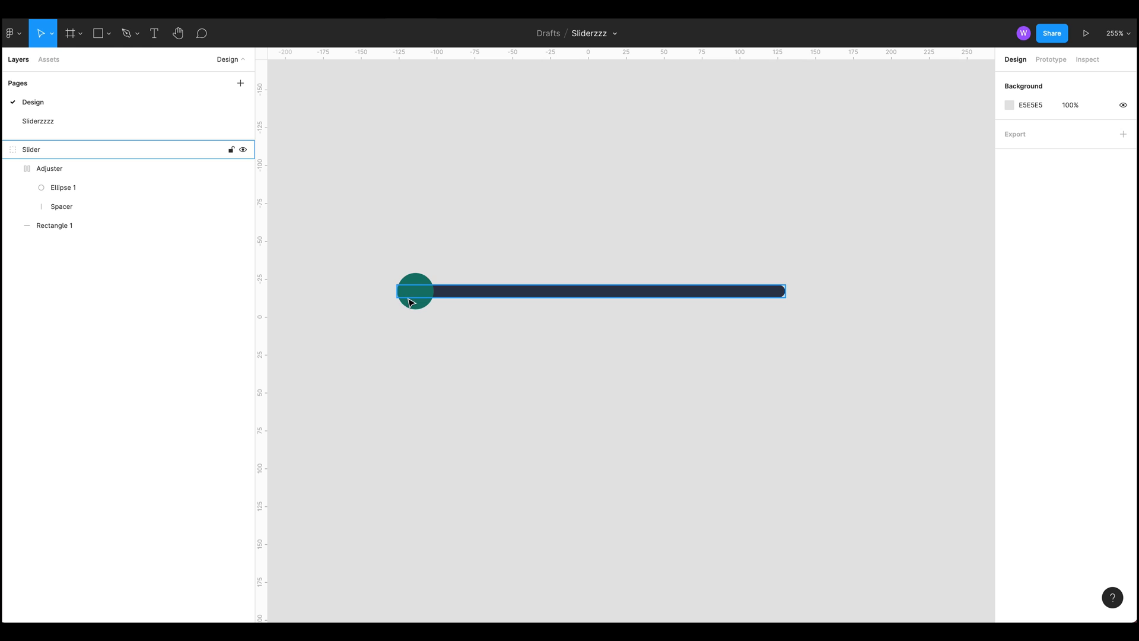
Scrub the Adjuster's auto-layout spacing to about 126, leaving the handle near mid-track
{"action": "left_click", "coordinate": [50, 169]}
{"action": "type", "text": "232"}
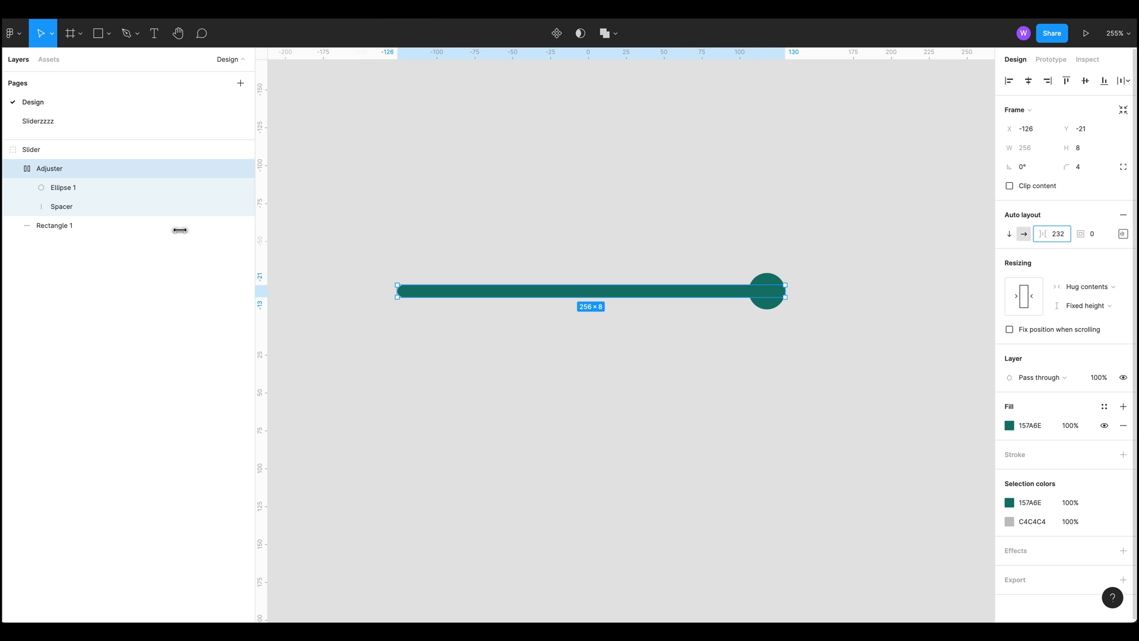
{"action": "left_click_drag", "start_coordinate": [784, 292], "coordinate": [907, 292]}
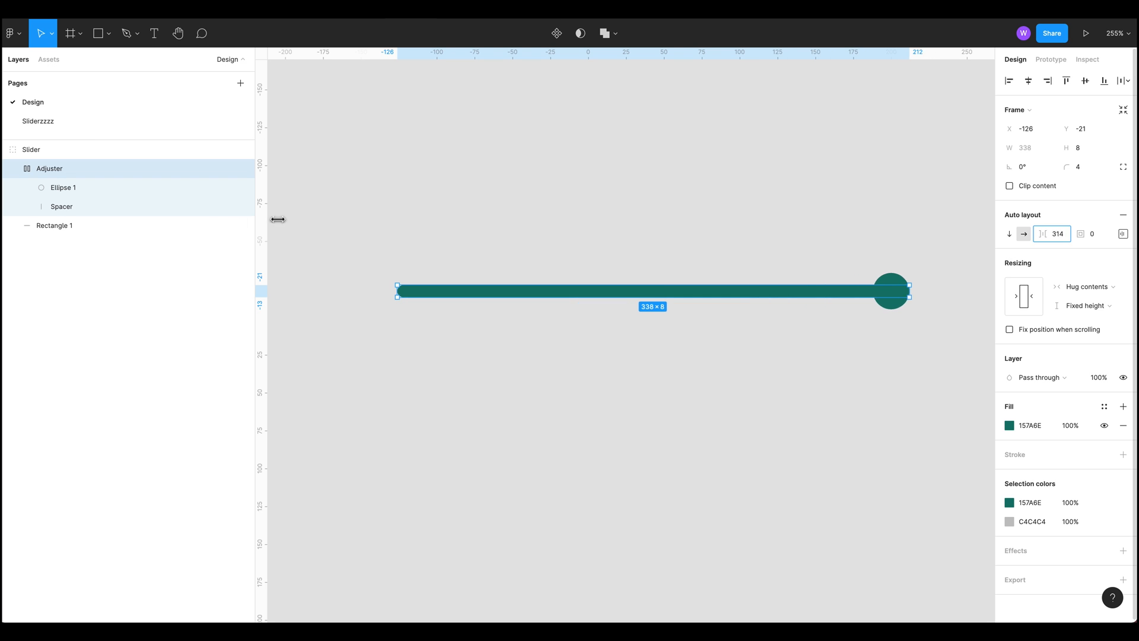
{"action": "left_click_drag", "start_coordinate": [907, 292], "coordinate": [702, 291]}
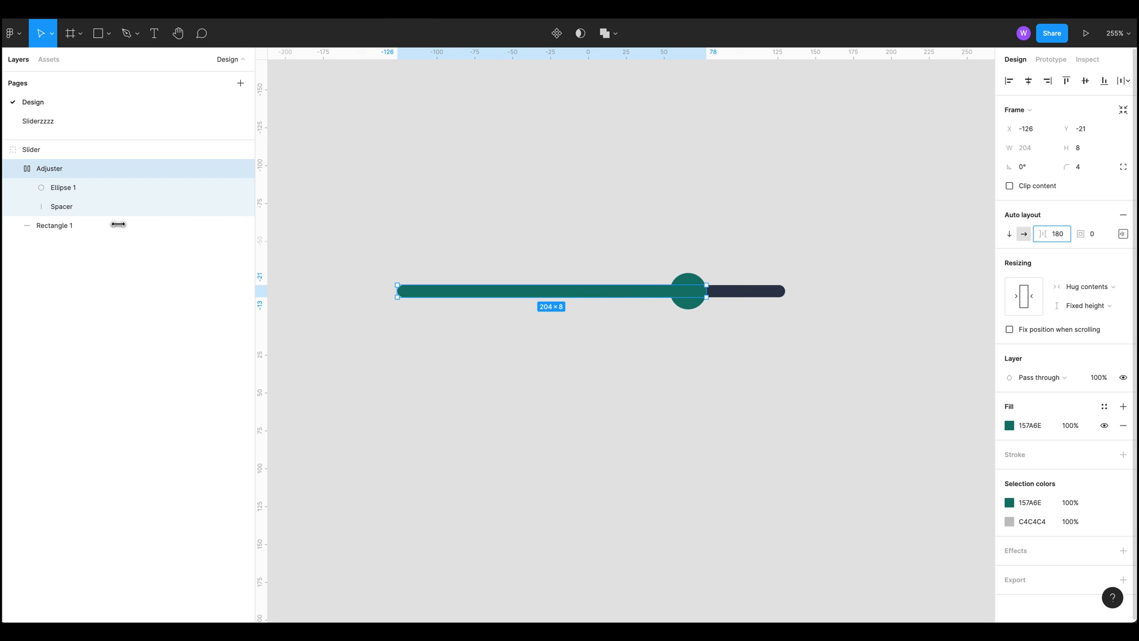
{"action": "left_click_drag", "start_coordinate": [686, 290], "coordinate": [751, 291]}
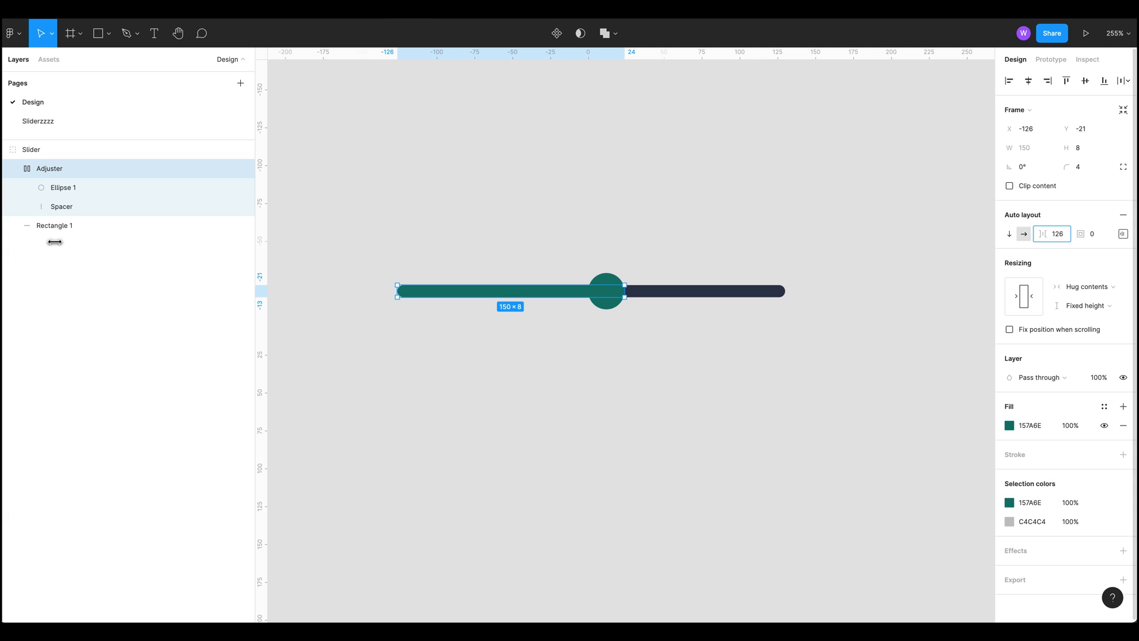
{"action": "left_click", "coordinate": [486, 190]}
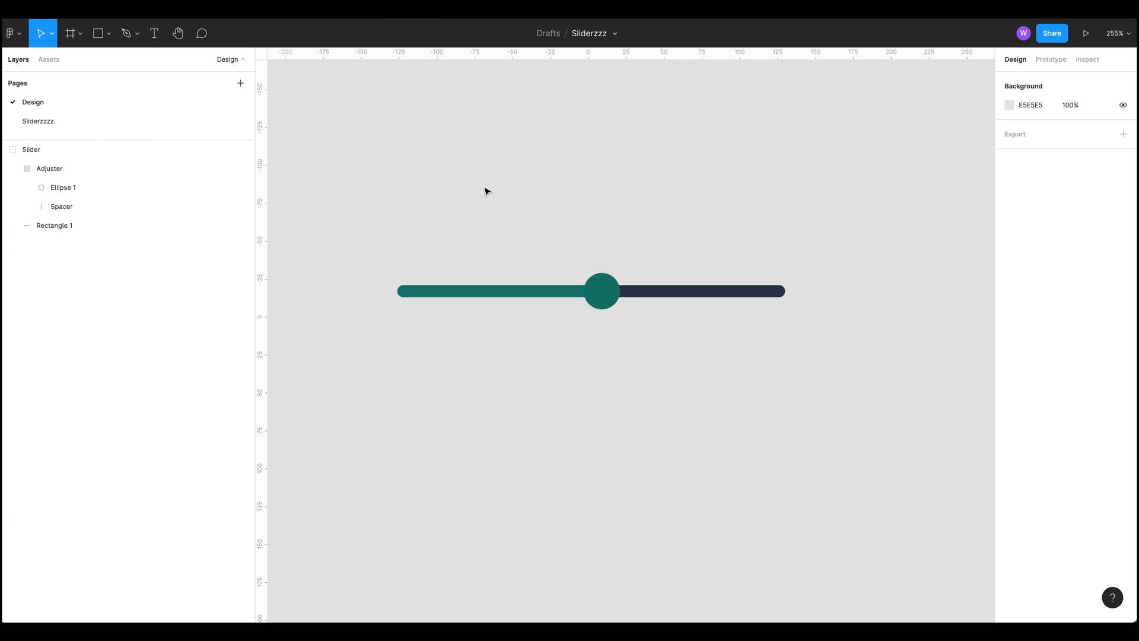
{"action": "mouse_move", "coordinate": [954, 260]}
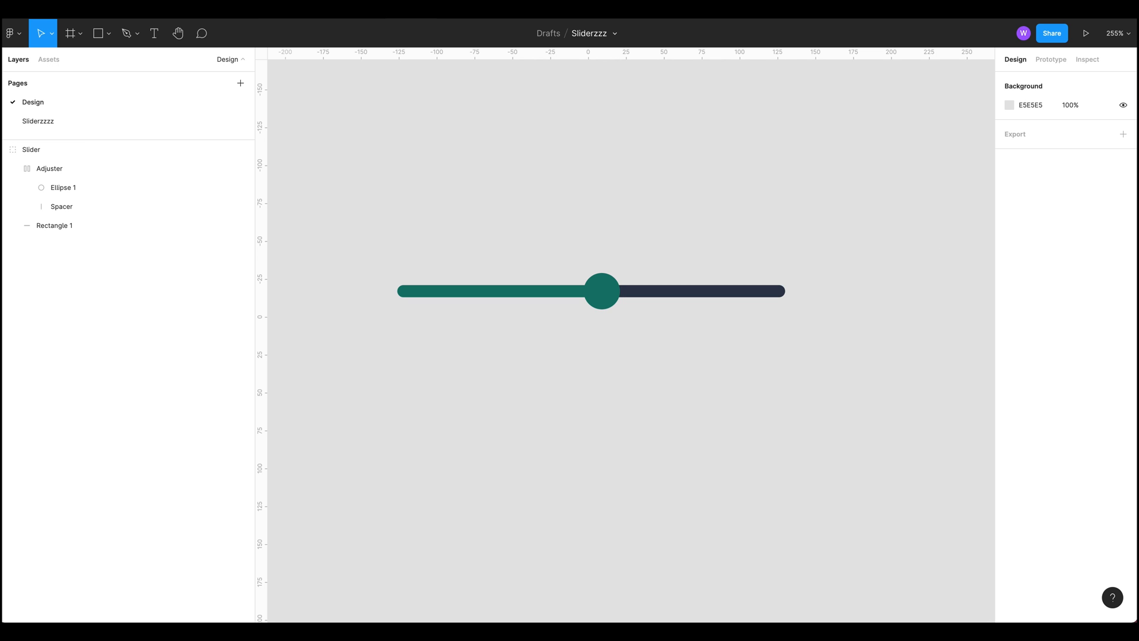
Add a new blank page and begin naming it 'Sli'
{"action": "left_click", "coordinate": [240, 83]}
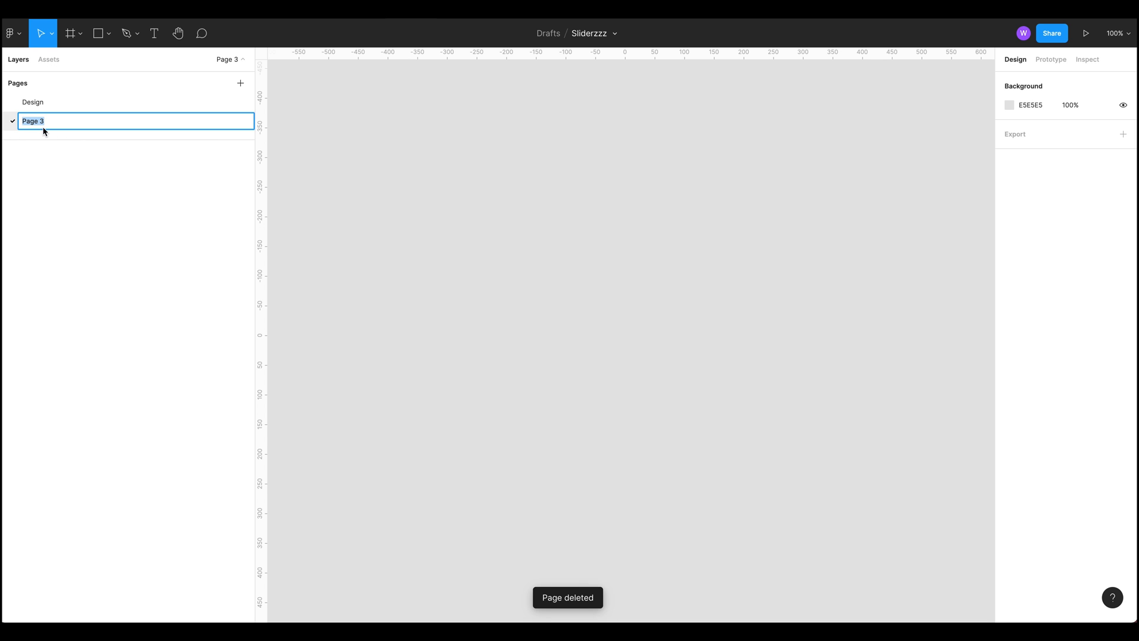
{"action": "type", "text": "Sliderz"}
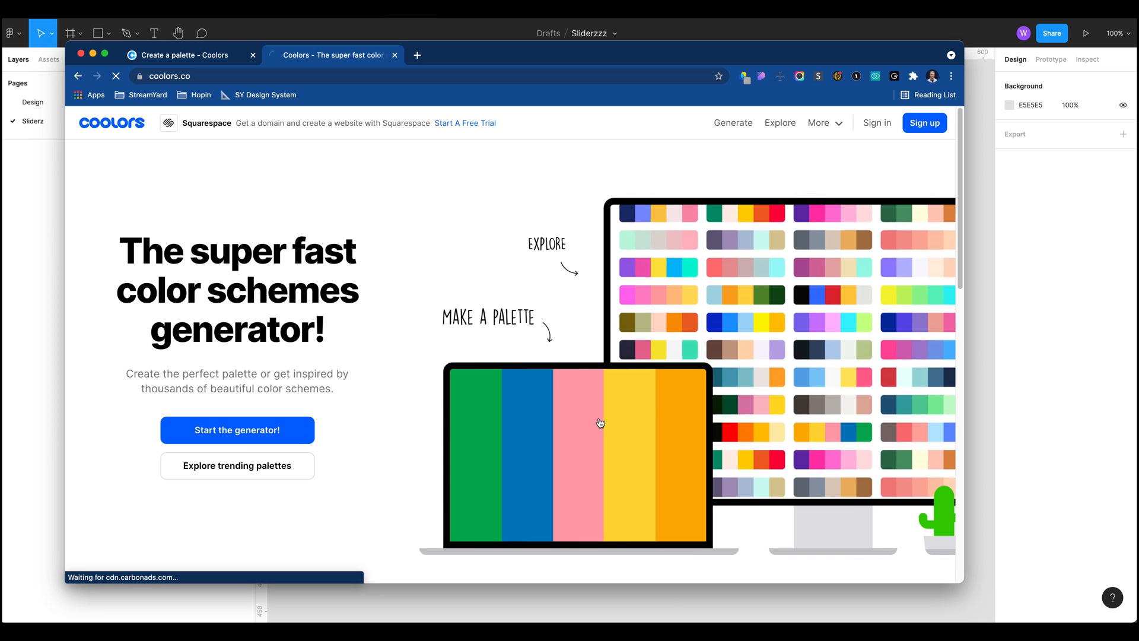
Generate several Coolors palettes and lock the light grey Gainsboro colour
{"action": "left_click", "coordinate": [237, 430]}
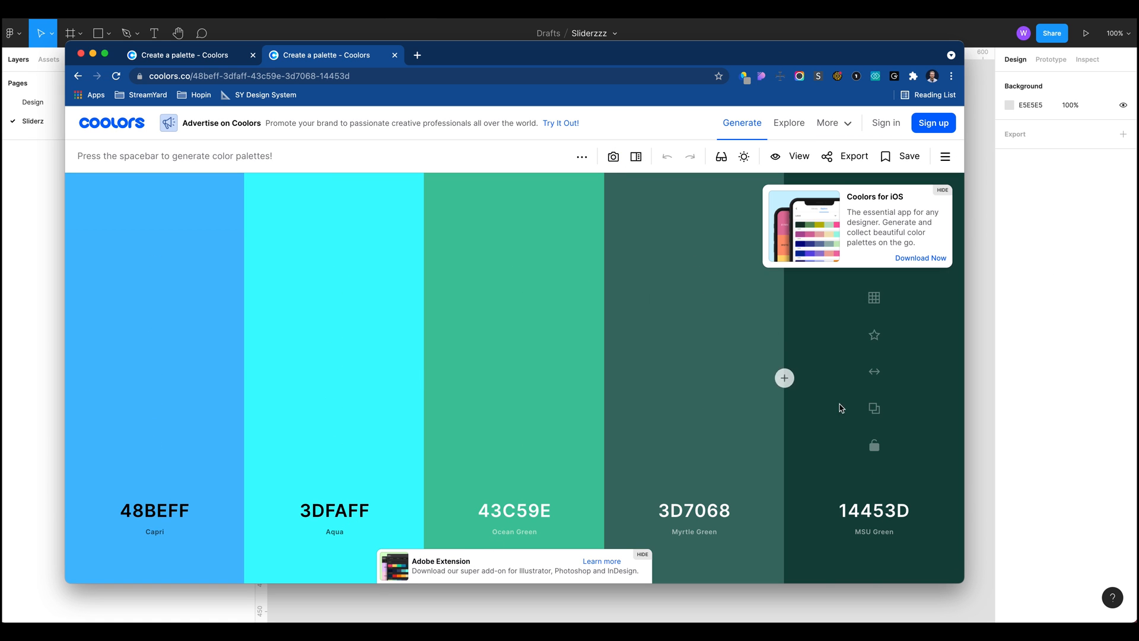
{"action": "key", "text": "space"}
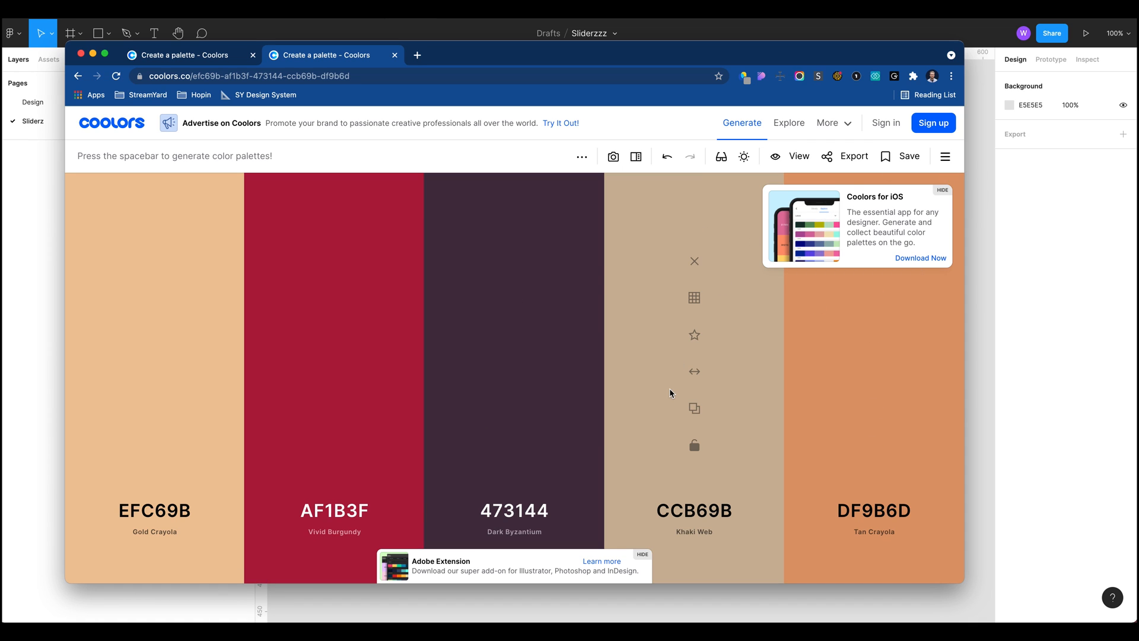
{"action": "key", "text": "space"}
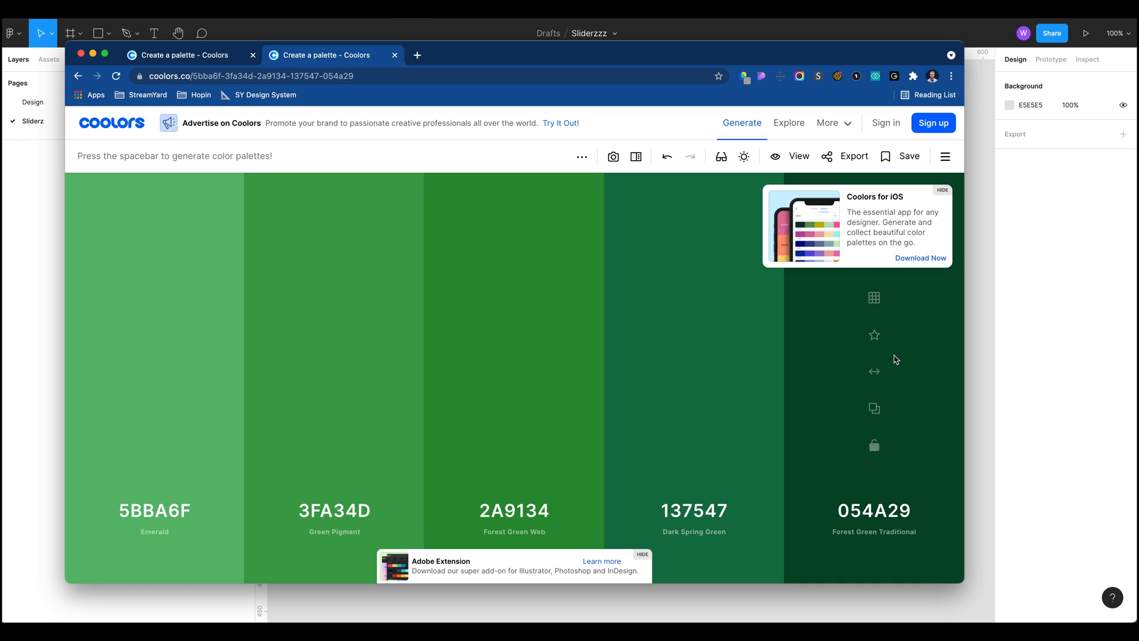
{"action": "key", "text": "space"}
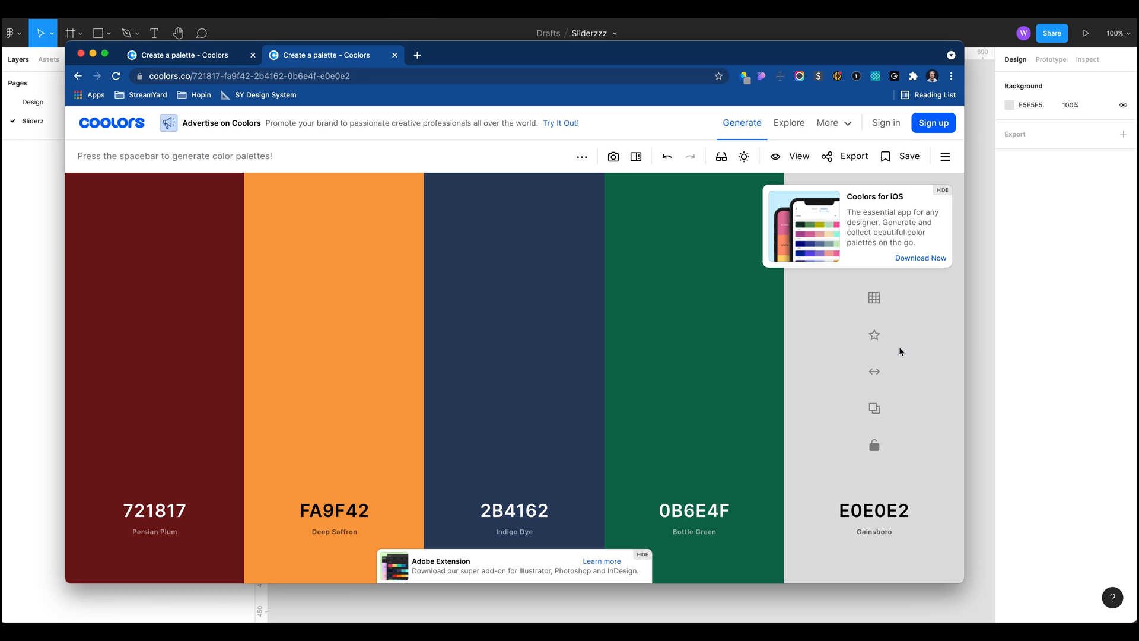
{"action": "mouse_move", "coordinate": [895, 349]}
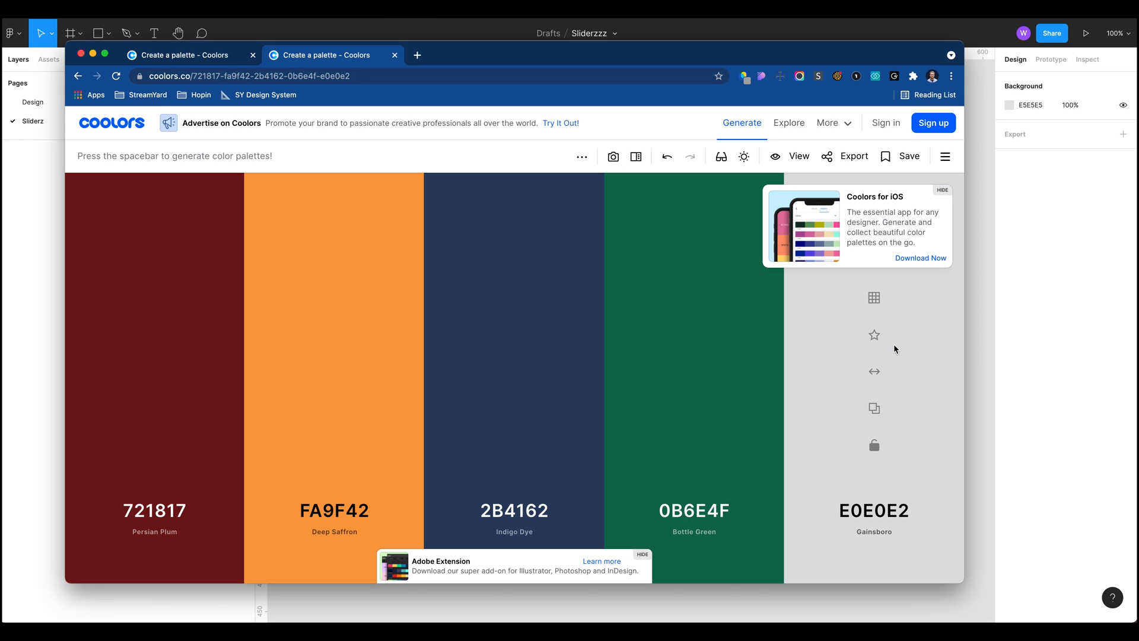
{"action": "mouse_move", "coordinate": [546, 498]}
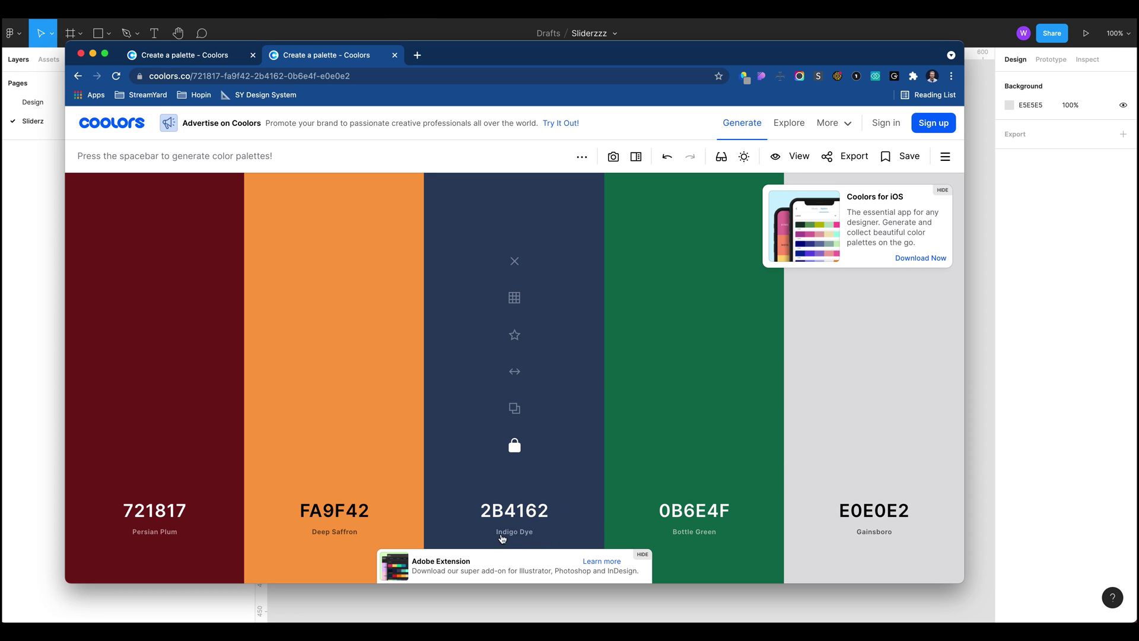
{"action": "mouse_move", "coordinate": [874, 449]}
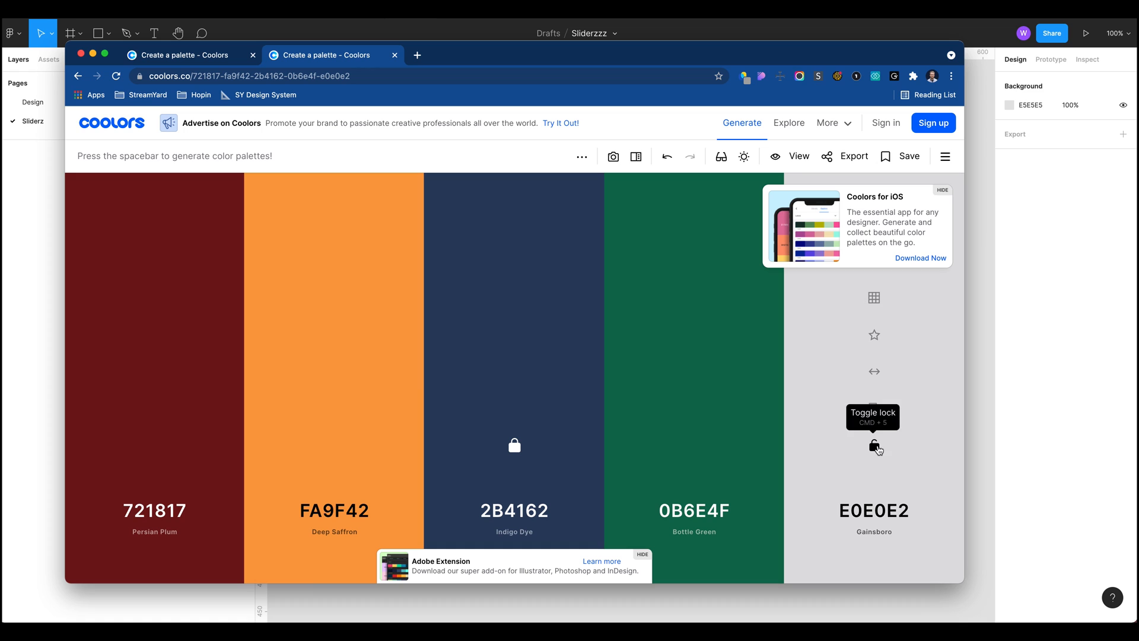
{"action": "left_click", "coordinate": [874, 446]}
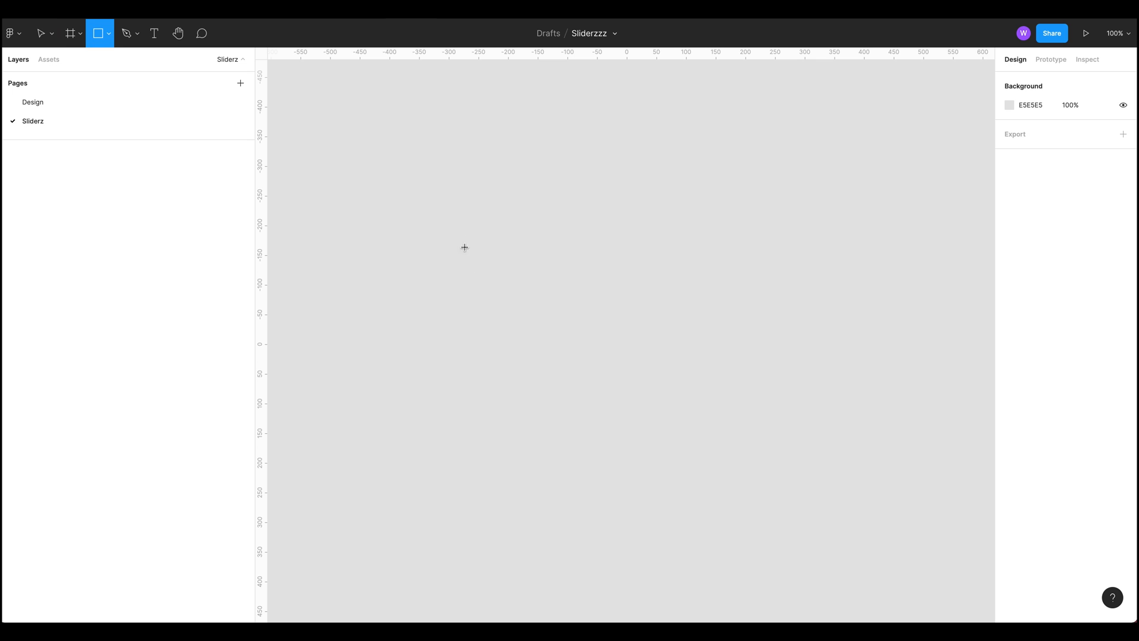
Draw a square swatch and select the second square to recolour it
{"action": "left_click_drag", "start_coordinate": [460, 235], "coordinate": [512, 286]}
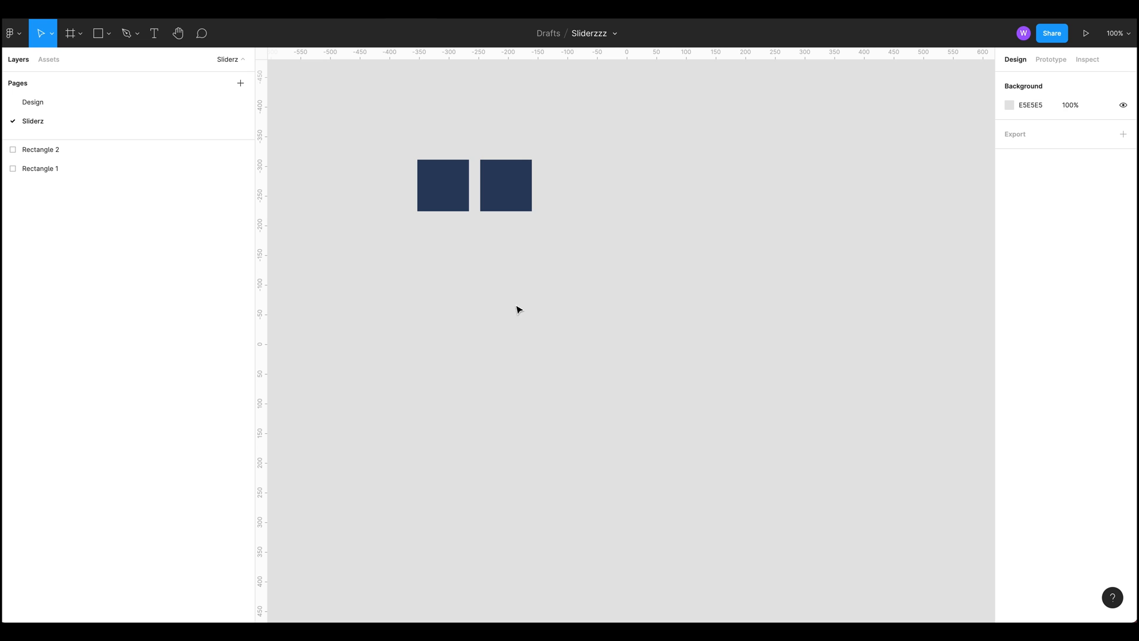
{"action": "left_click", "coordinate": [505, 185]}
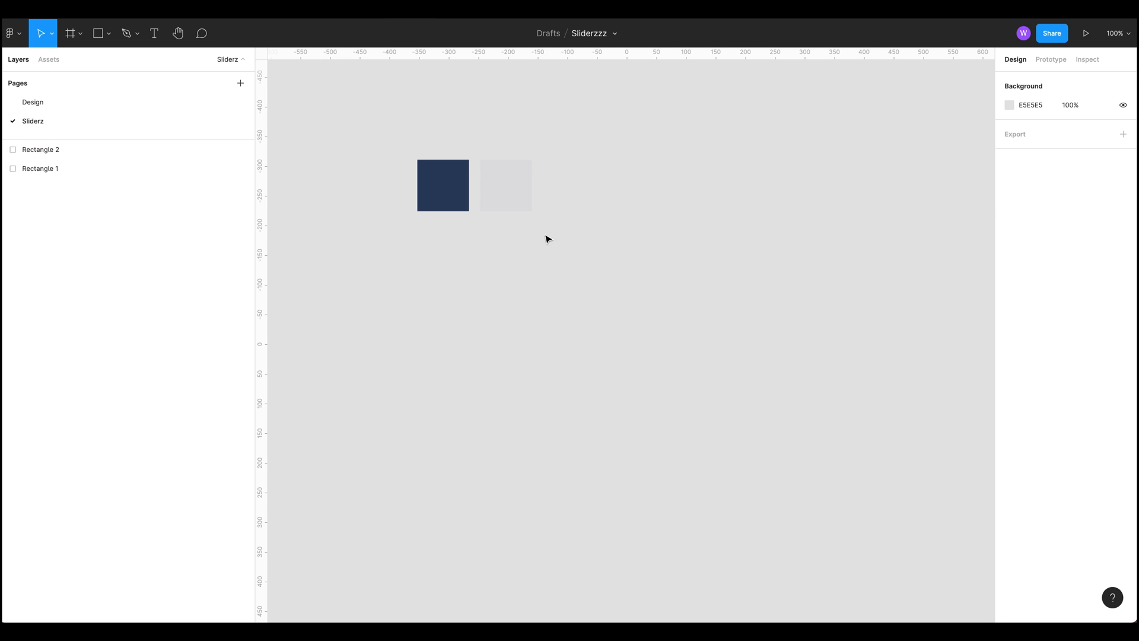
{"action": "left_click", "coordinate": [103, 34]}
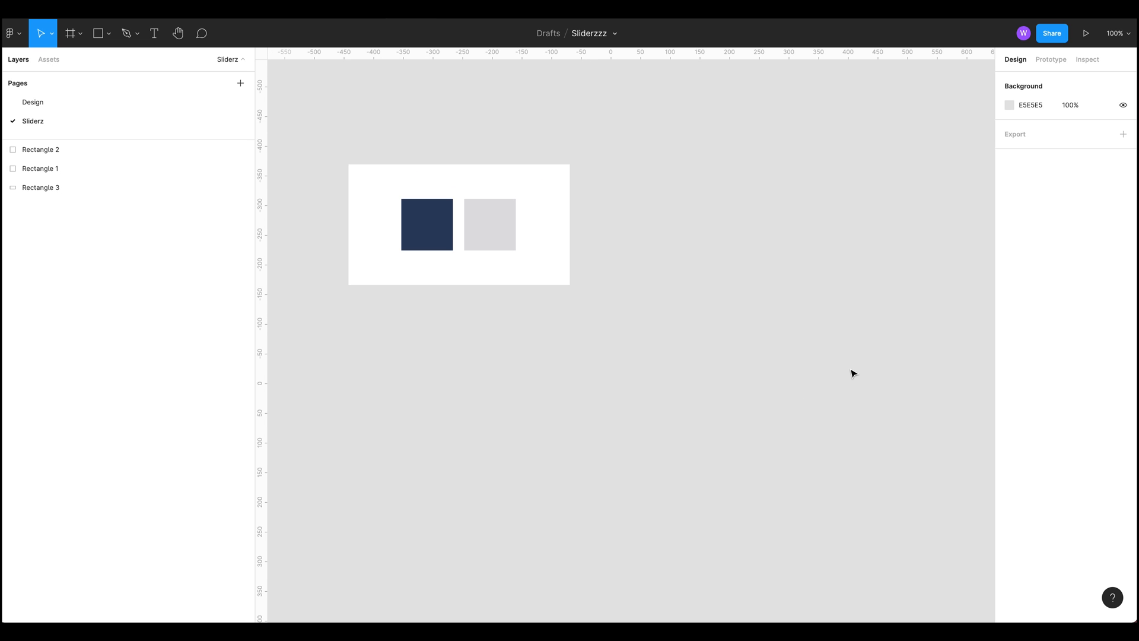
{"action": "mouse_move", "coordinate": [389, 346]}
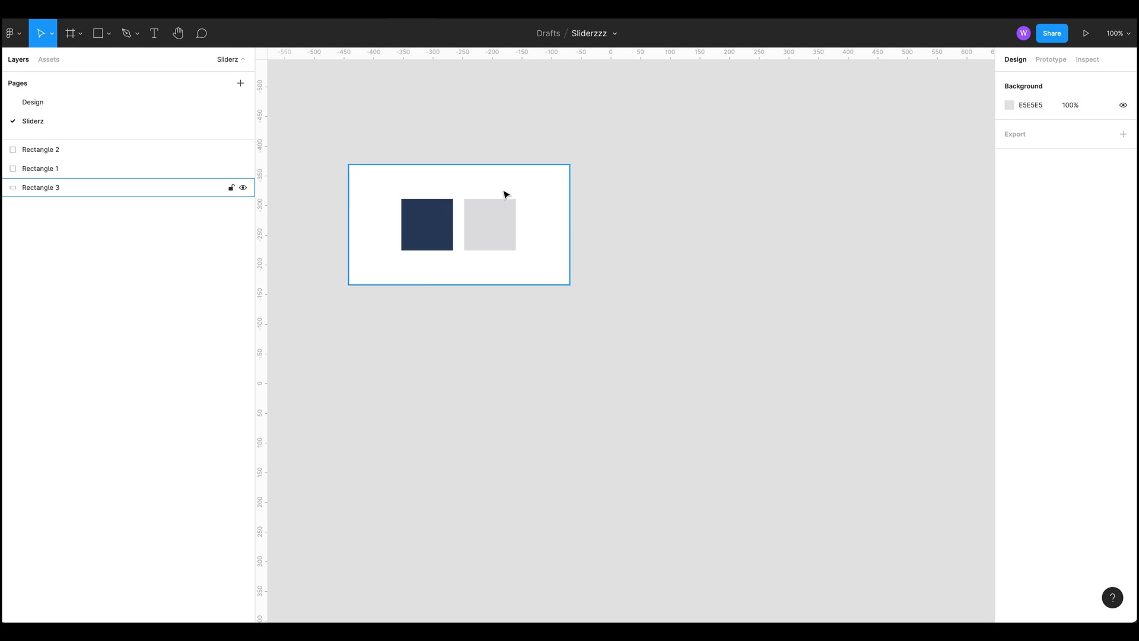
Draw a rectangle below the swatch card and size it 8 high by 256 wide
{"action": "left_click_drag", "start_coordinate": [426, 356], "coordinate": [563, 397]}
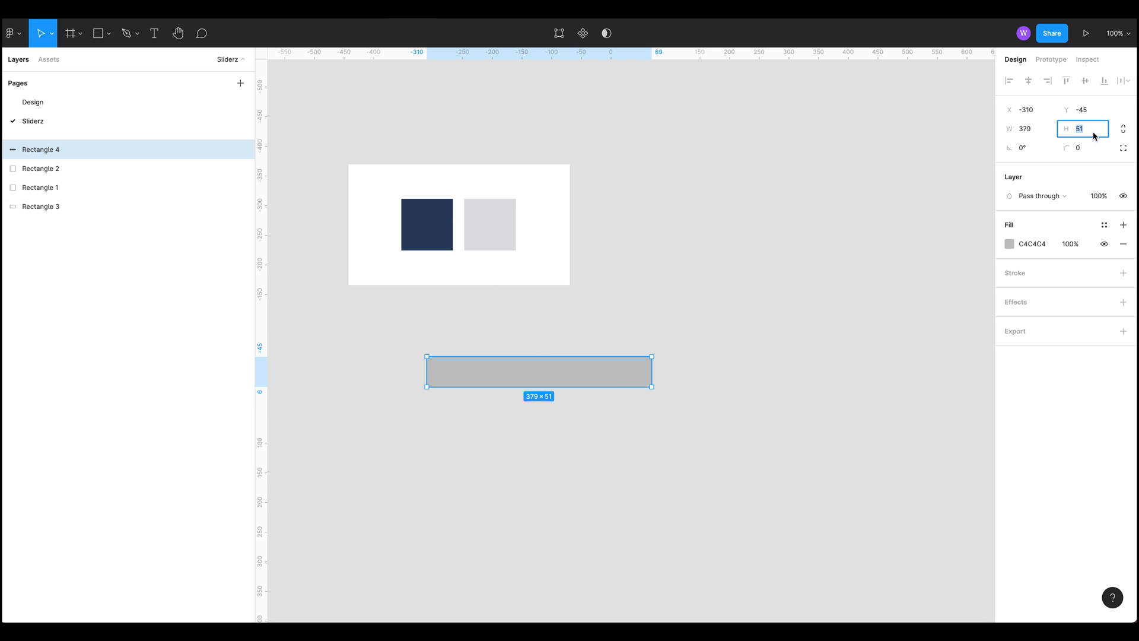
{"action": "type", "text": "8"}
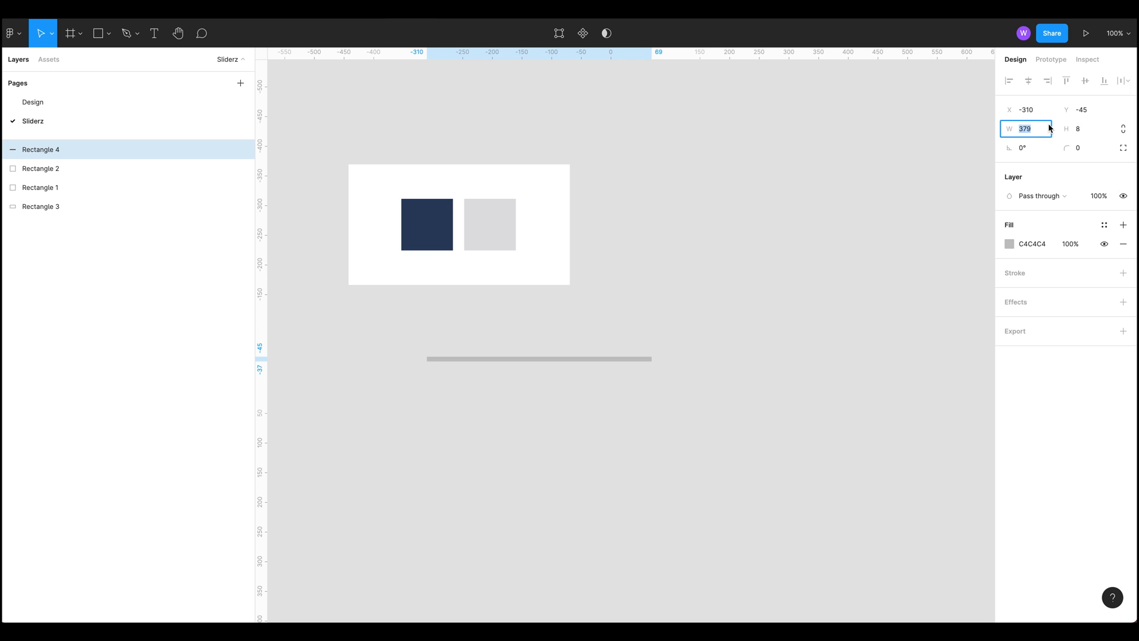
{"action": "type", "text": "256"}
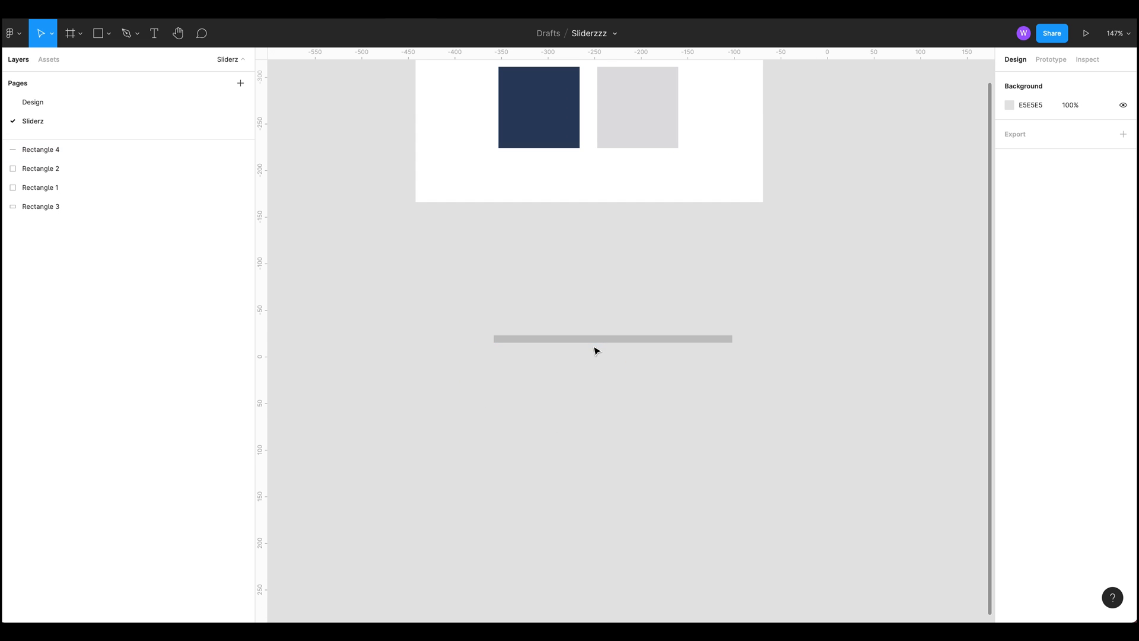
Round the track's corners to radius 4 and rename its layer Background
{"action": "left_click", "coordinate": [613, 338]}
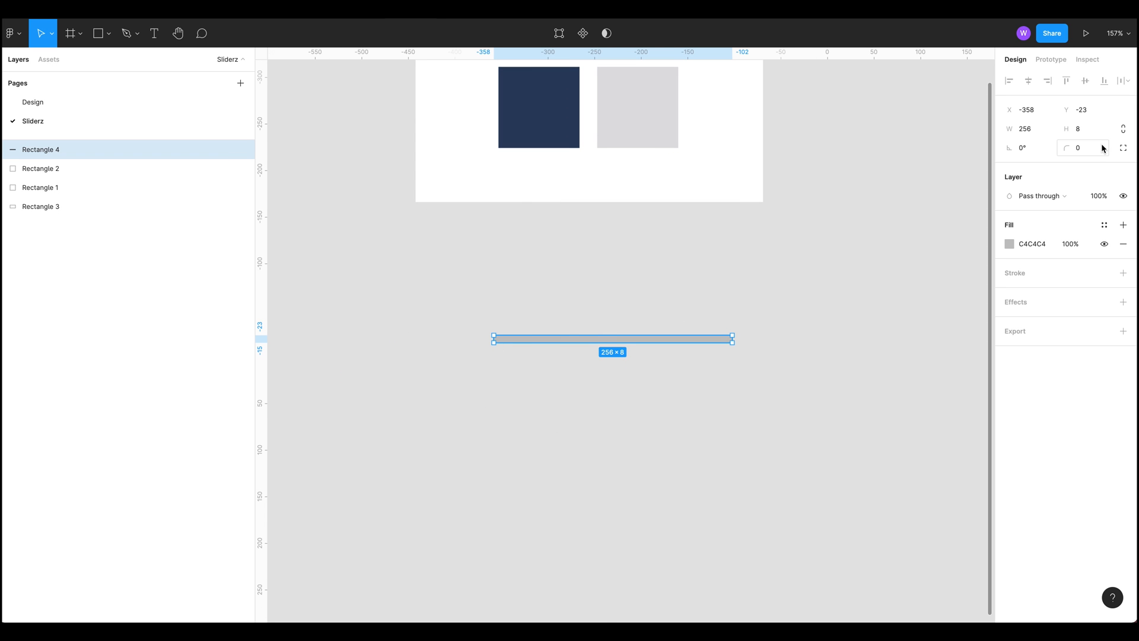
{"action": "left_click", "coordinate": [1082, 147]}
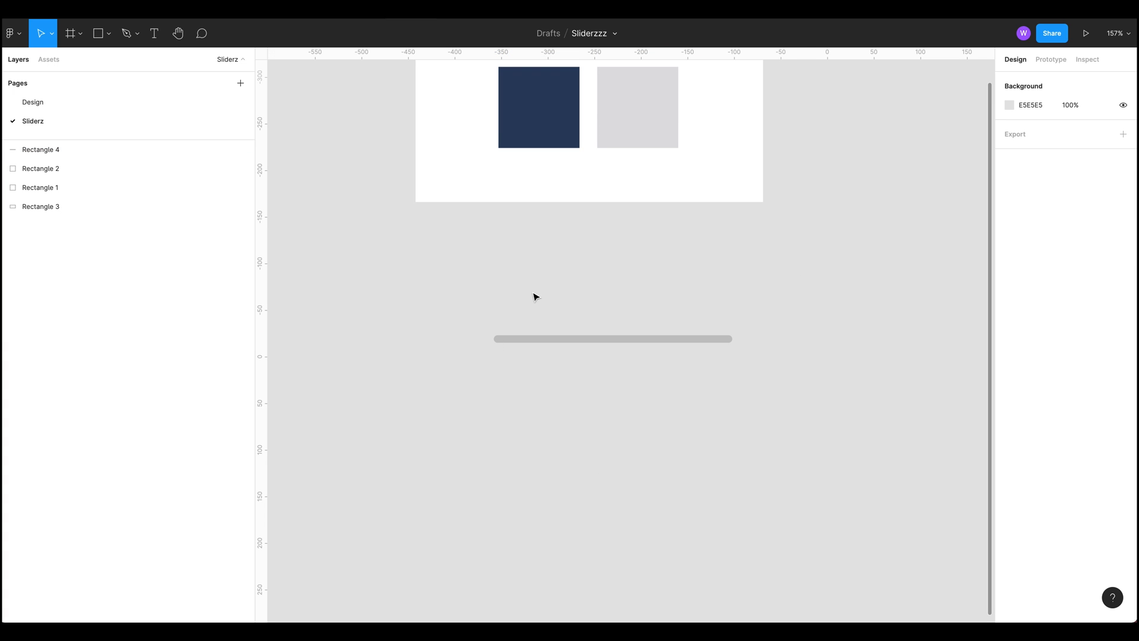
{"action": "left_click", "coordinate": [39, 150]}
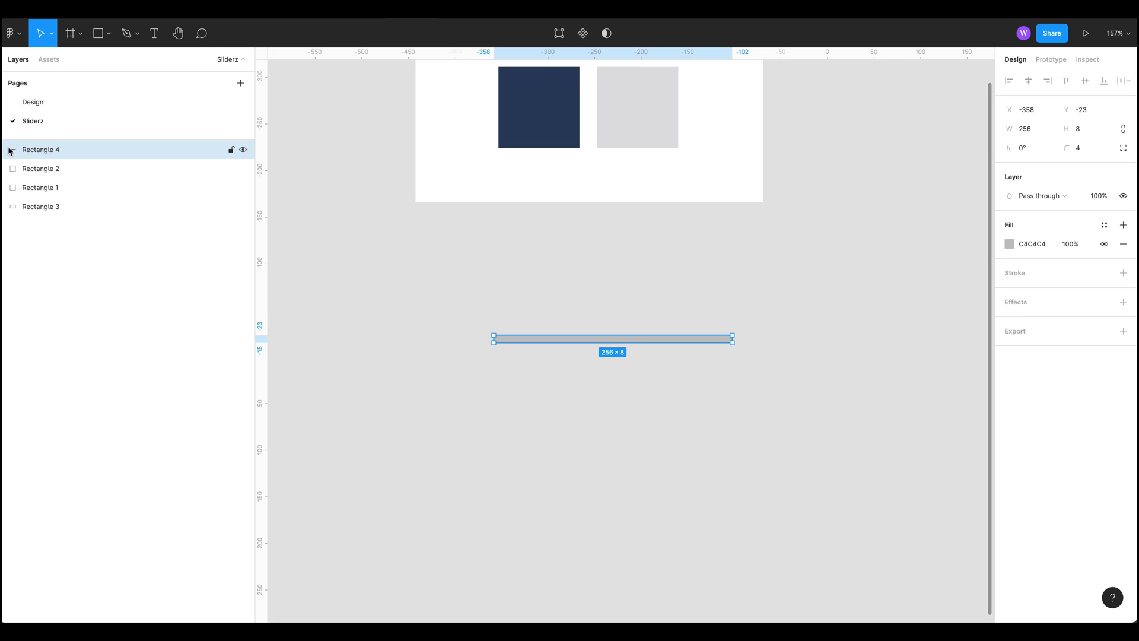
{"action": "type", "text": "Background"}
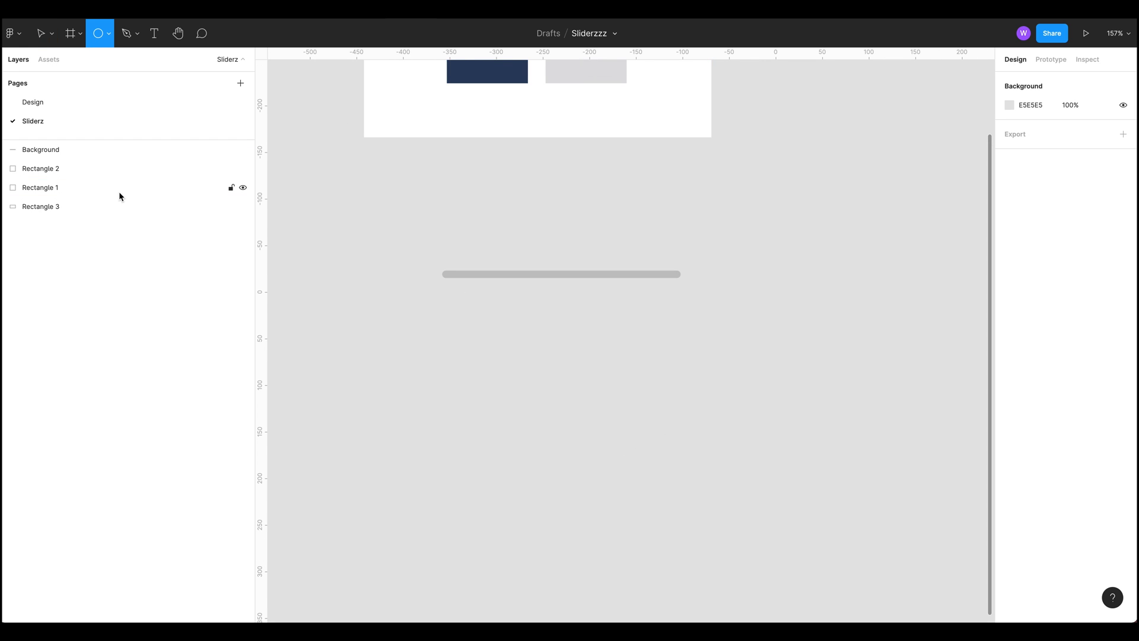
Draw a small circle below the track and rename its layer Handle
{"action": "left_click_drag", "start_coordinate": [449, 327], "coordinate": [472, 351]}
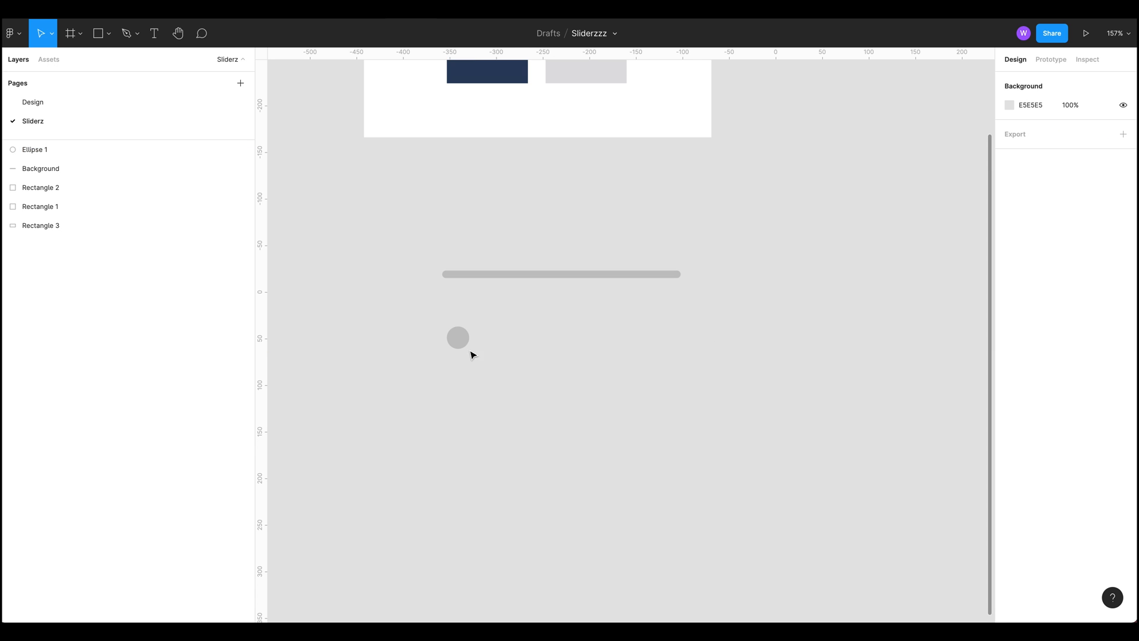
{"action": "left_click", "coordinate": [457, 336]}
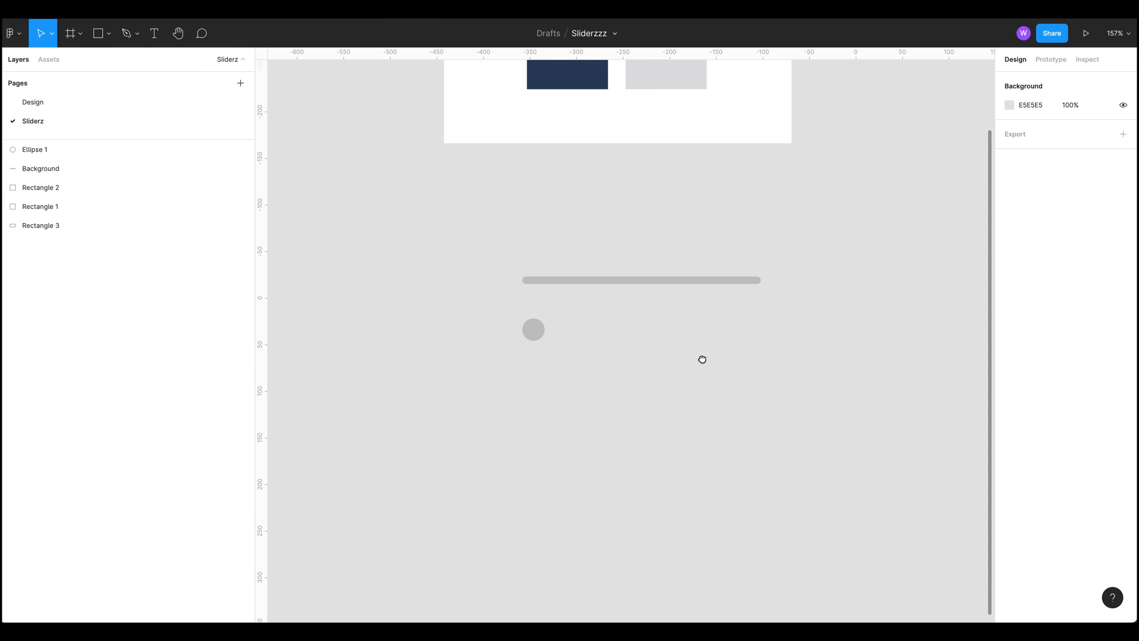
{"action": "mouse_move", "coordinate": [651, 371]}
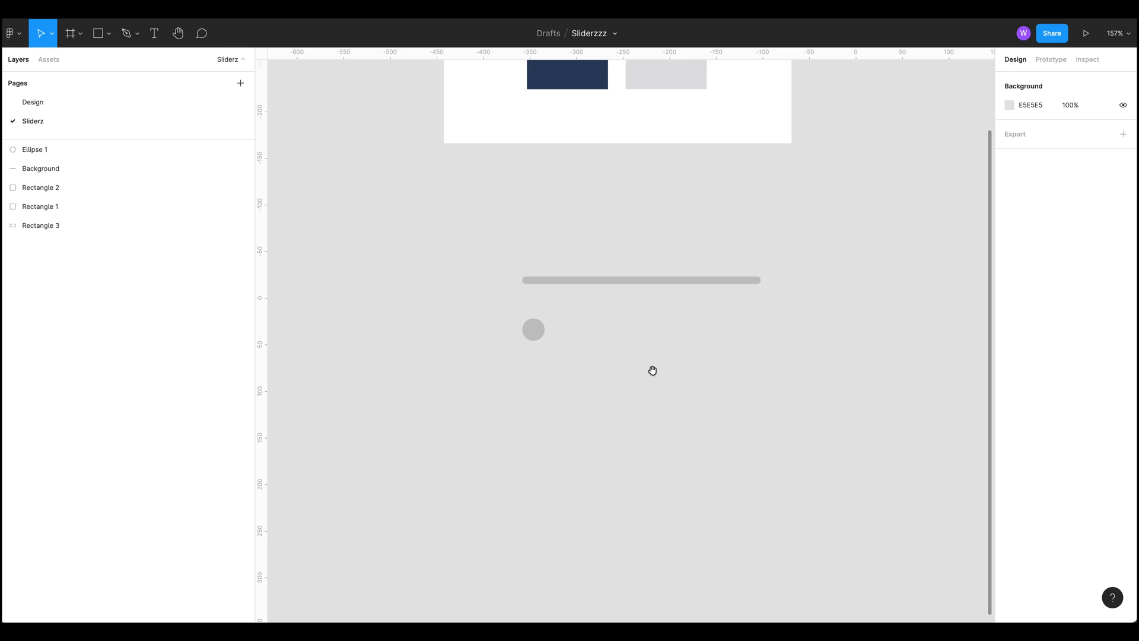
{"action": "double_click", "coordinate": [34, 149]}
{"action": "type", "text": "Handle"}
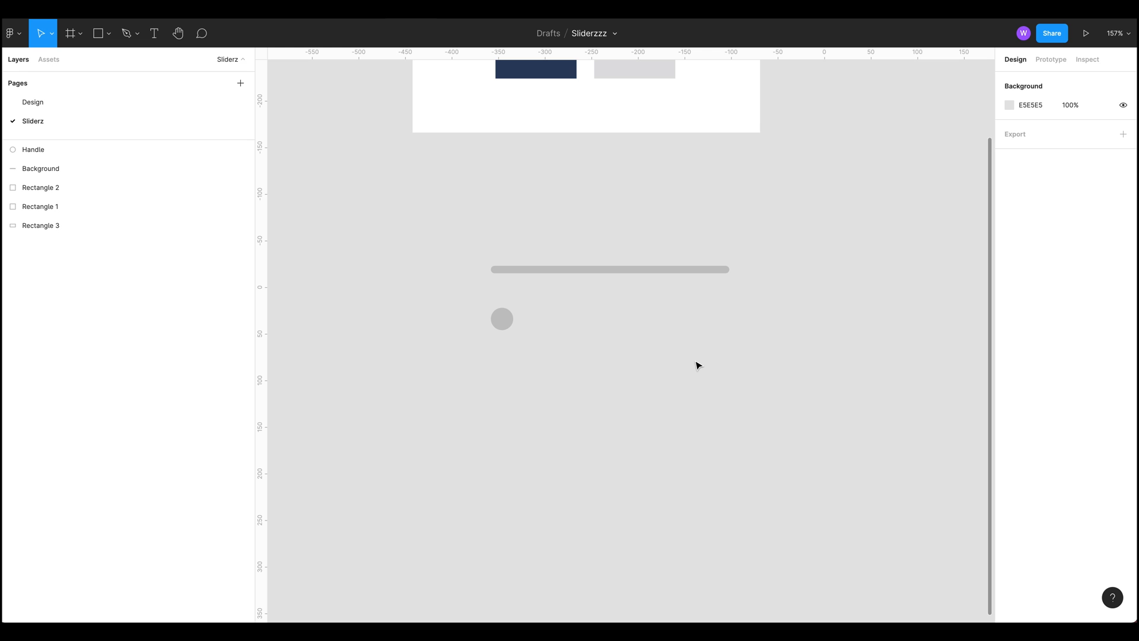
{"action": "mouse_move", "coordinate": [689, 383]}
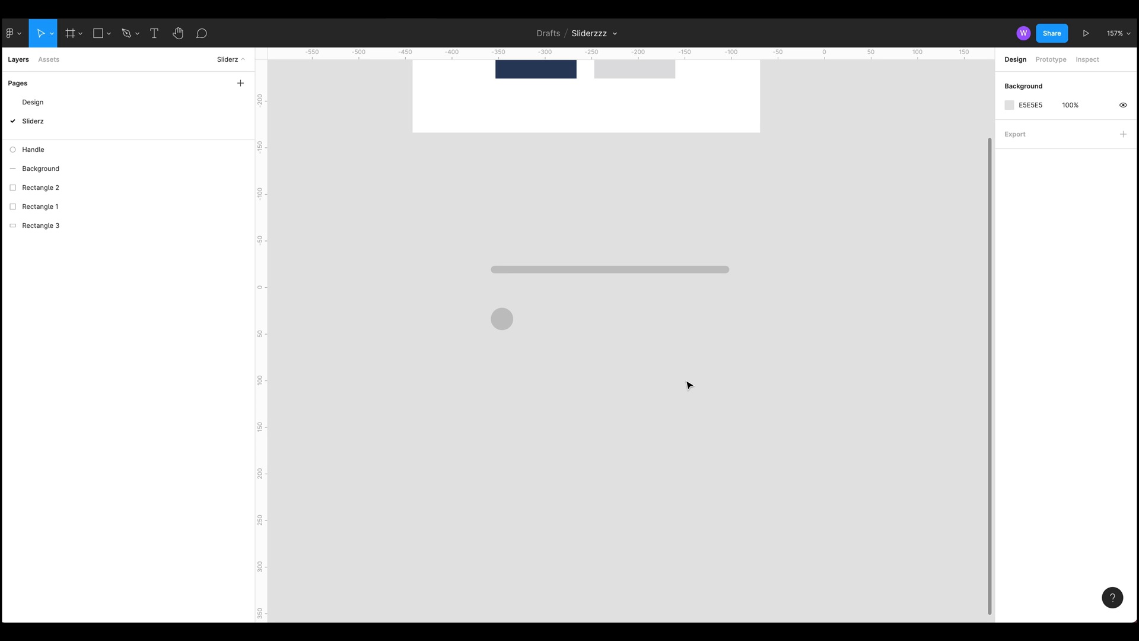
{"action": "mouse_move", "coordinate": [672, 460]}
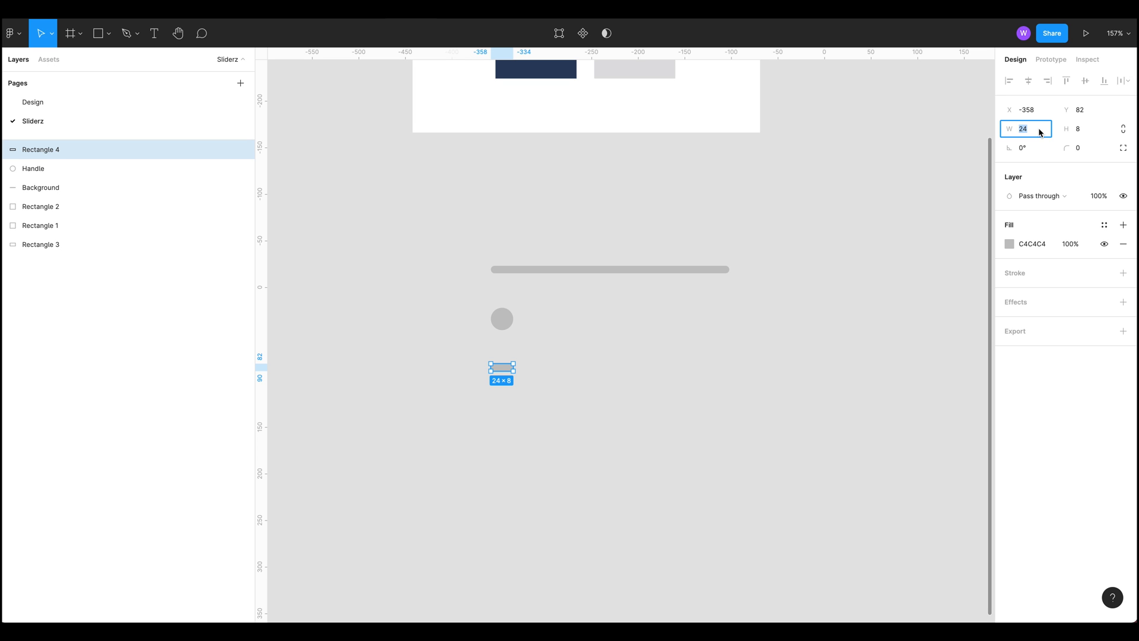
Shrink the small Rectangle 4's width from 1 to 0.1
{"action": "type", "text": "1"}
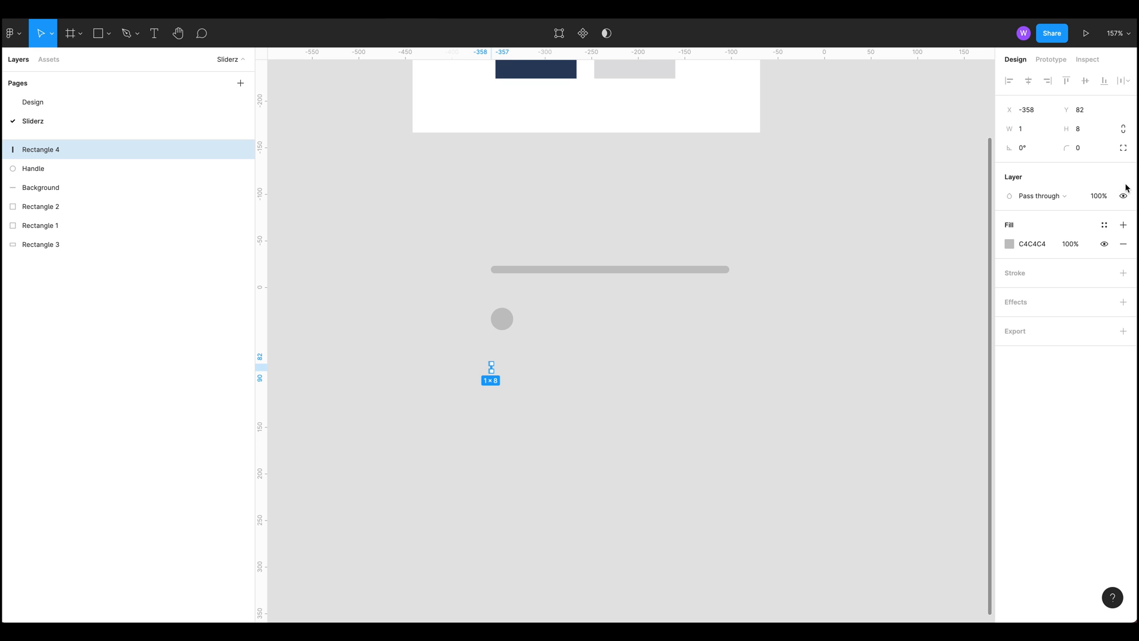
{"action": "left_click", "coordinate": [1025, 128]}
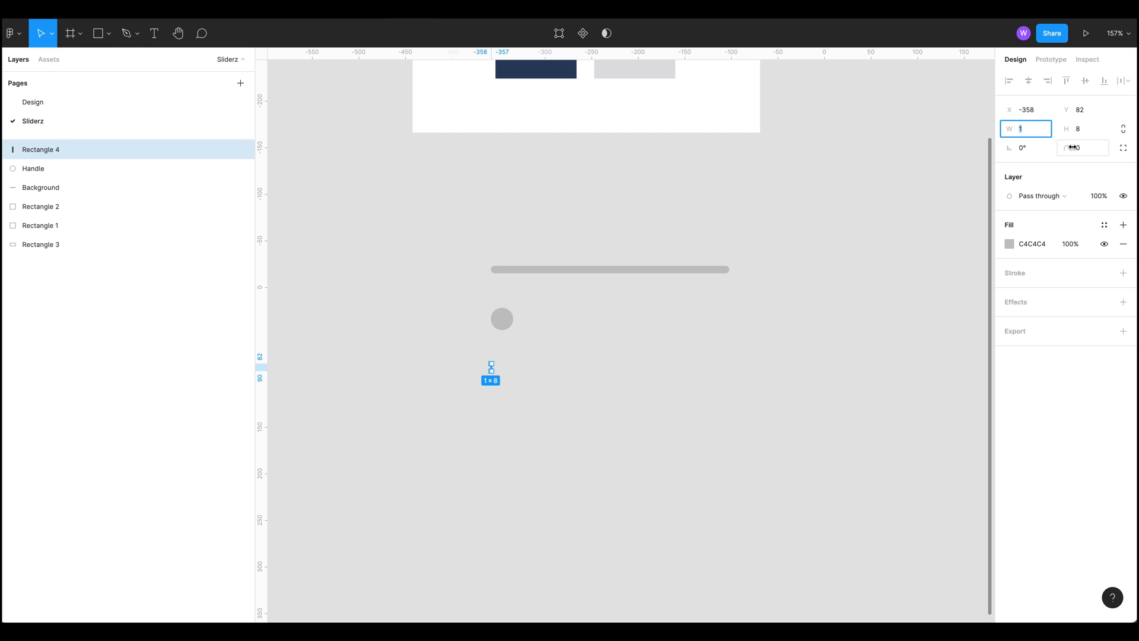
{"action": "type", "text": "0.1"}
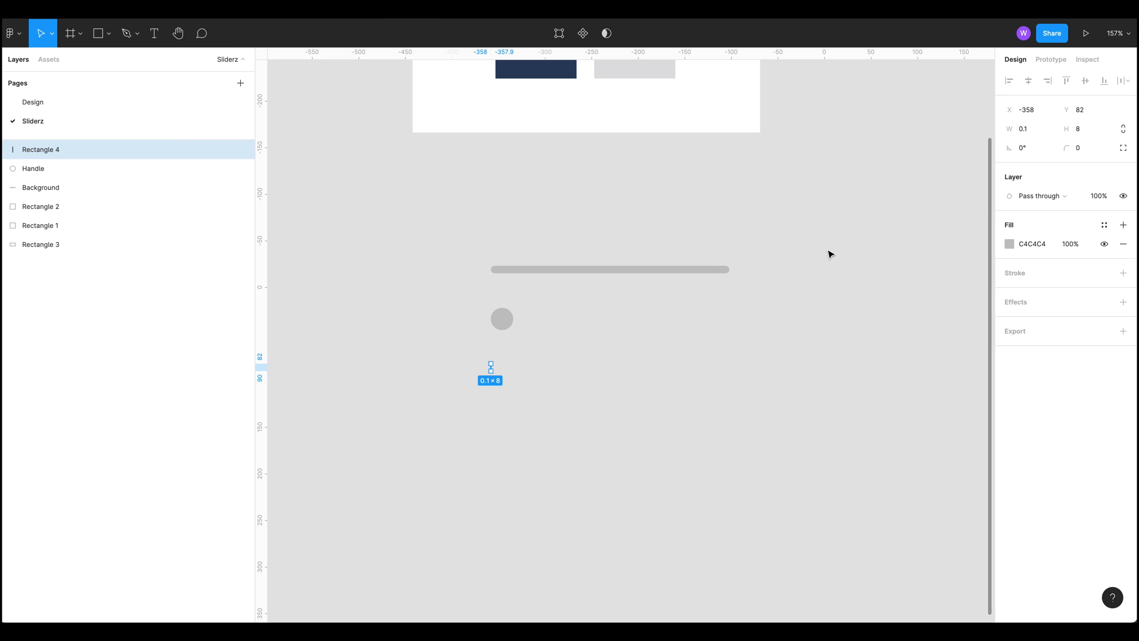
{"action": "left_click", "coordinate": [1026, 128]}
{"action": "type", "text": "0.000"}
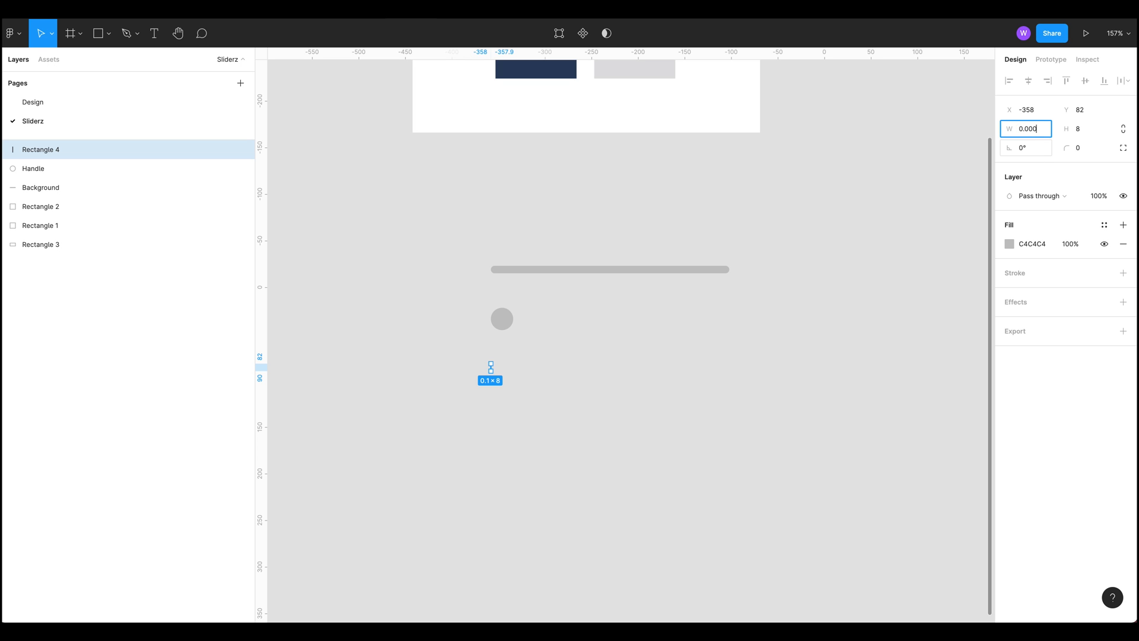
{"action": "key", "text": "Enter"}
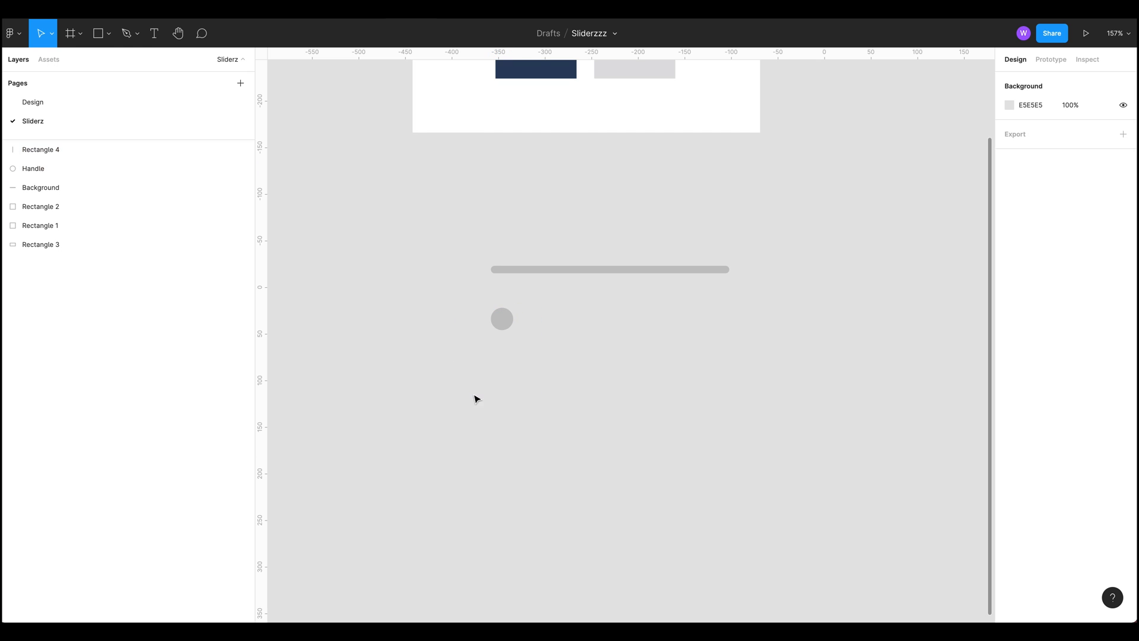
Rename the Rectangle 4 layer to Spacer
{"action": "left_click", "coordinate": [39, 150]}
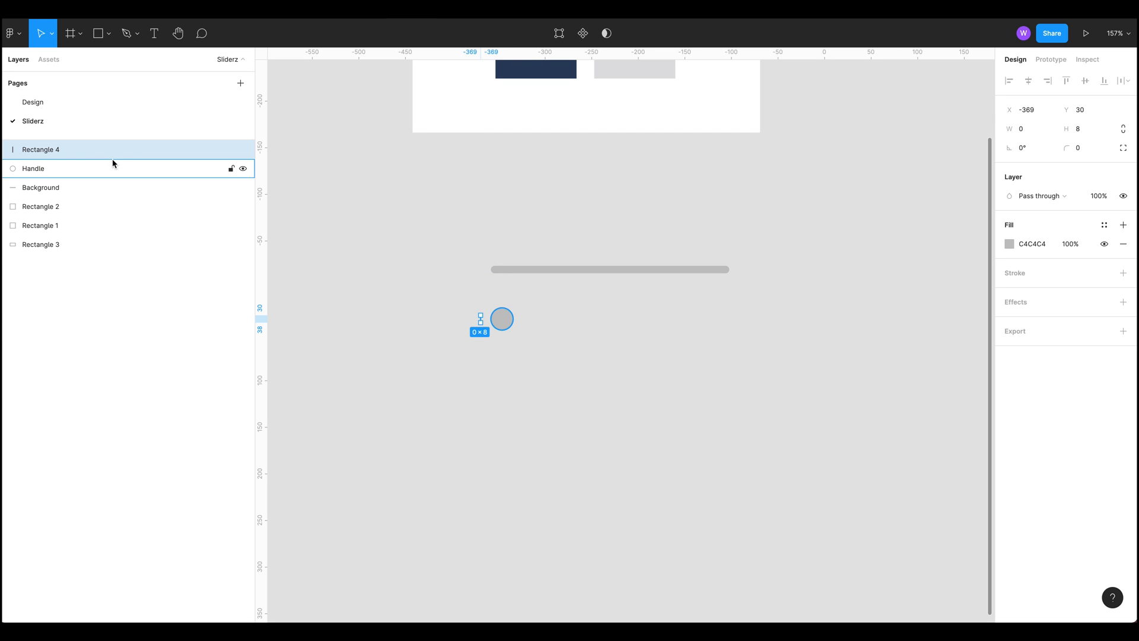
{"action": "double_click", "coordinate": [42, 149]}
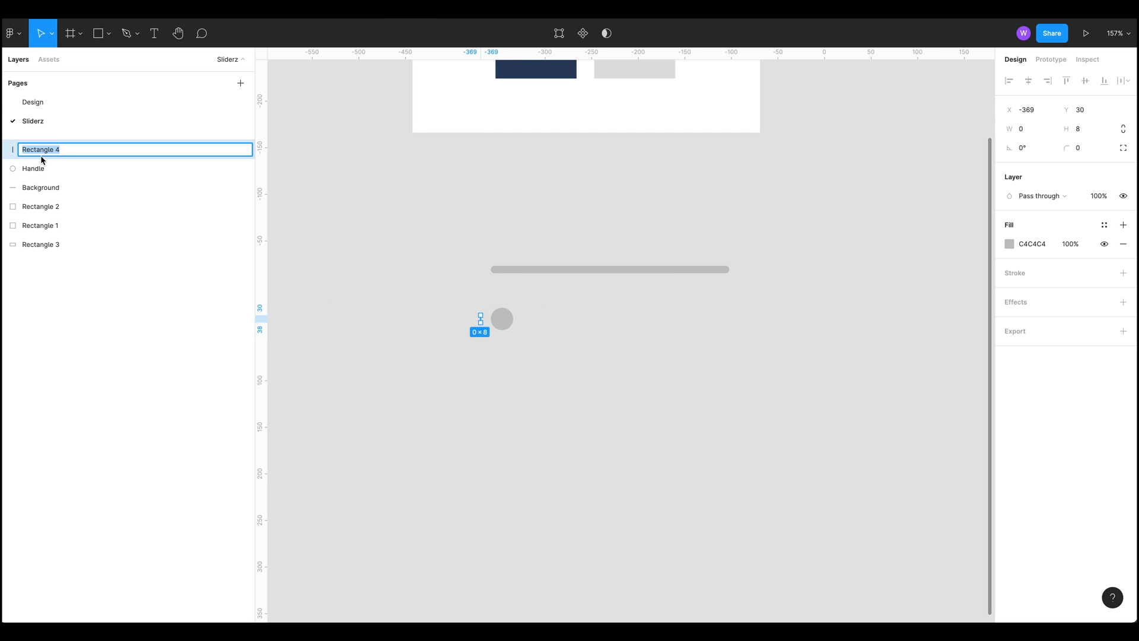
{"action": "type", "text": "Spacer"}
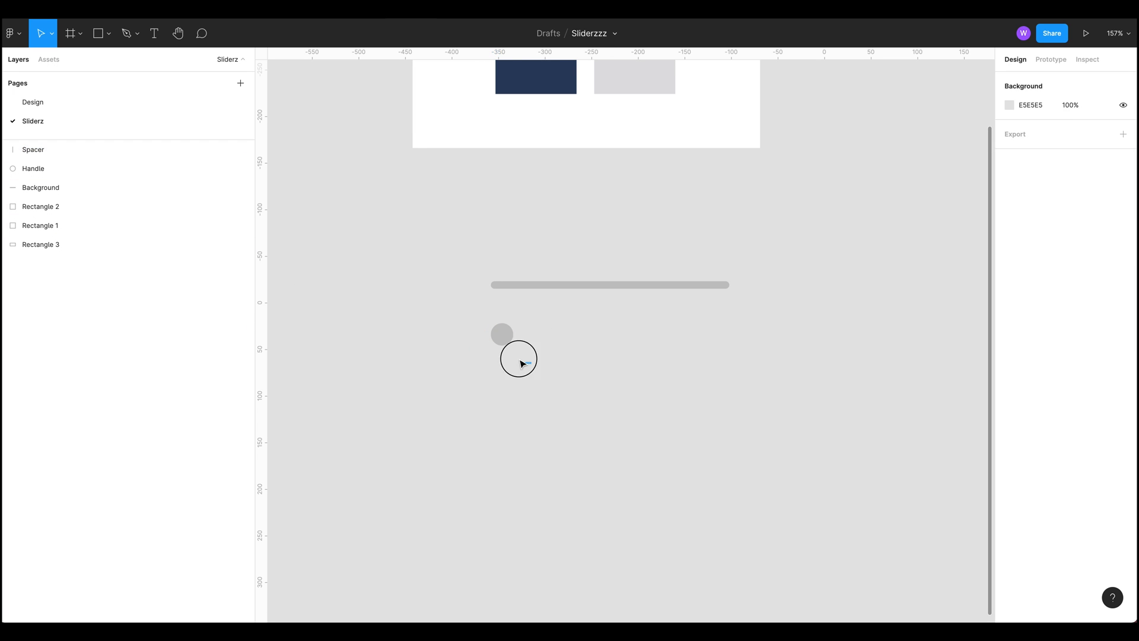
Select the Handle with the Spacer and wrap both in an auto-layout frame
{"action": "left_click", "coordinate": [501, 332]}
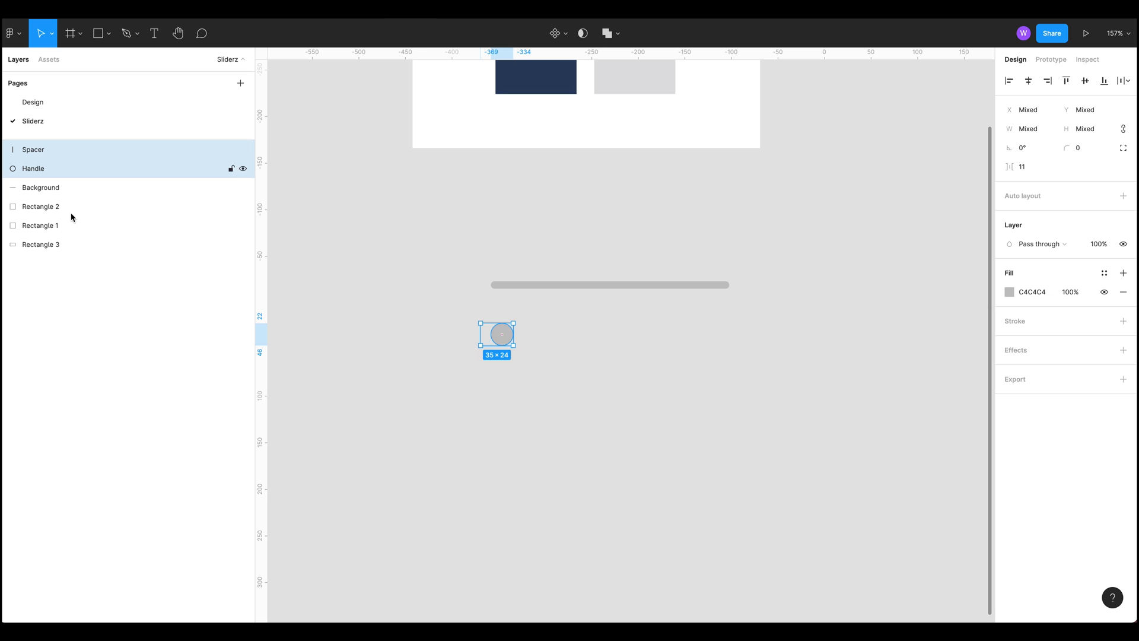
{"action": "right_click", "coordinate": [499, 332]}
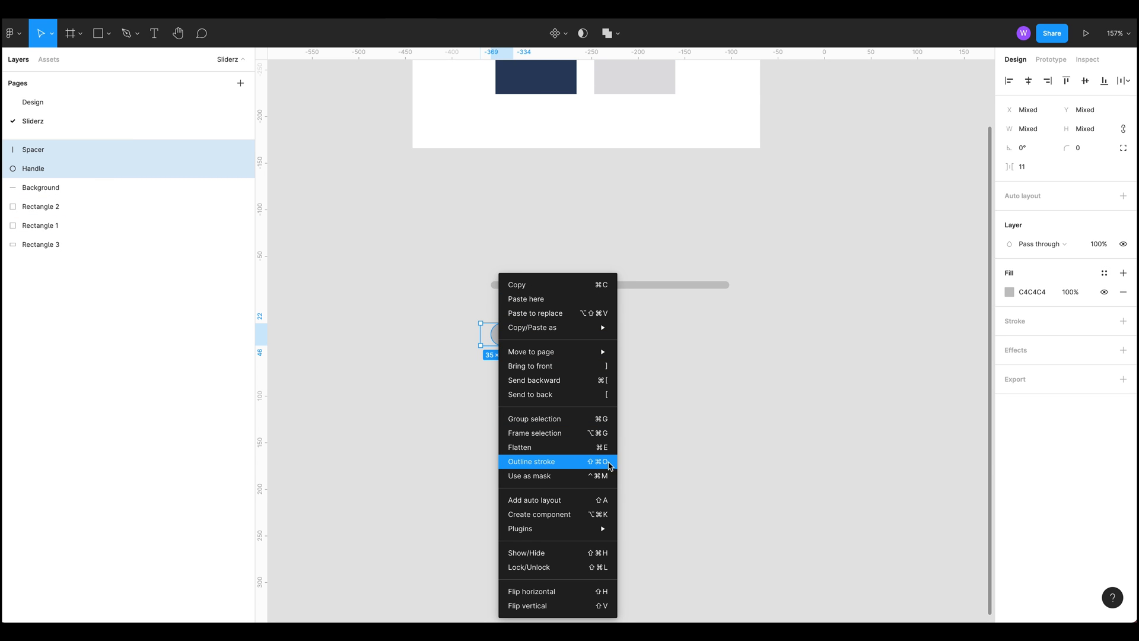
{"action": "mouse_move", "coordinate": [628, 506]}
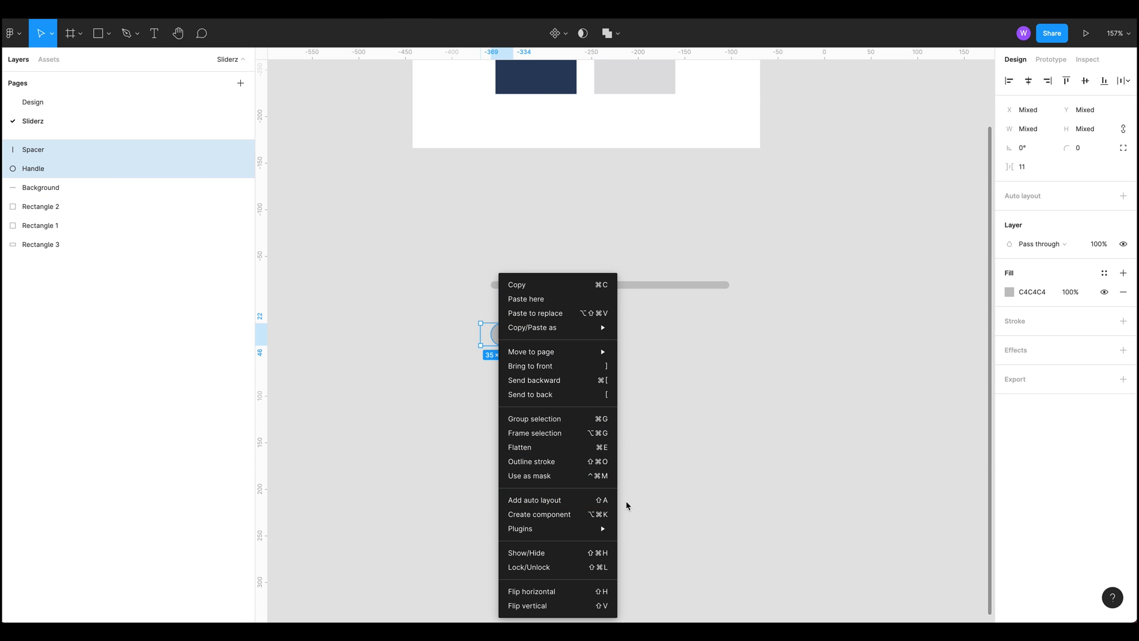
{"action": "left_click", "coordinate": [534, 499]}
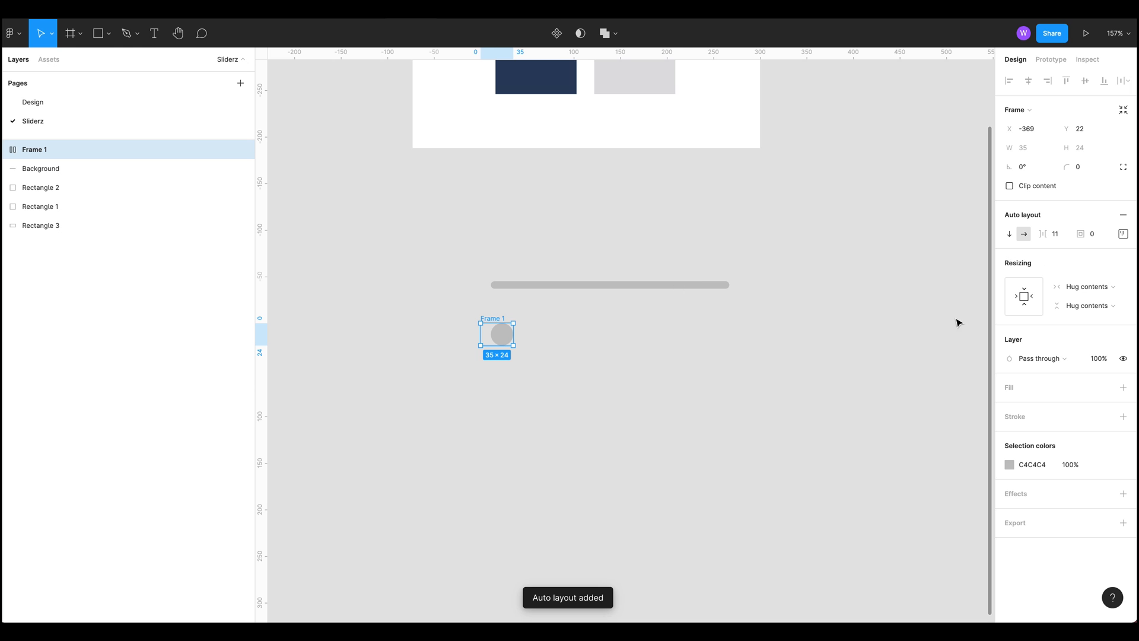
{"action": "mouse_move", "coordinate": [501, 332]}
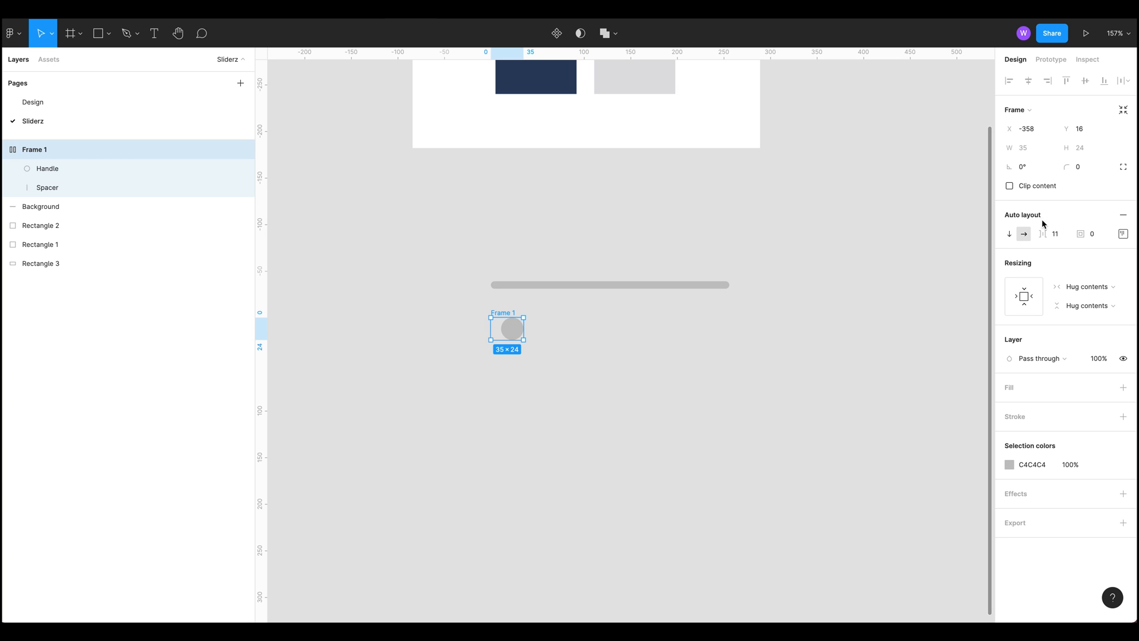
{"action": "mouse_move", "coordinate": [919, 234]}
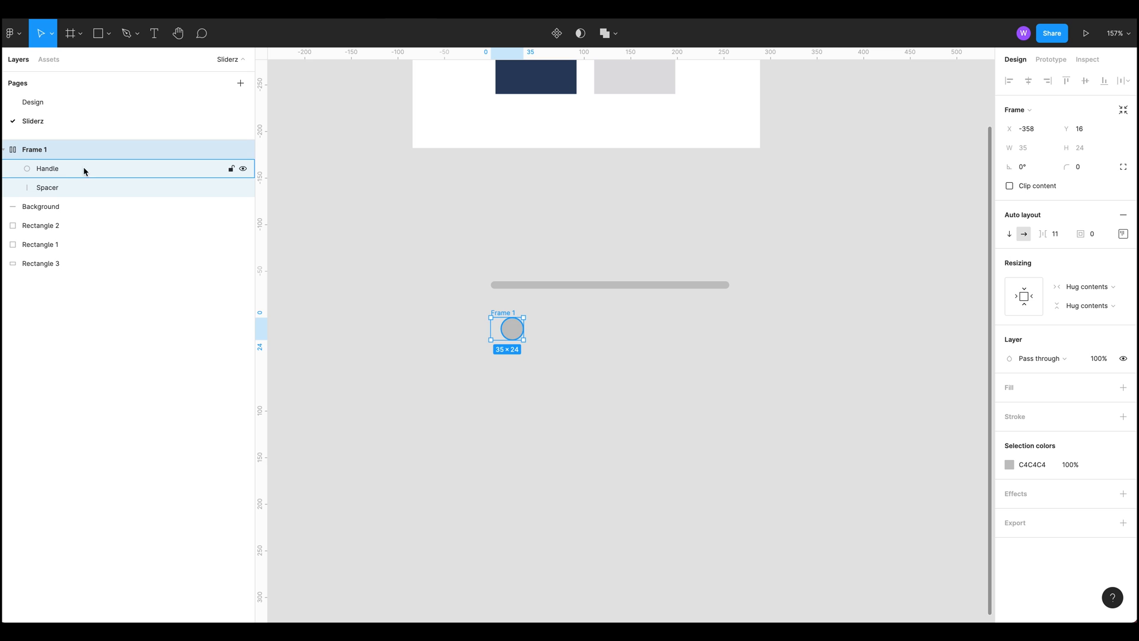
Rename Frame 1 to Adjustment Layer and set its auto-layout spacing to 0
{"action": "double_click", "coordinate": [37, 150]}
{"action": "type", "text": "Adjuster Layer"}
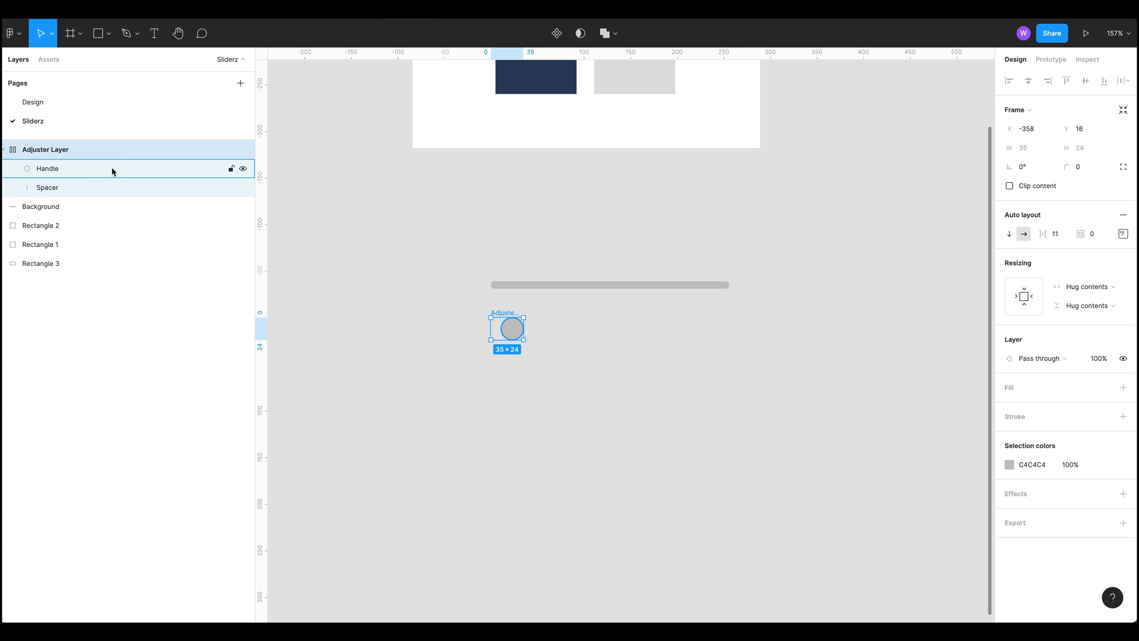
{"action": "double_click", "coordinate": [43, 149]}
{"action": "type", "text": "21"}
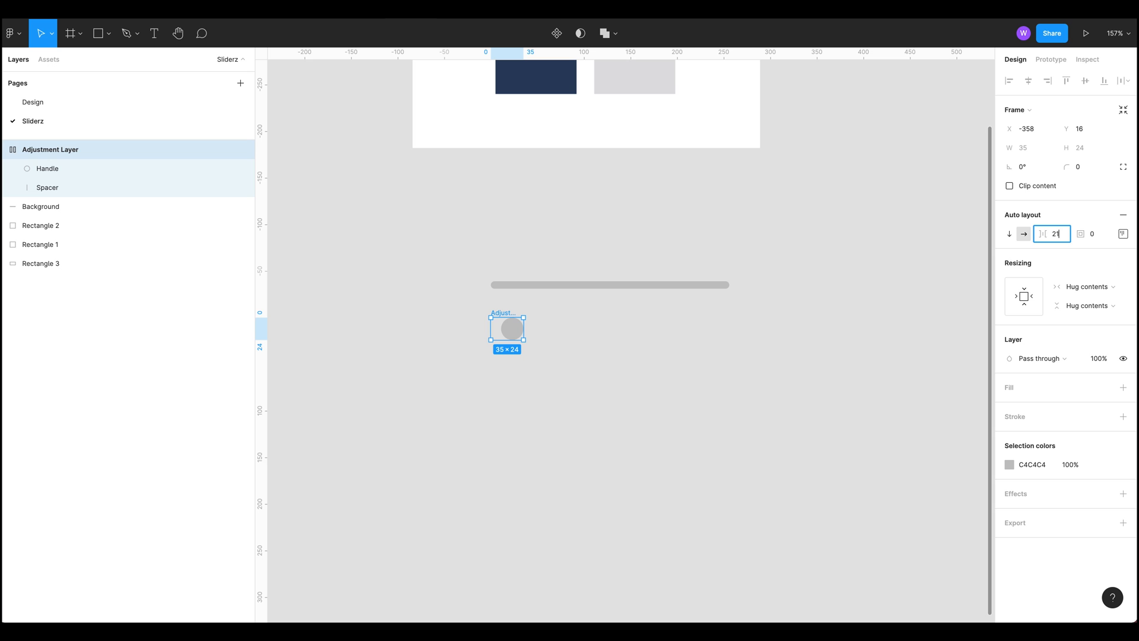
{"action": "key", "text": "Backspace"}
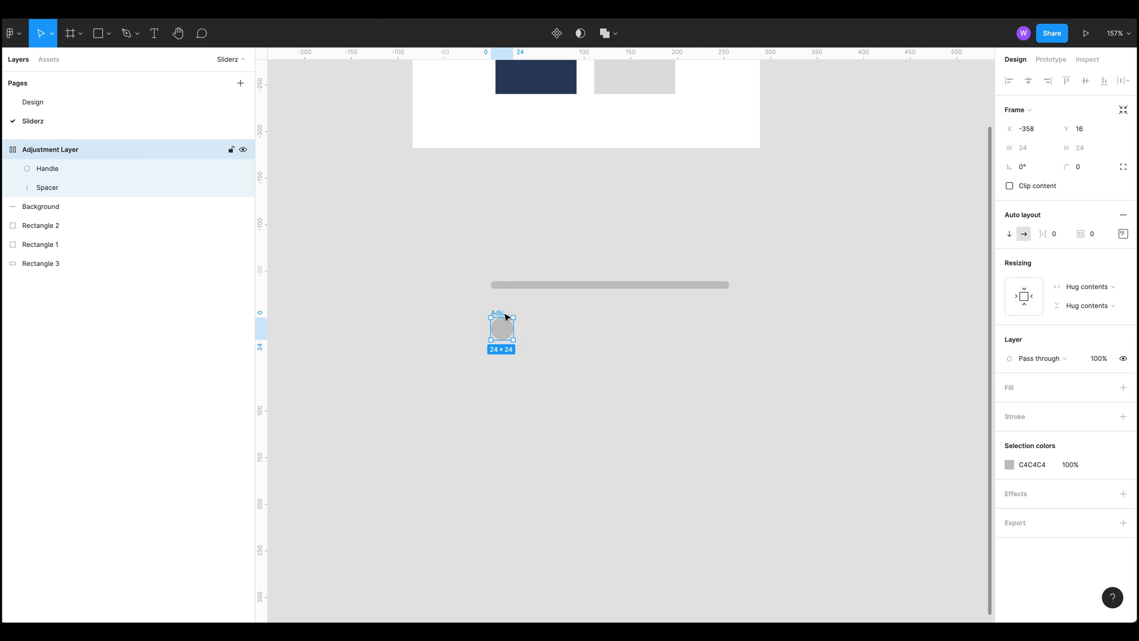
Check the frame's padding and move it onto the track's left end
{"action": "left_click_drag", "start_coordinate": [502, 328], "coordinate": [501, 324]}
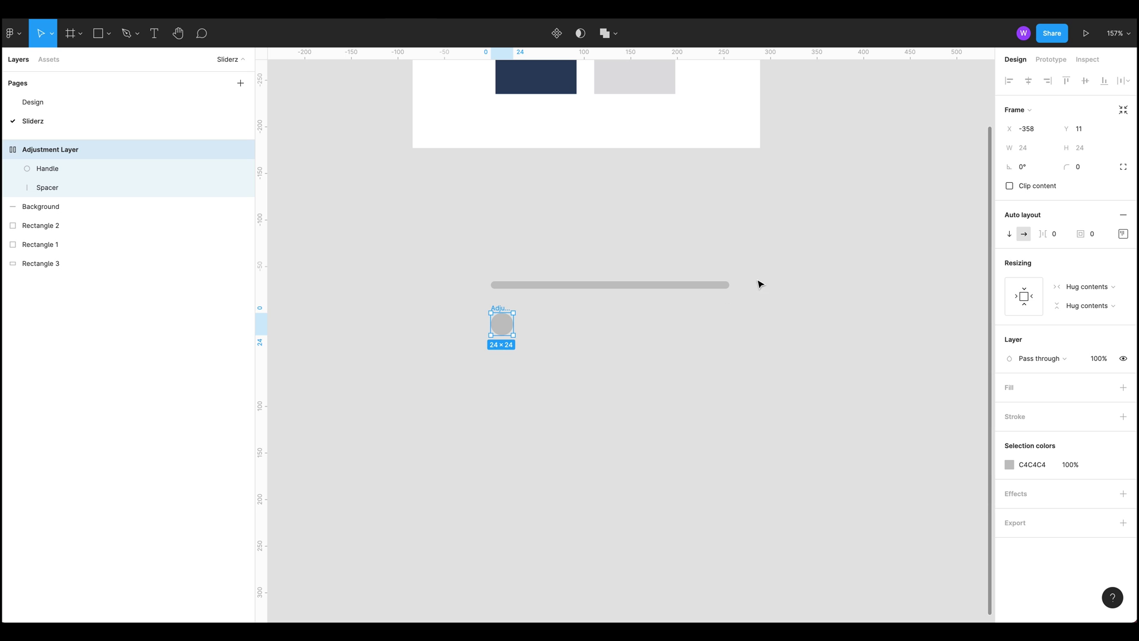
{"action": "mouse_move", "coordinate": [885, 357]}
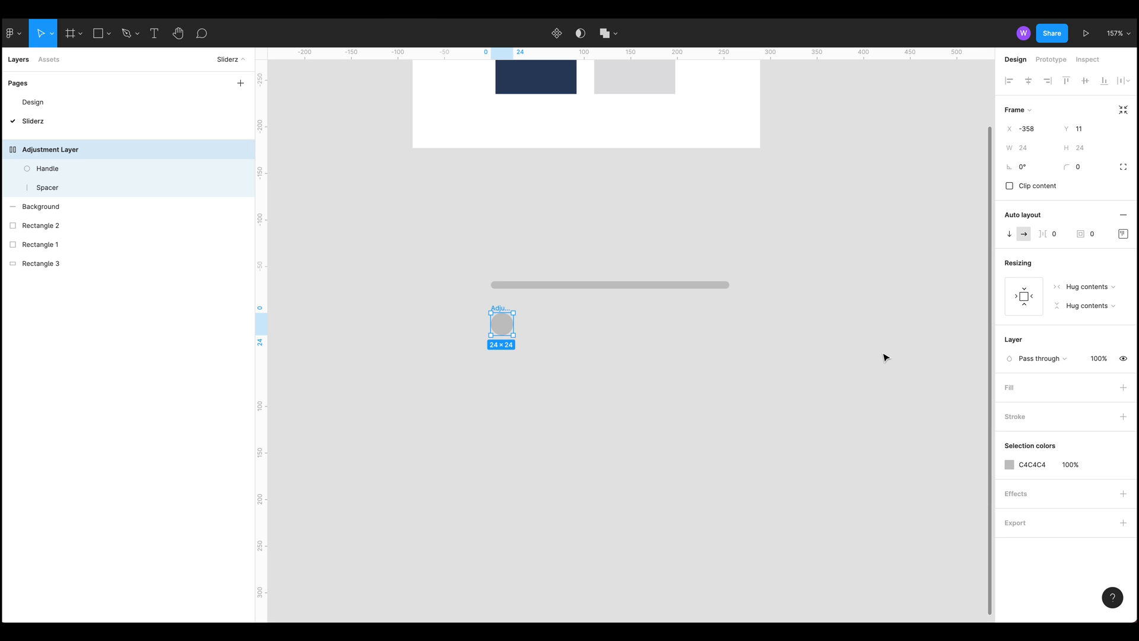
{"action": "mouse_move", "coordinate": [682, 320]}
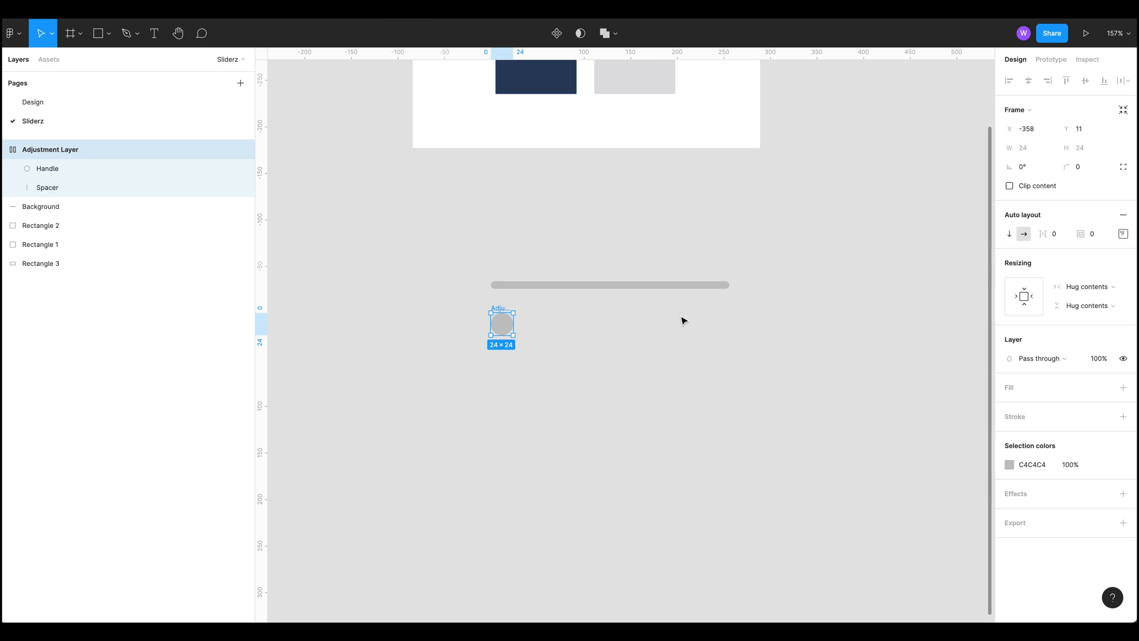
{"action": "left_click", "coordinate": [1122, 233]}
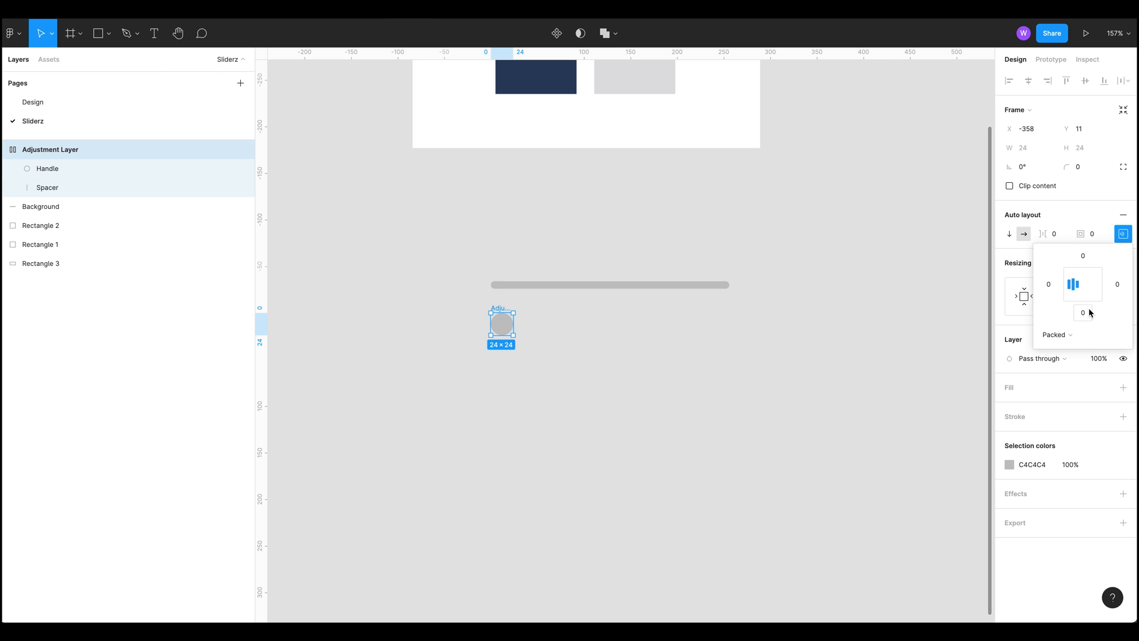
{"action": "mouse_move", "coordinate": [512, 325]}
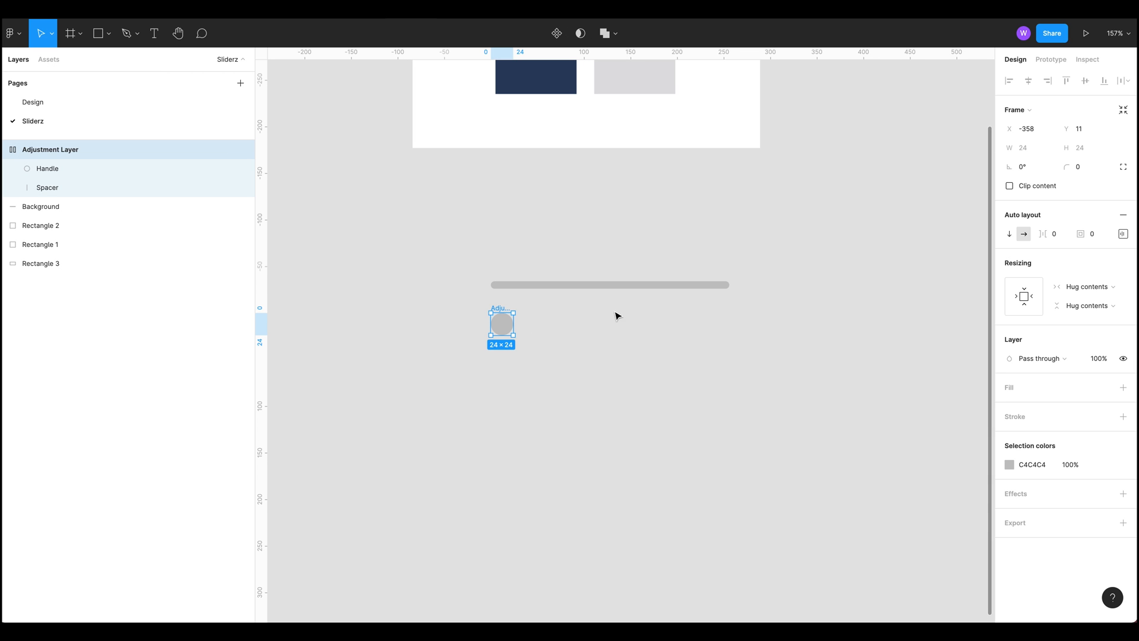
{"action": "mouse_move", "coordinate": [525, 312]}
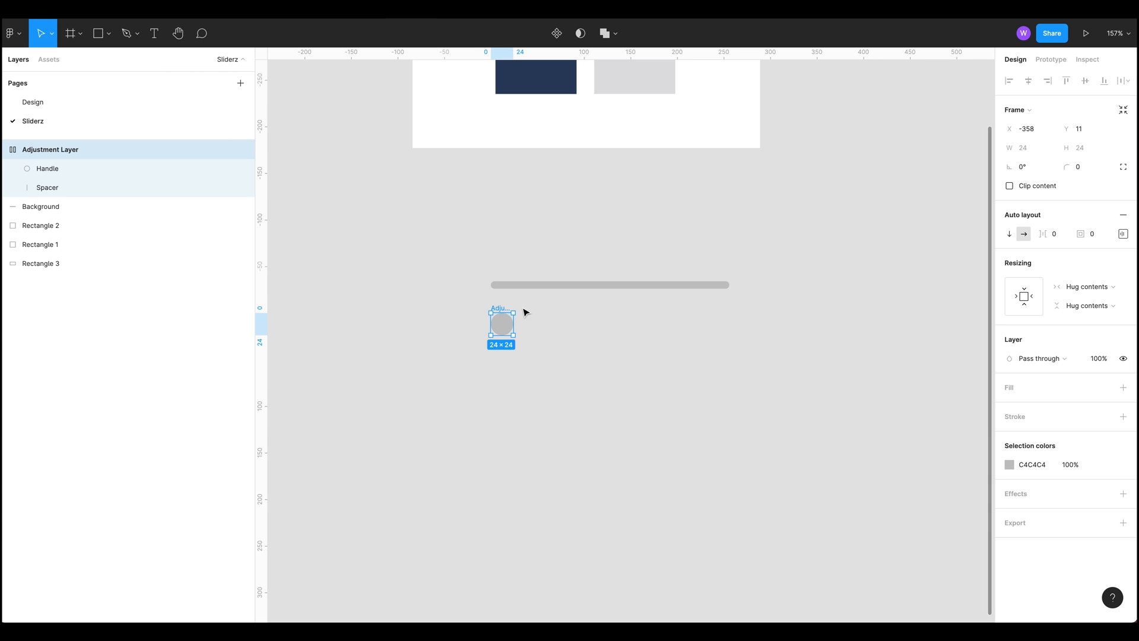
{"action": "left_click_drag", "start_coordinate": [501, 324], "coordinate": [502, 280]}
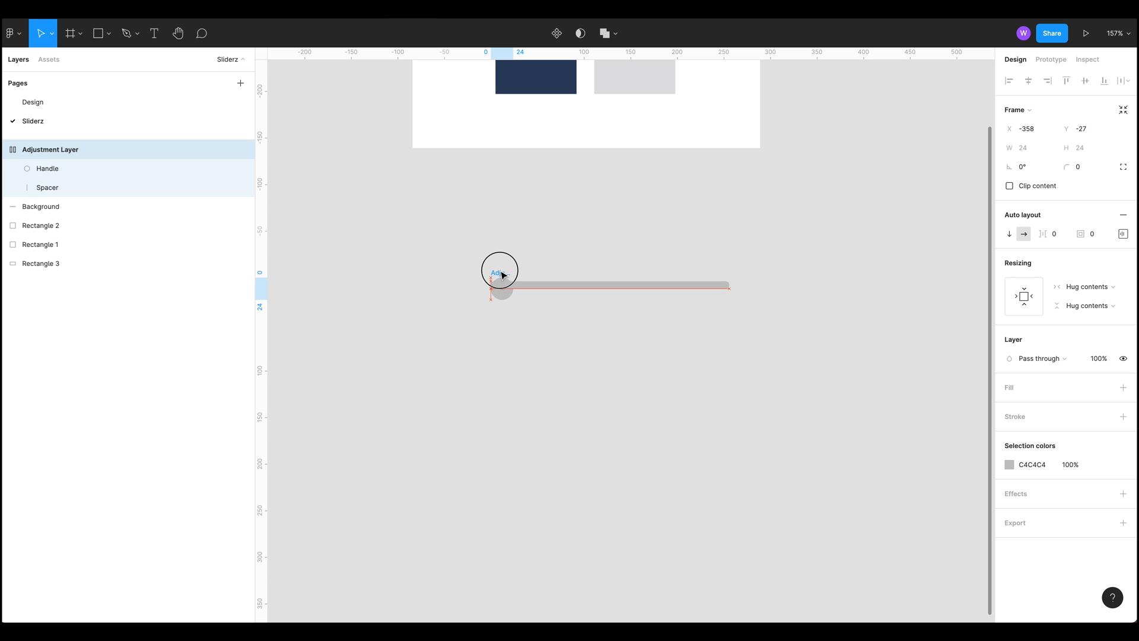
Recolour the grey track's fill to E0E0E2, then select the handle circle
{"action": "left_click", "coordinate": [39, 206]}
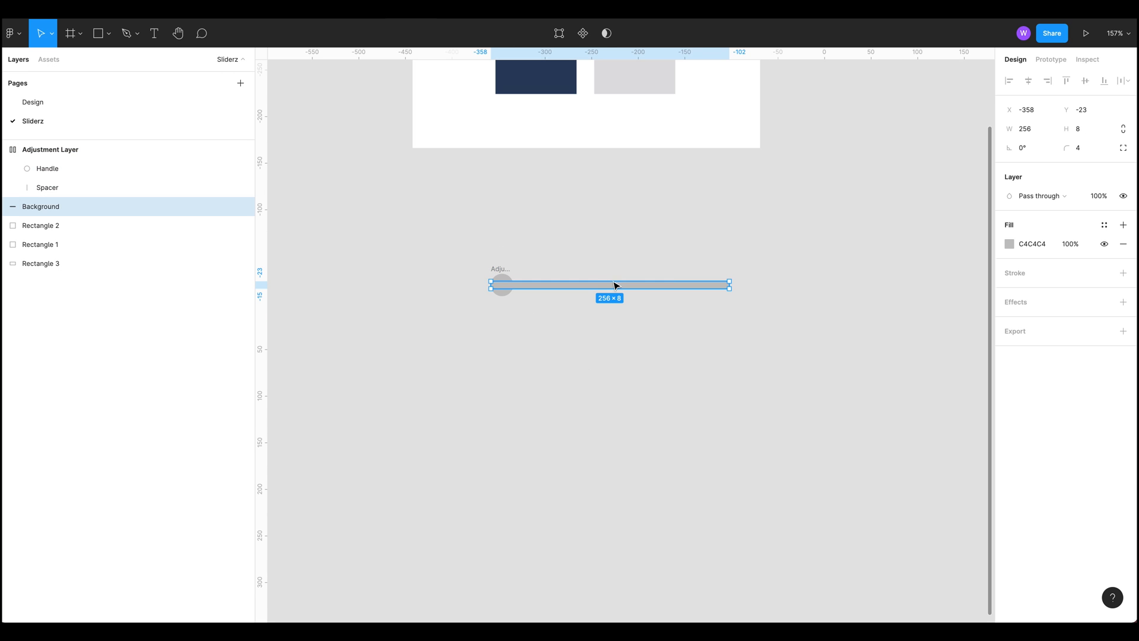
{"action": "scroll", "scroll_direction": "down", "scroll_amount": 3}
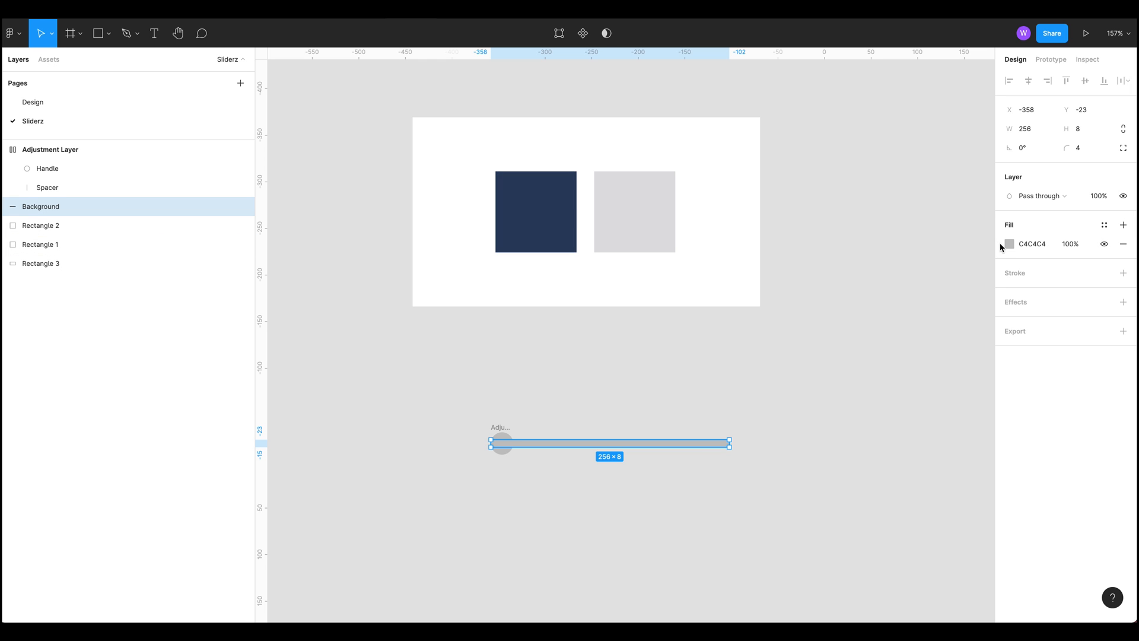
{"action": "left_click", "coordinate": [1009, 244]}
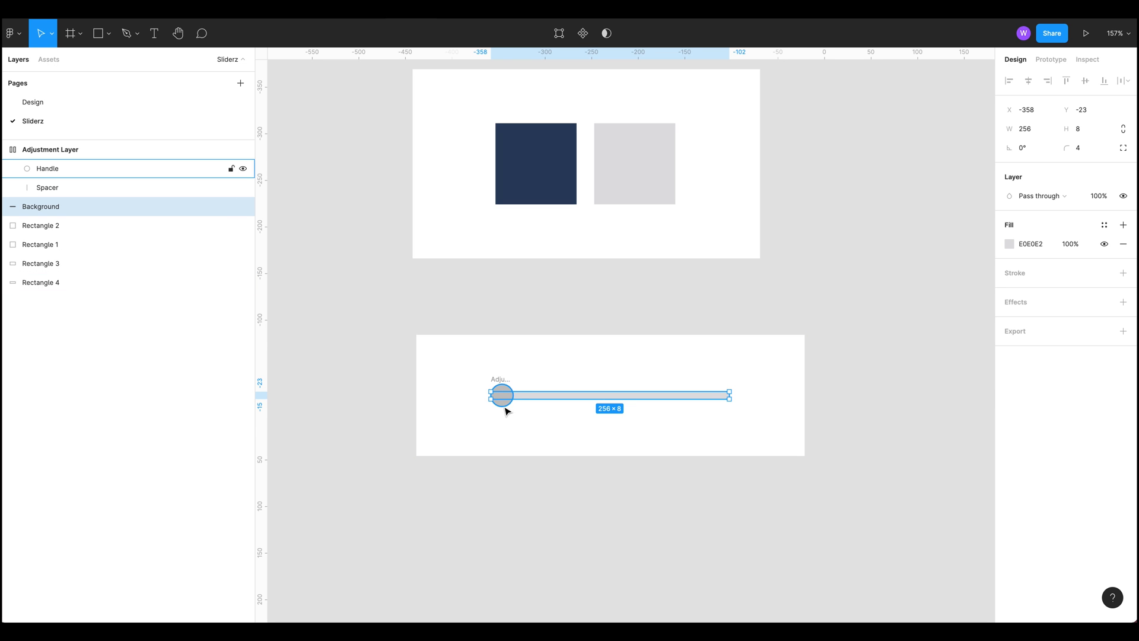
{"action": "left_click", "coordinate": [45, 168]}
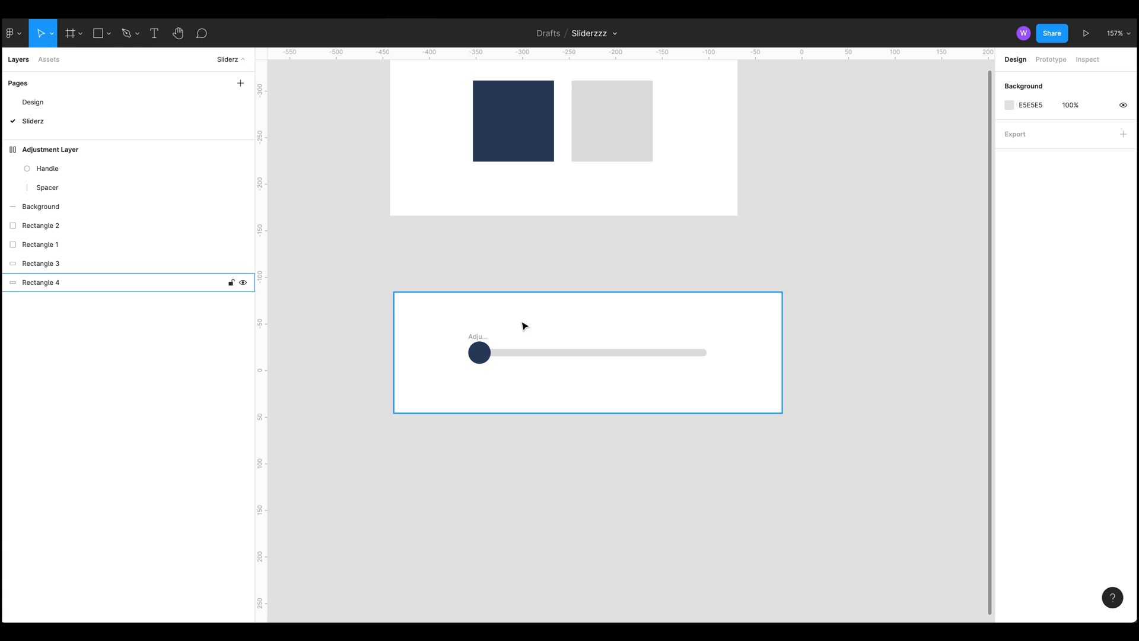
Select the handle and the Adjustment Layer frame, then test its spacing by dragging
{"action": "left_click", "coordinate": [479, 352]}
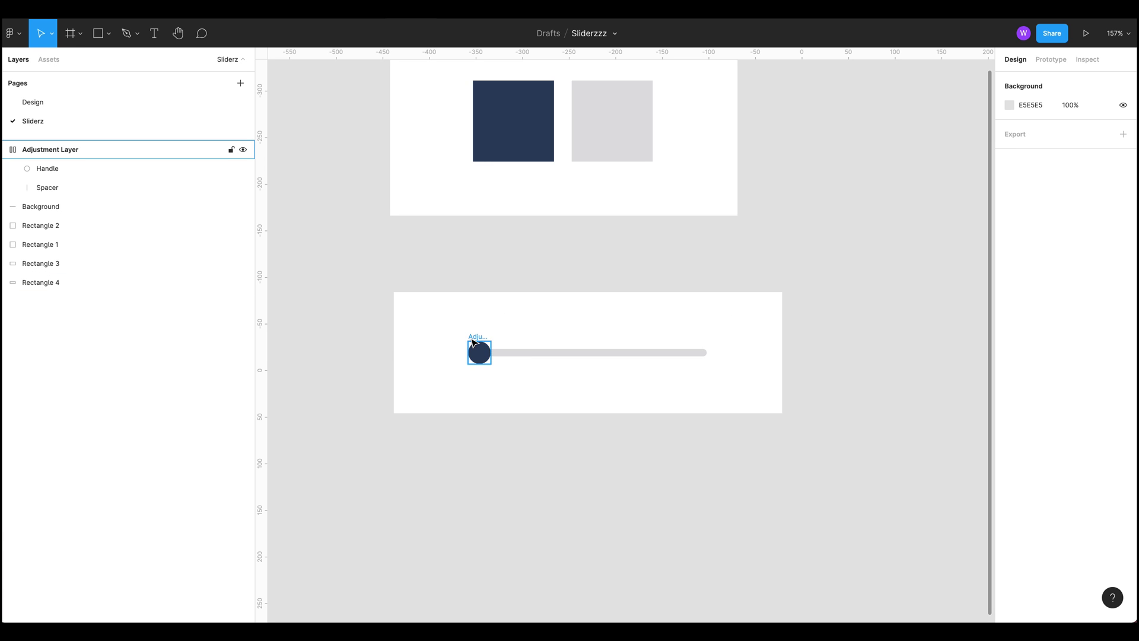
{"action": "left_click", "coordinate": [50, 149]}
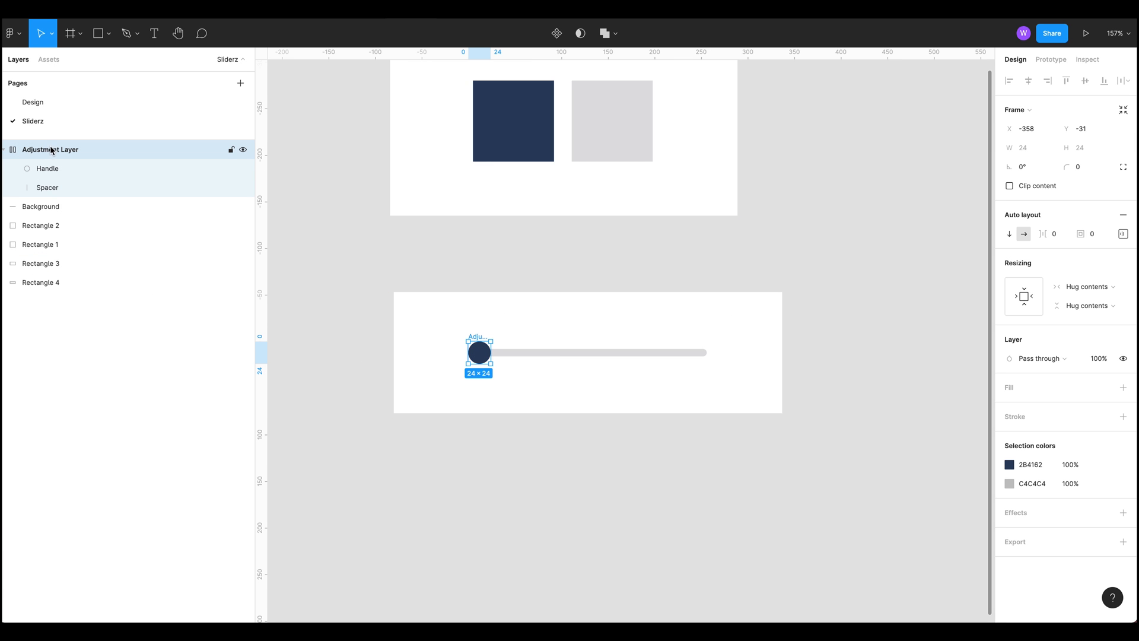
{"action": "mouse_move", "coordinate": [1049, 234]}
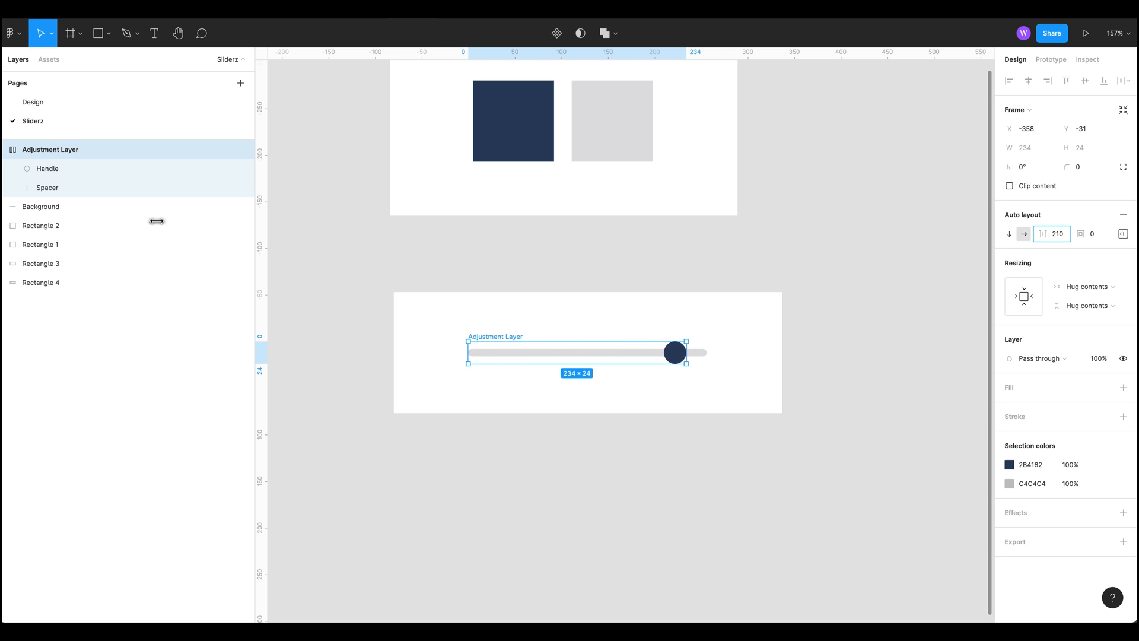
{"action": "left_click_drag", "start_coordinate": [674, 351], "coordinate": [554, 352]}
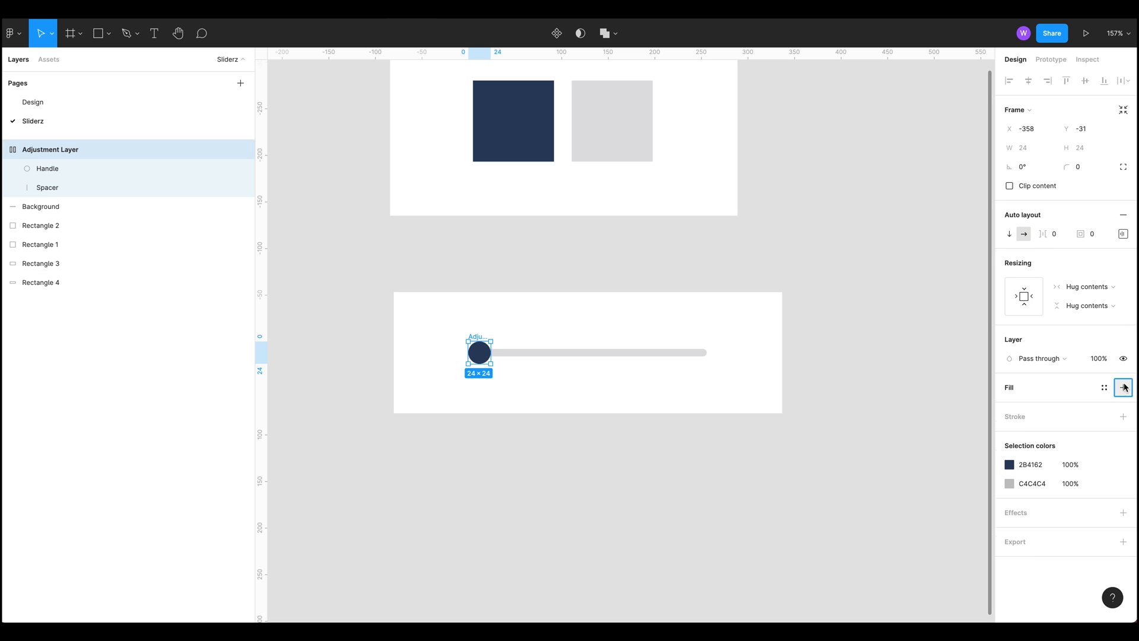
Add a new fill to the Adjustment Layer frame and set it to red FF0000
{"action": "left_click", "coordinate": [1123, 388]}
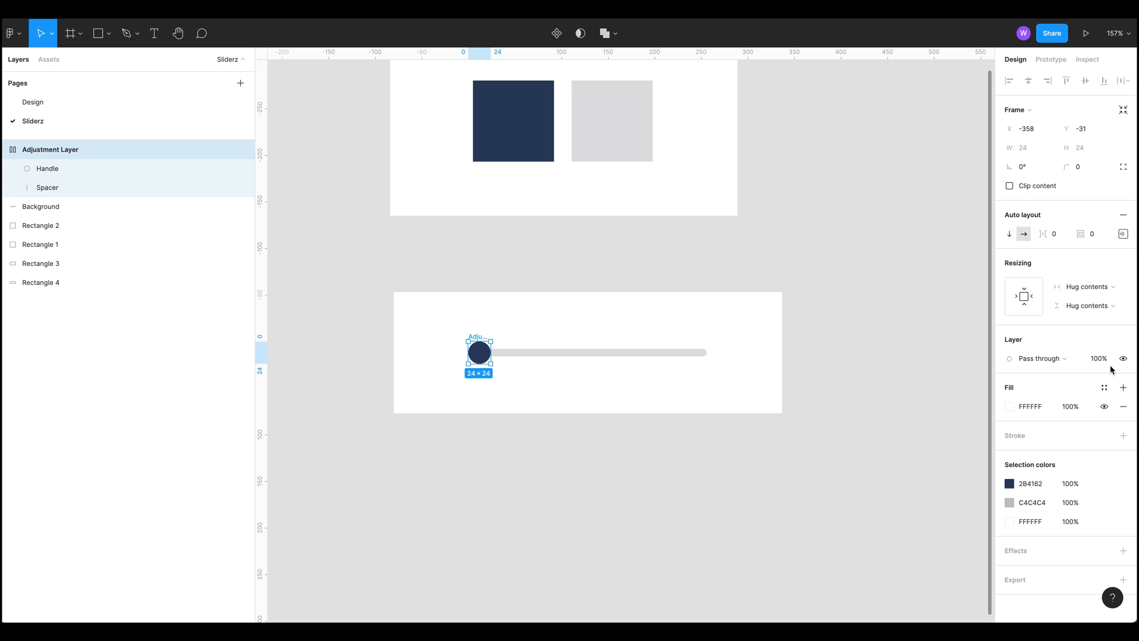
{"action": "mouse_move", "coordinate": [1044, 475]}
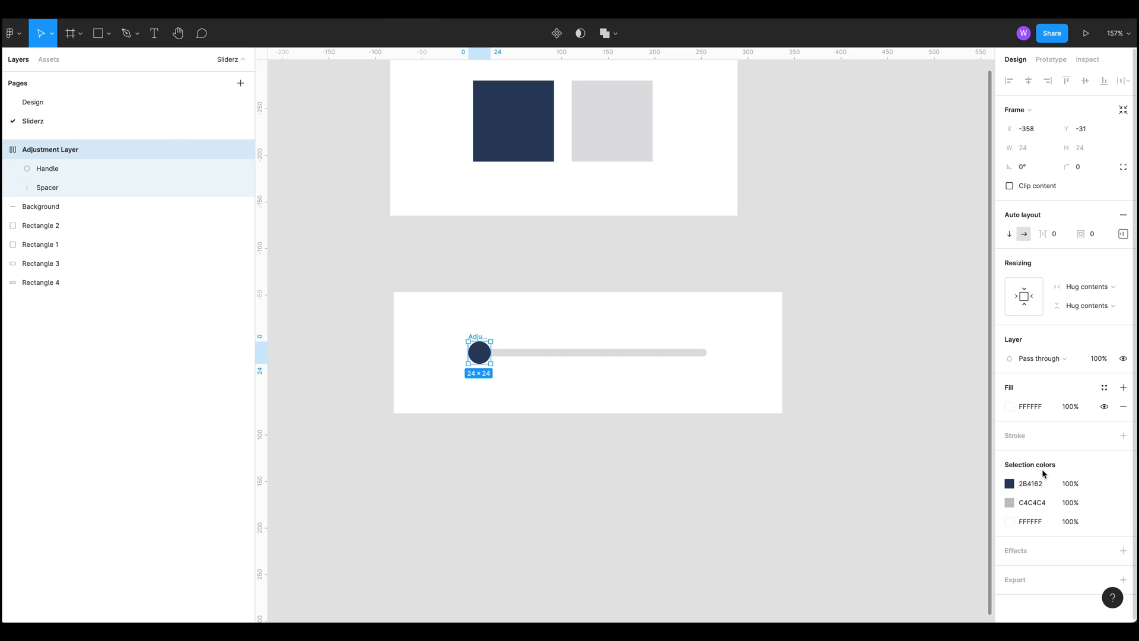
{"action": "mouse_move", "coordinate": [970, 284]}
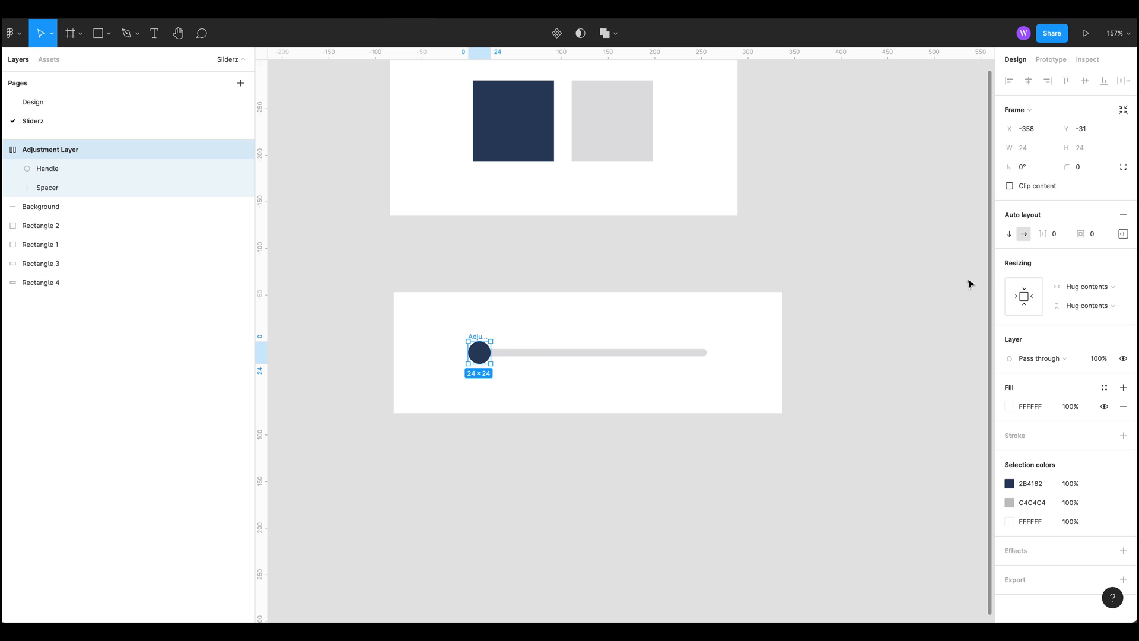
{"action": "mouse_move", "coordinate": [1051, 234]}
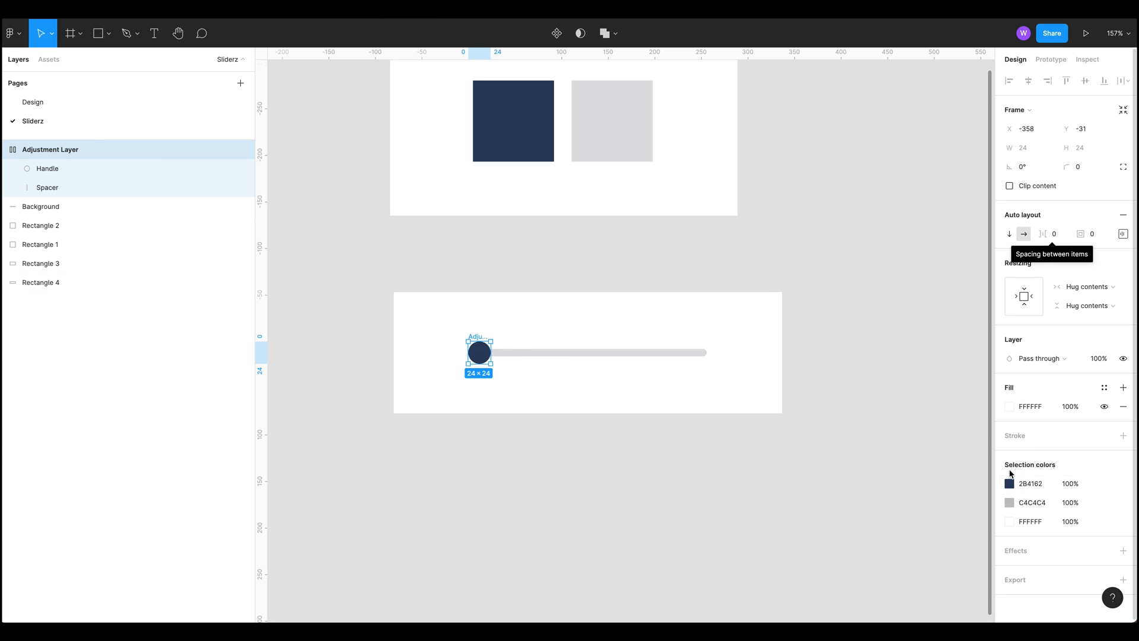
{"action": "left_click", "coordinate": [1008, 406]}
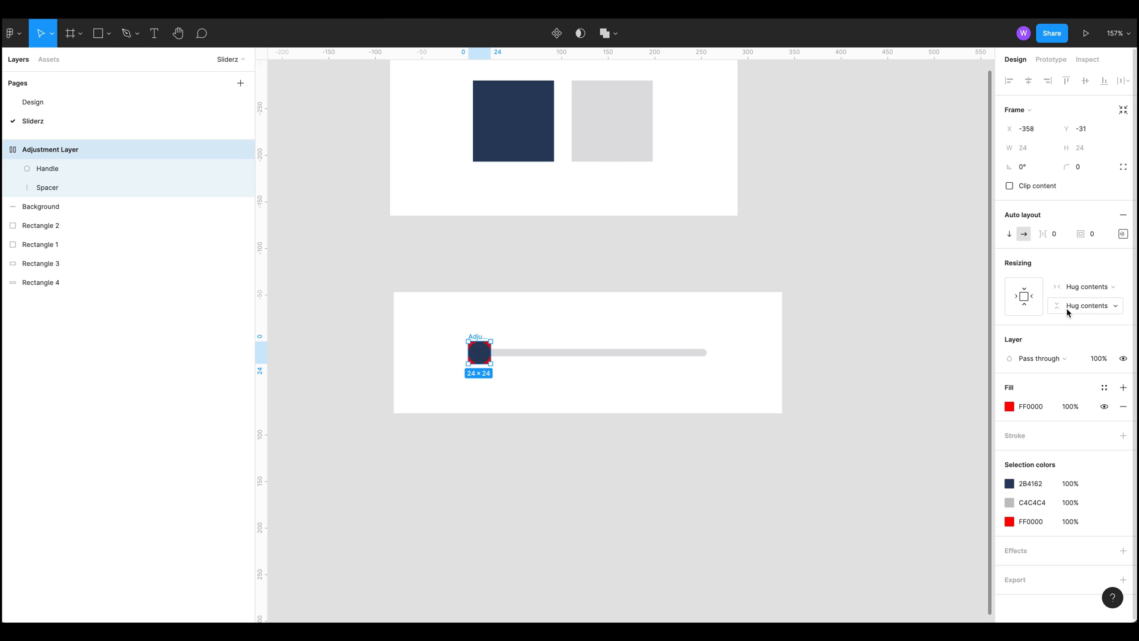
{"action": "left_click", "coordinate": [1052, 234]}
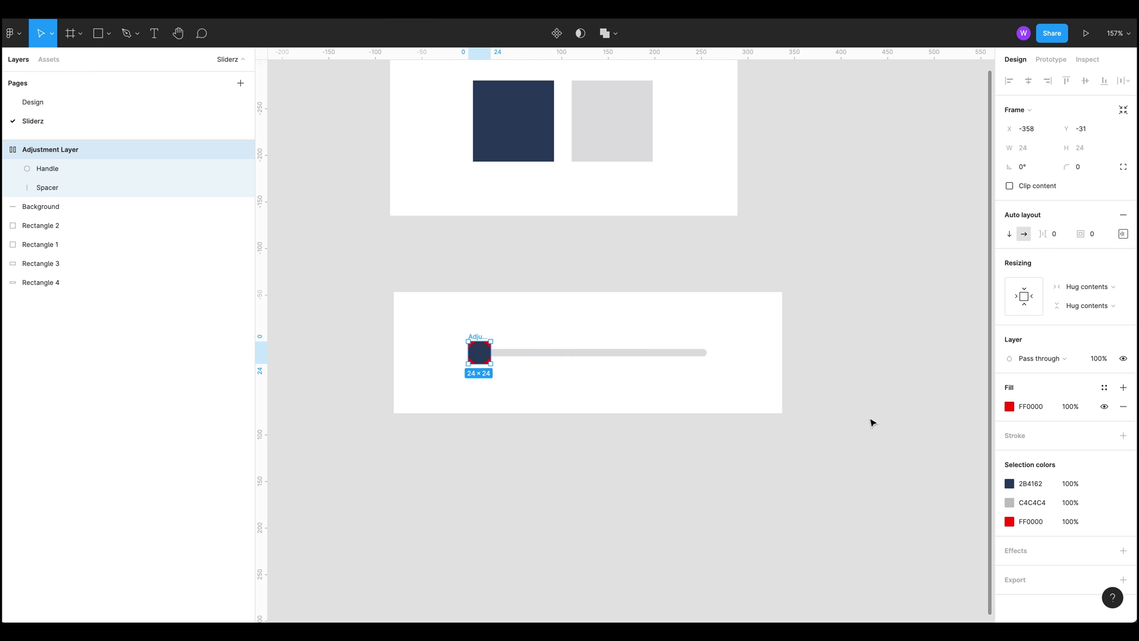
{"action": "mouse_move", "coordinate": [1013, 214]}
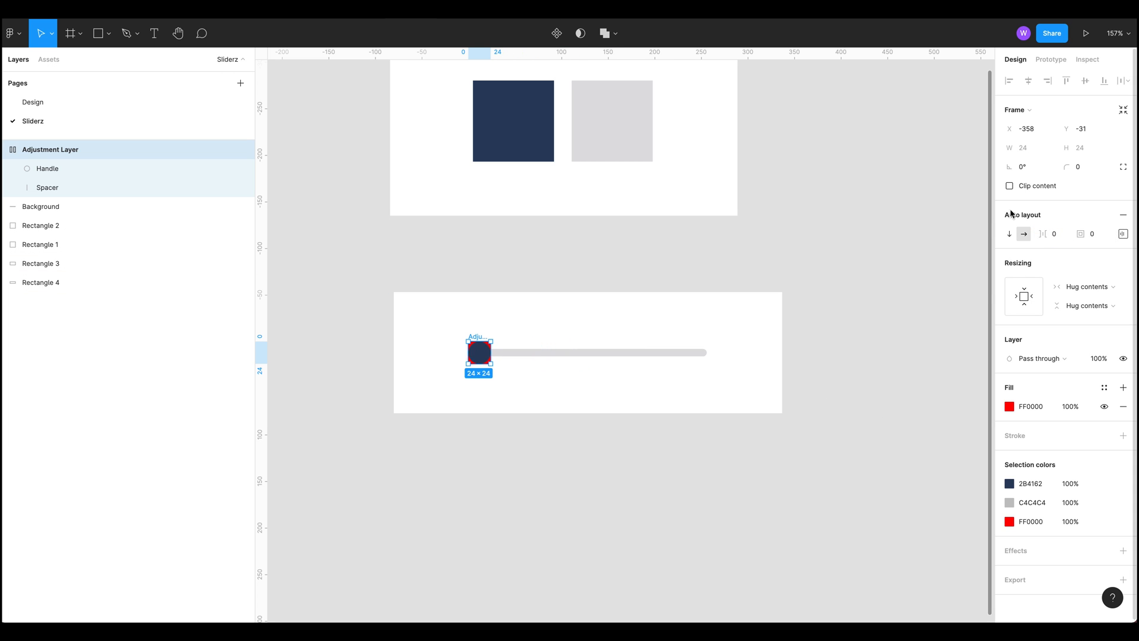
{"action": "mouse_move", "coordinate": [1045, 243]}
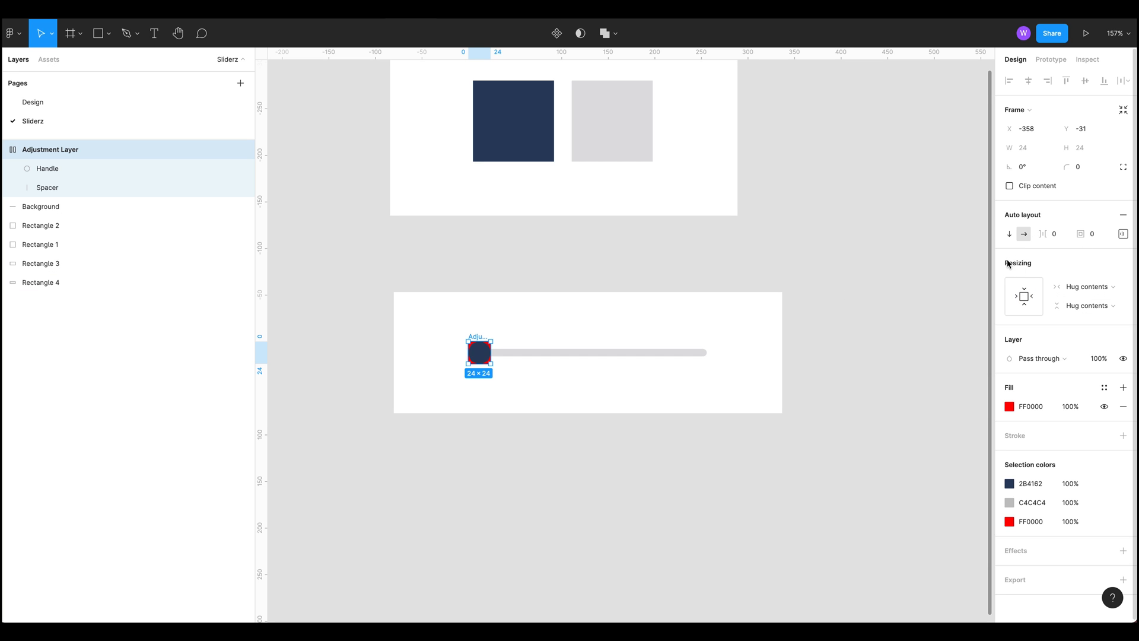
{"action": "left_click", "coordinate": [1085, 286]}
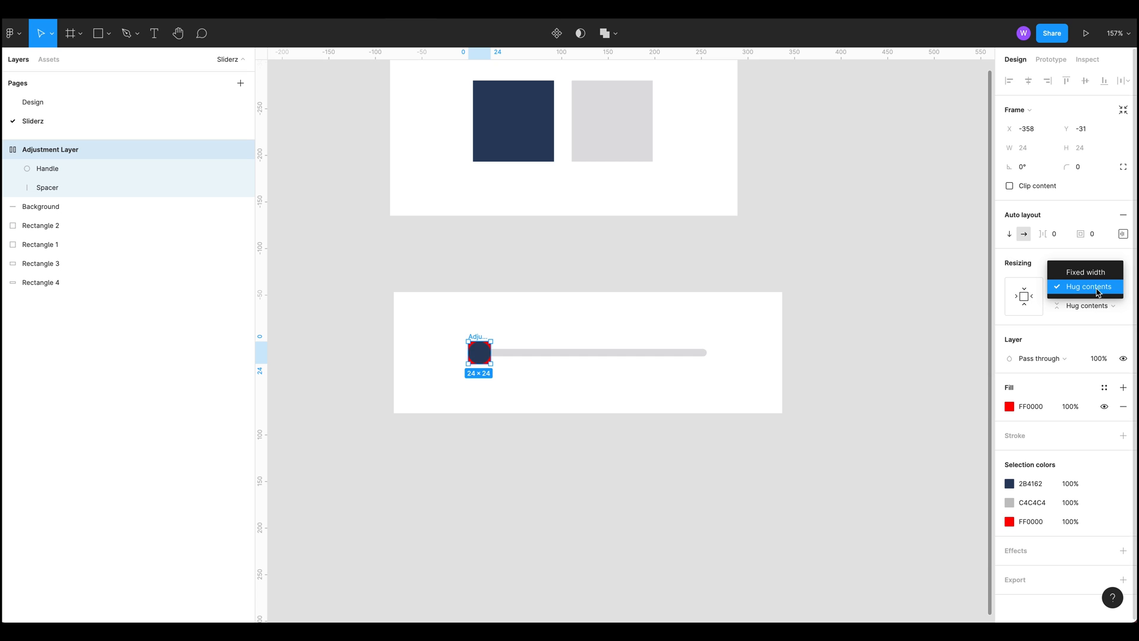
Keep width on Hug contents, switch height to Fixed, and enter H 8
{"action": "left_click", "coordinate": [1085, 286]}
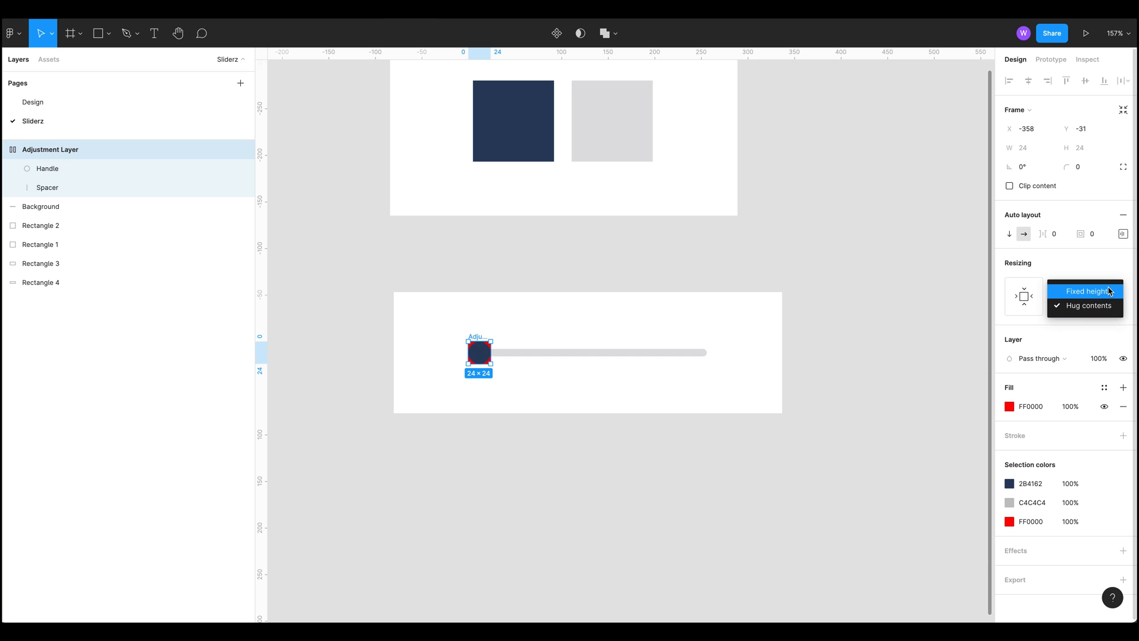
{"action": "left_click", "coordinate": [1088, 306]}
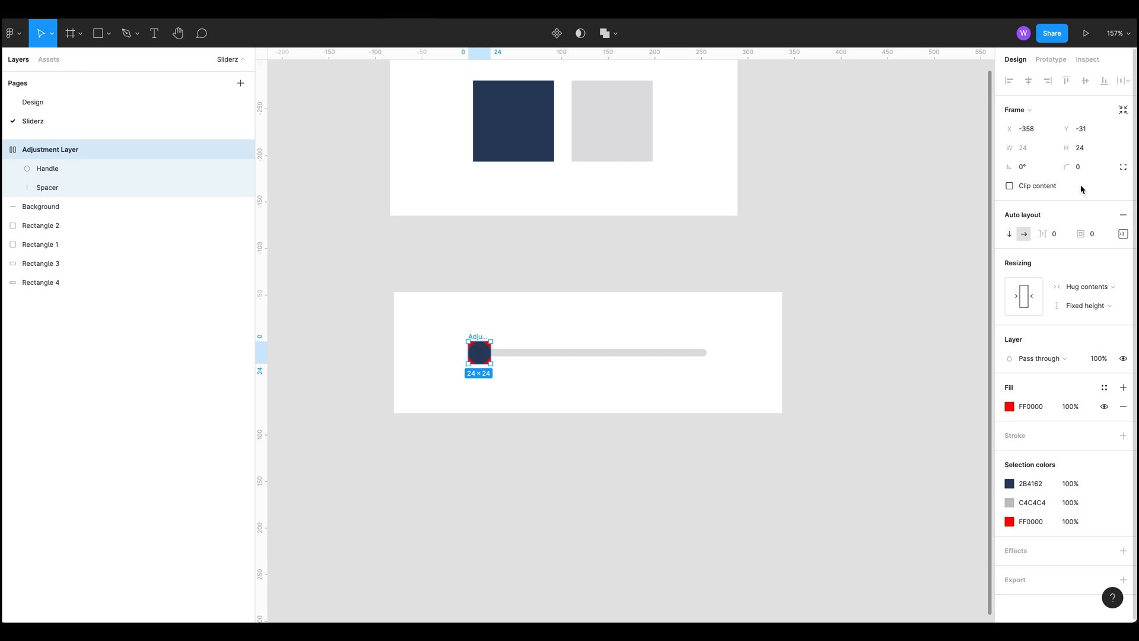
{"action": "left_click", "coordinate": [1123, 234]}
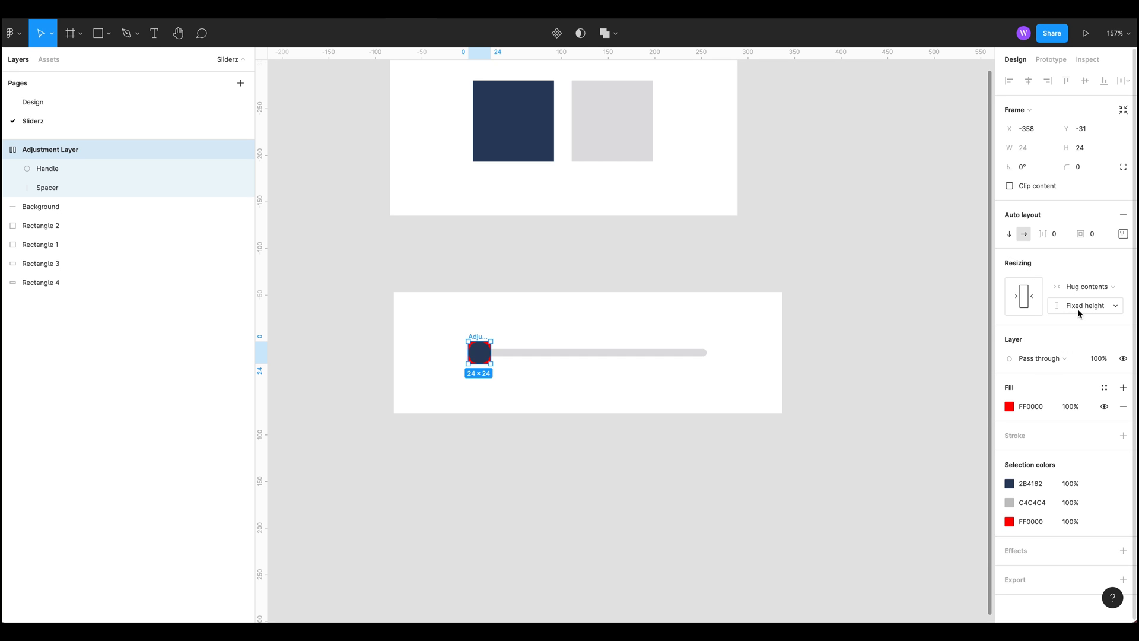
{"action": "left_click", "coordinate": [1088, 147]}
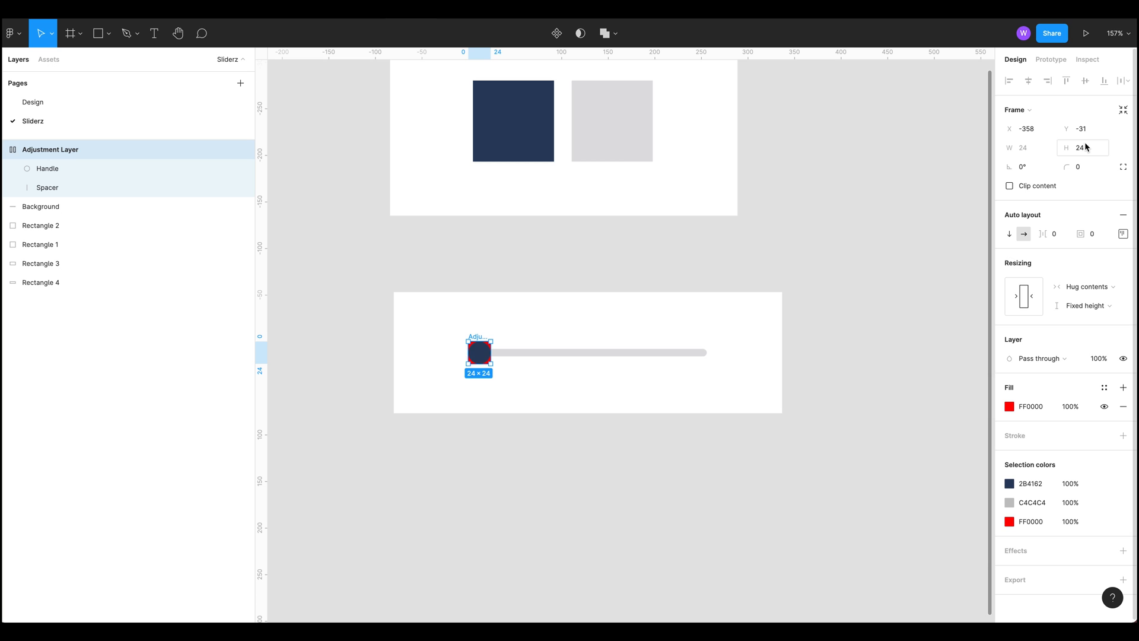
{"action": "left_click", "coordinate": [1085, 306]}
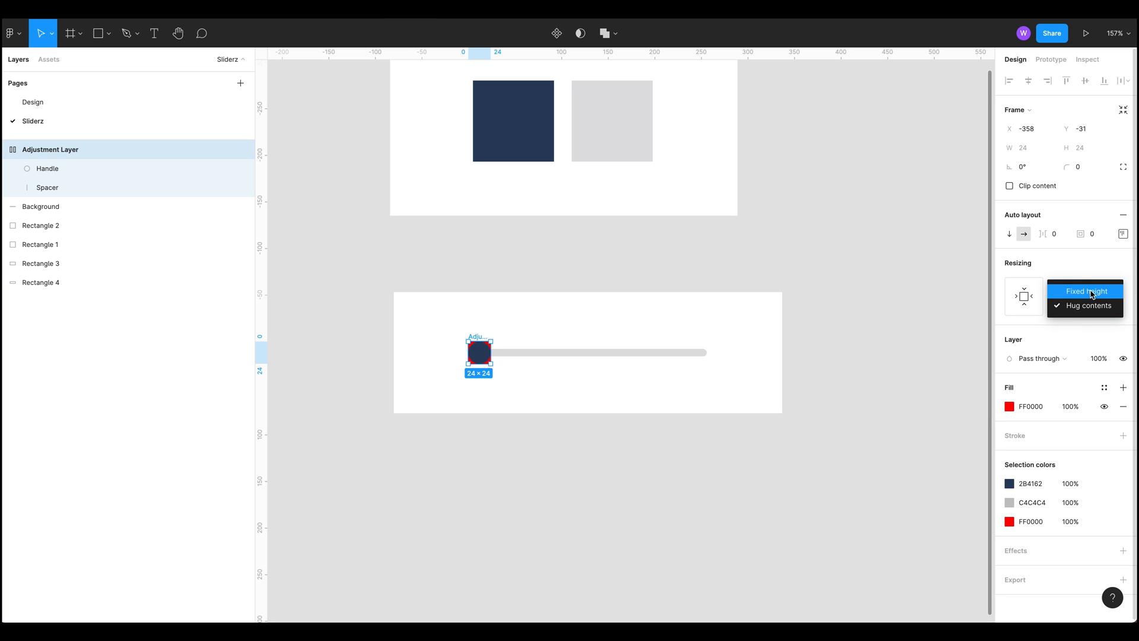
{"action": "left_click", "coordinate": [1088, 306]}
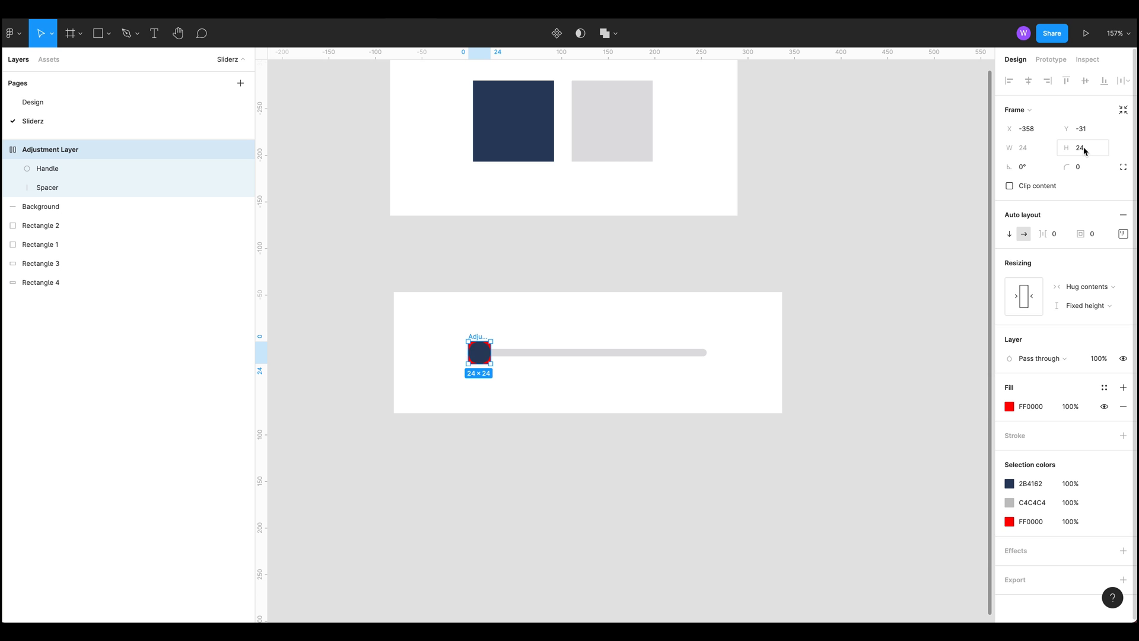
{"action": "left_click", "coordinate": [1083, 148]}
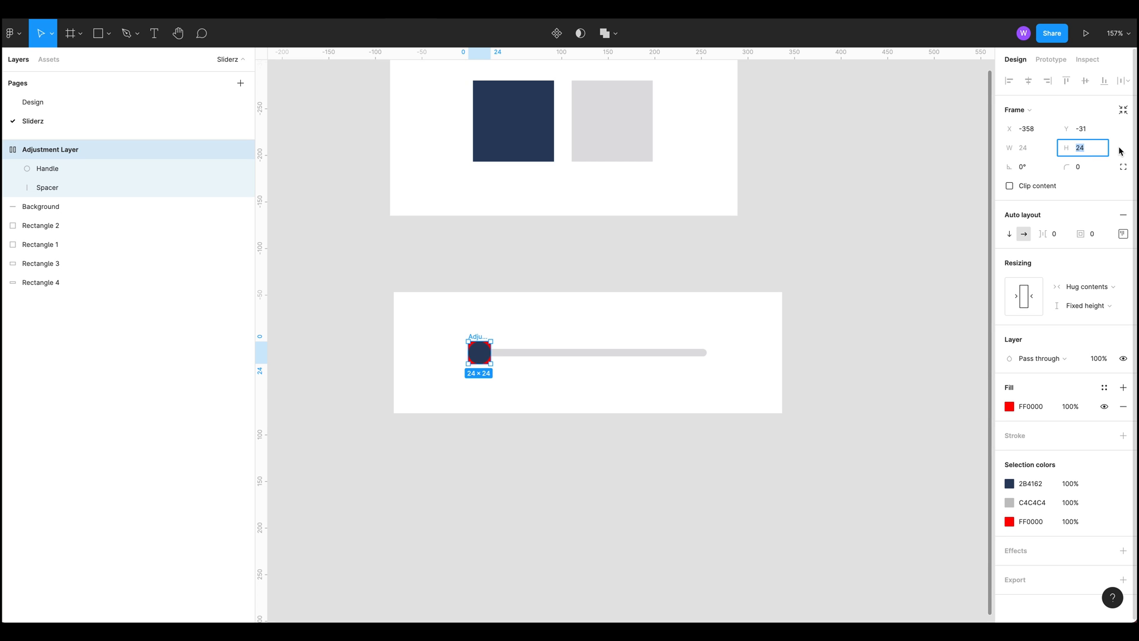
{"action": "type", "text": "8"}
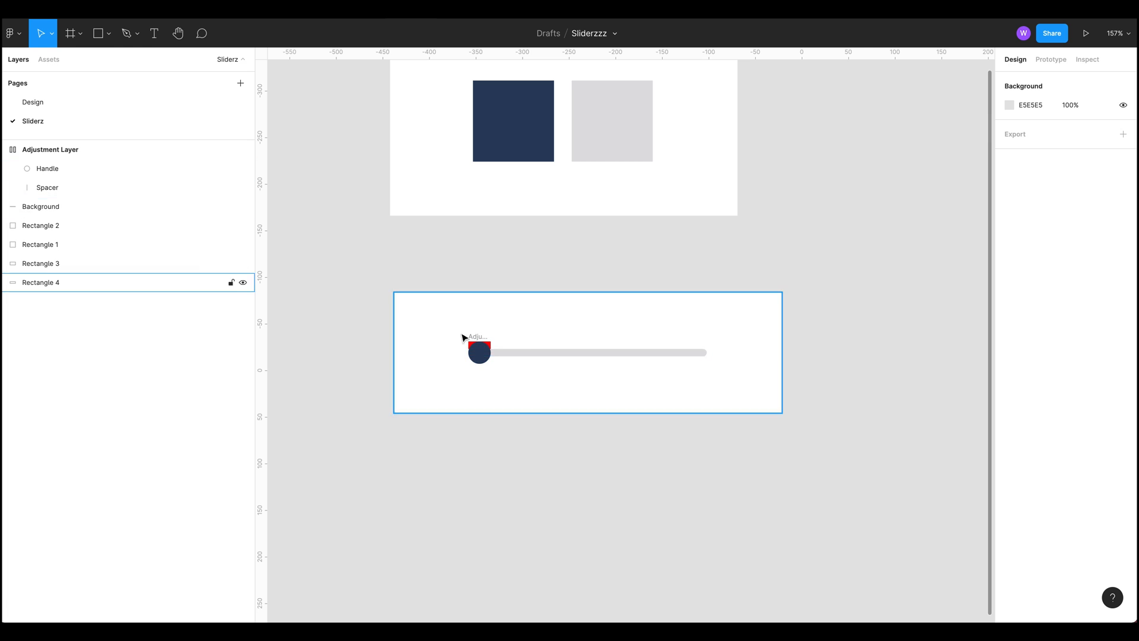
Scrub the Adjustment Layer's spacing up to about 168, lengthening the red bar
{"action": "left_click", "coordinate": [38, 168]}
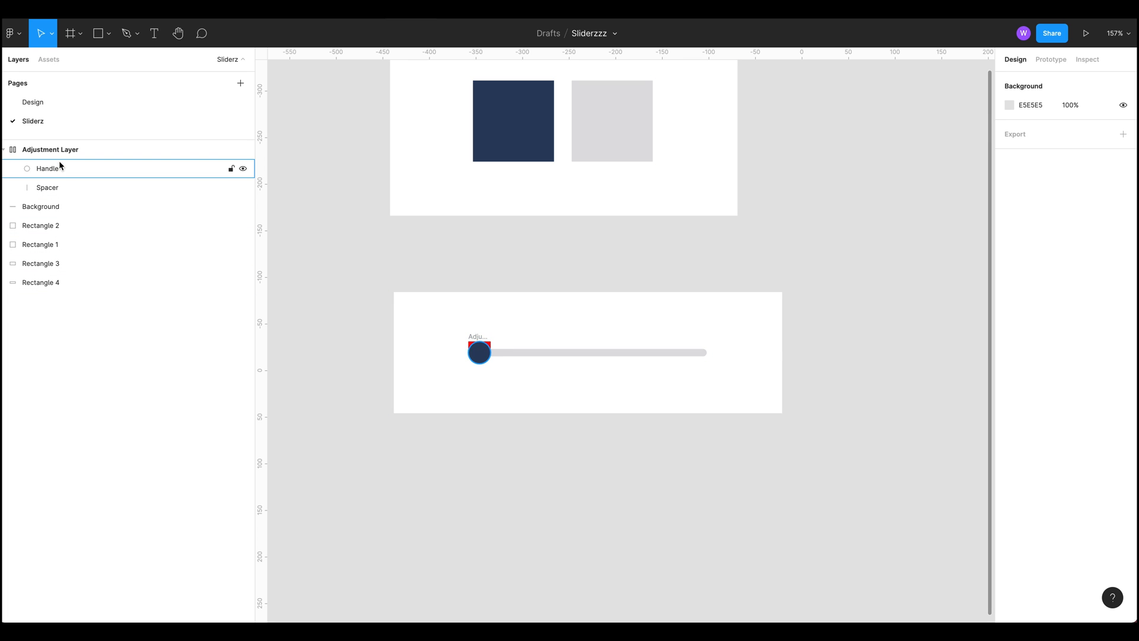
{"action": "left_click", "coordinate": [51, 150]}
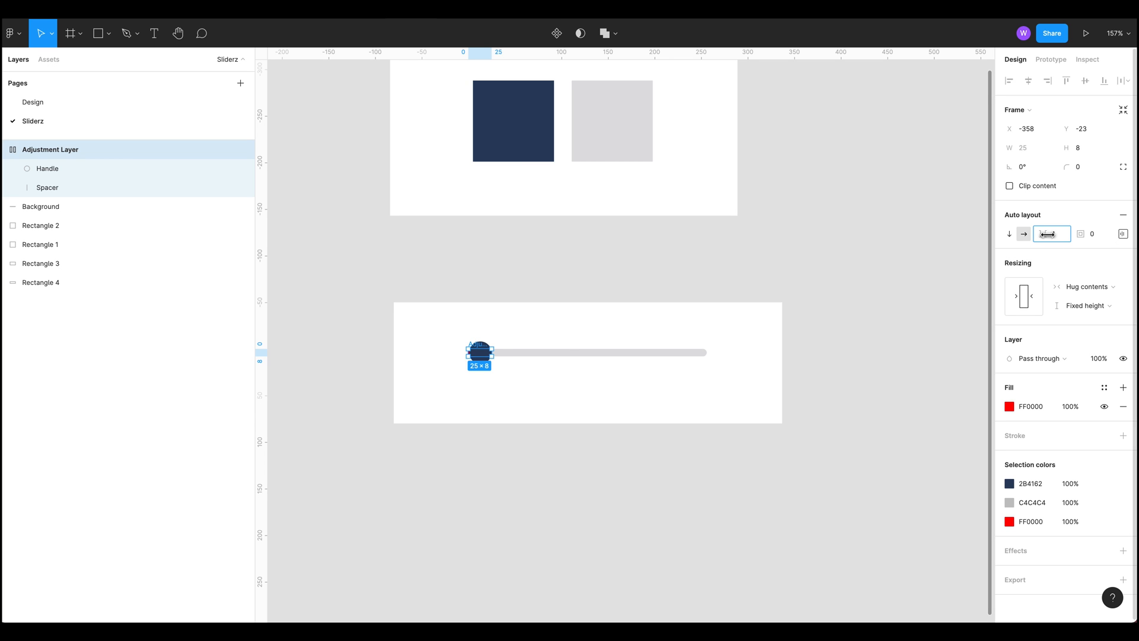
{"action": "left_click_drag", "start_coordinate": [480, 353], "coordinate": [627, 352]}
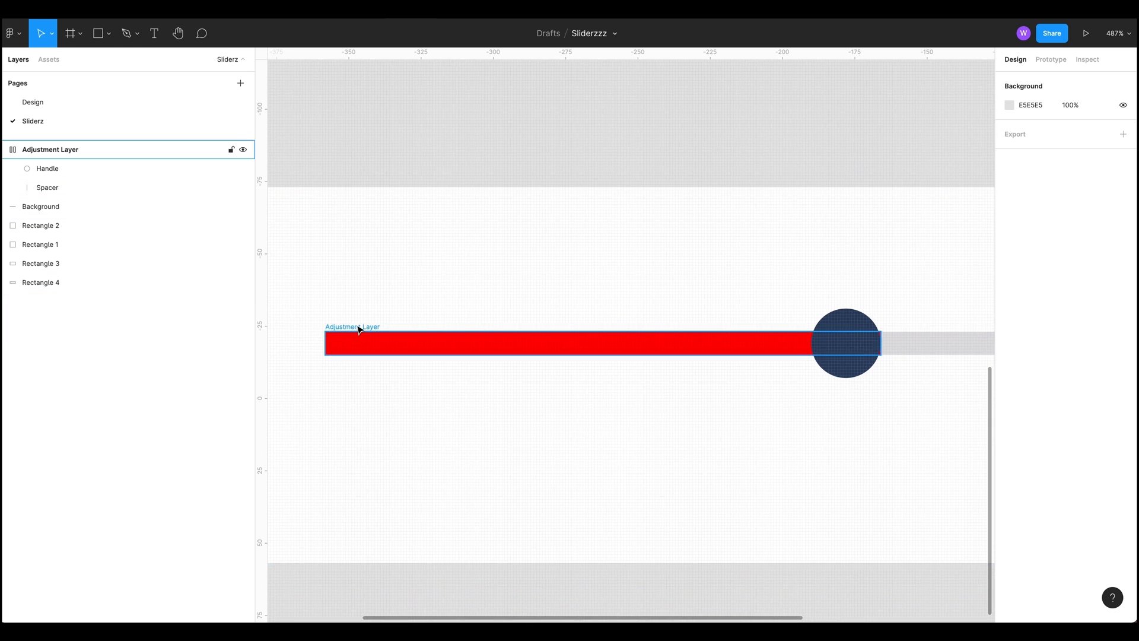
Give the Adjustment Layer a 4-pixel corner radius and the navy 2B4162 fill
{"action": "left_click", "coordinate": [51, 148]}
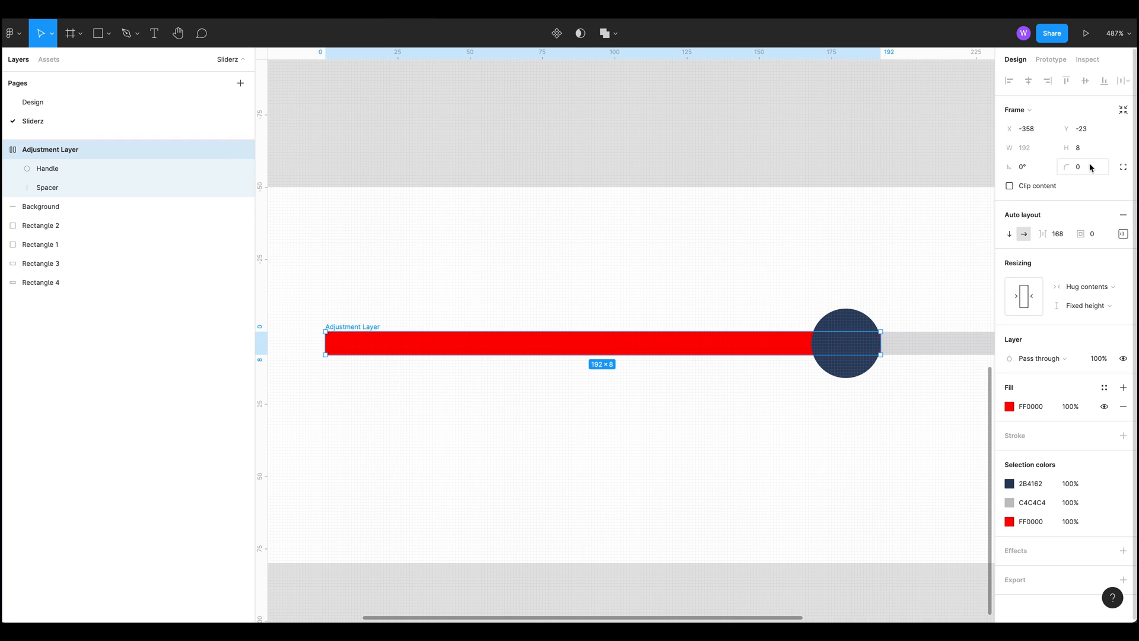
{"action": "type", "text": "4"}
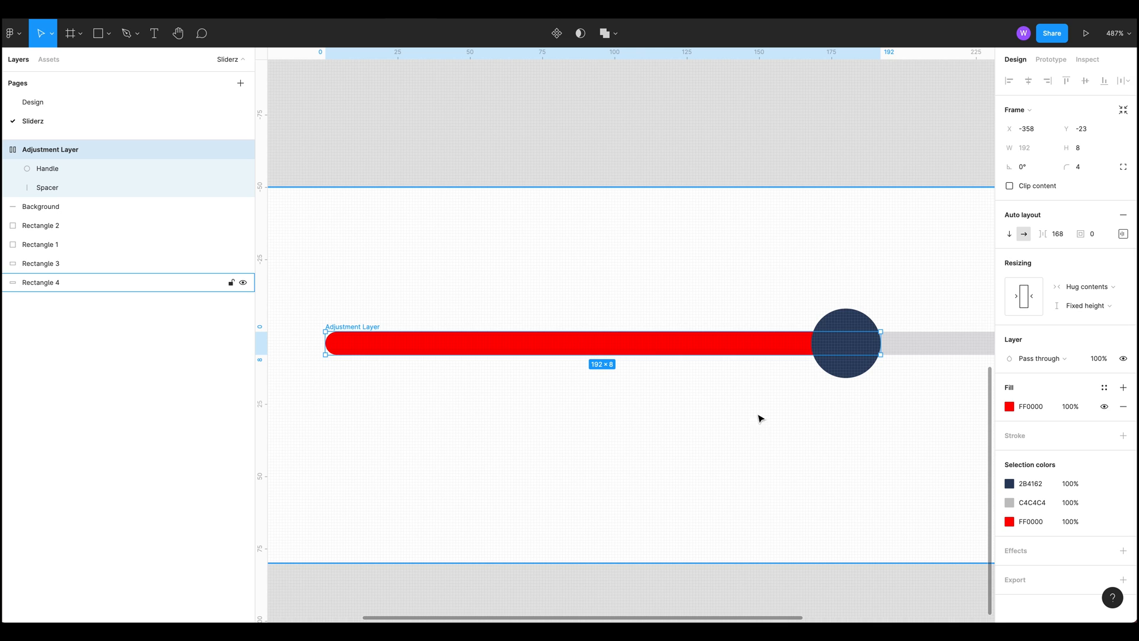
{"action": "scroll", "scroll_direction": "down", "scroll_amount": 3}
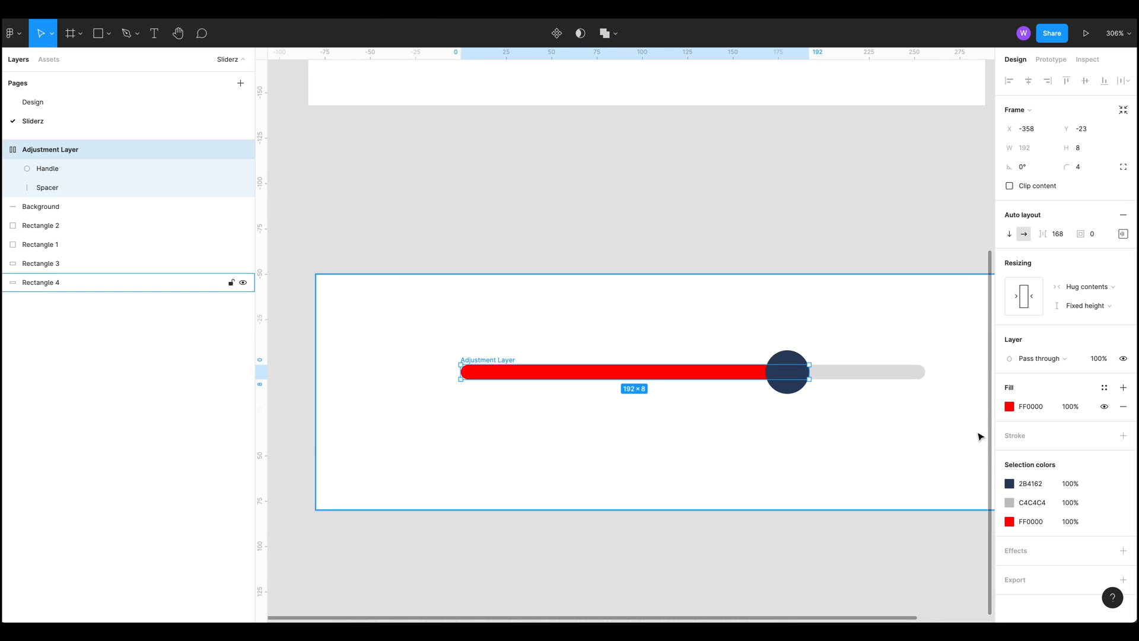
{"action": "left_click", "coordinate": [1008, 407]}
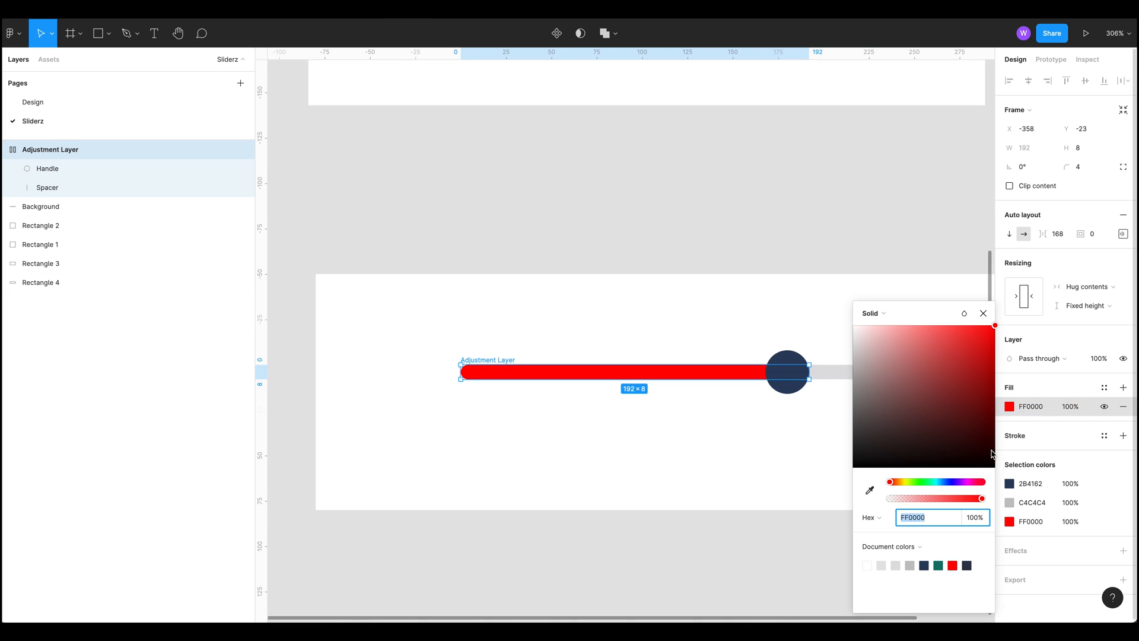
{"action": "left_click", "coordinate": [869, 490]}
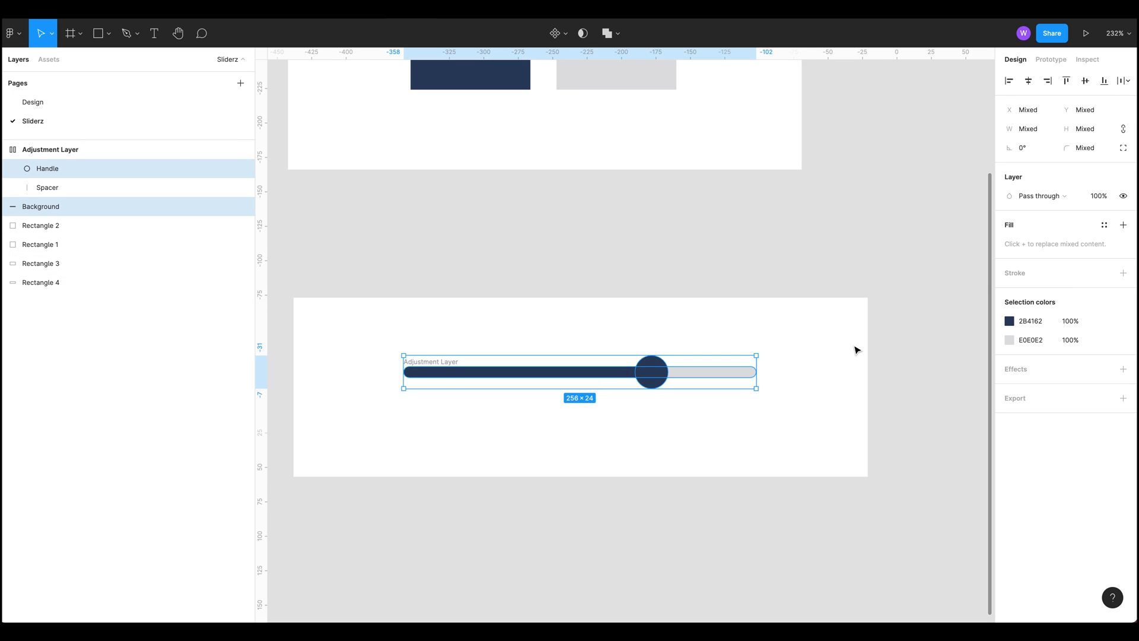
Rename the slider group to 'Slider' and view the local components library
{"action": "left_click", "coordinate": [49, 150]}
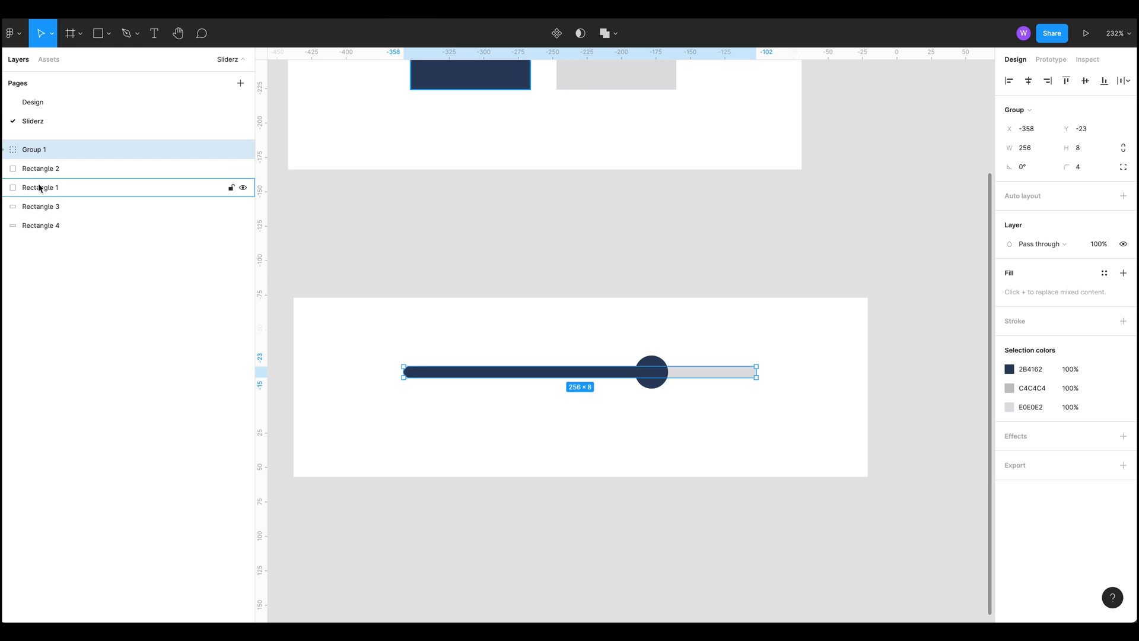
{"action": "double_click", "coordinate": [35, 149]}
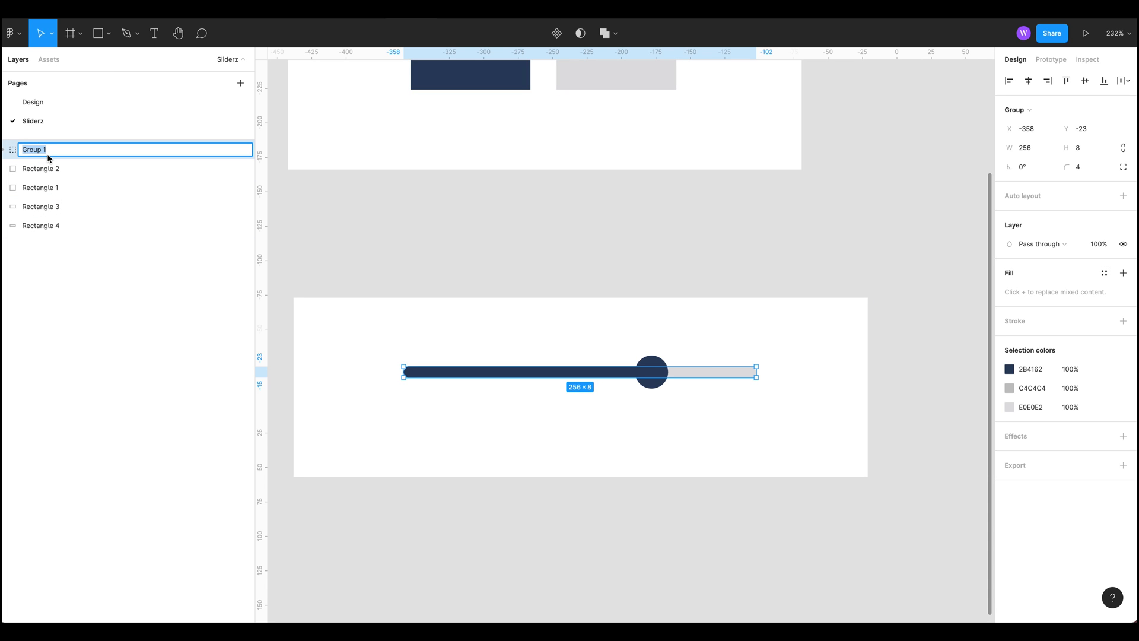
{"action": "type", "text": "Slider"}
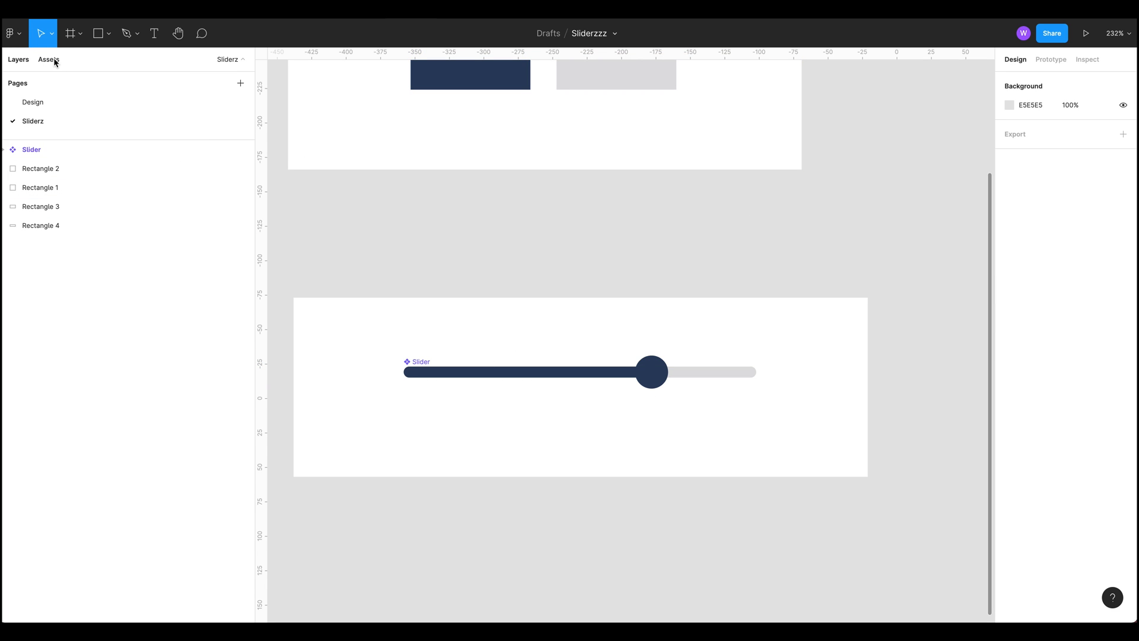
{"action": "left_click", "coordinate": [48, 60]}
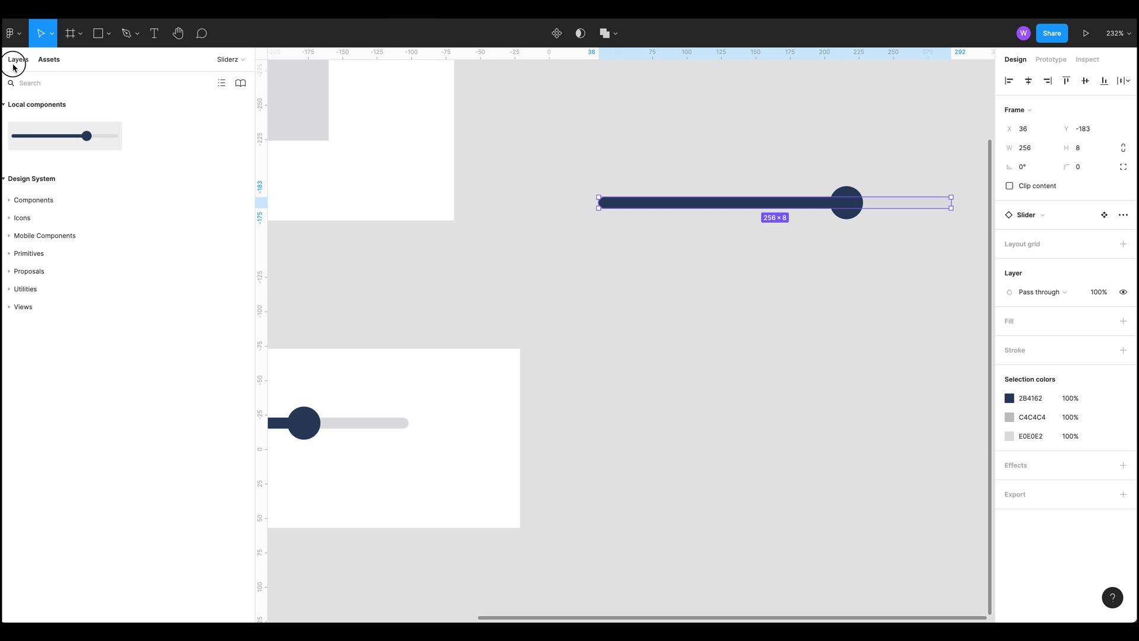
Back in Layers, drag the Adjustment Layer spacing to 171
{"action": "left_click", "coordinate": [17, 59]}
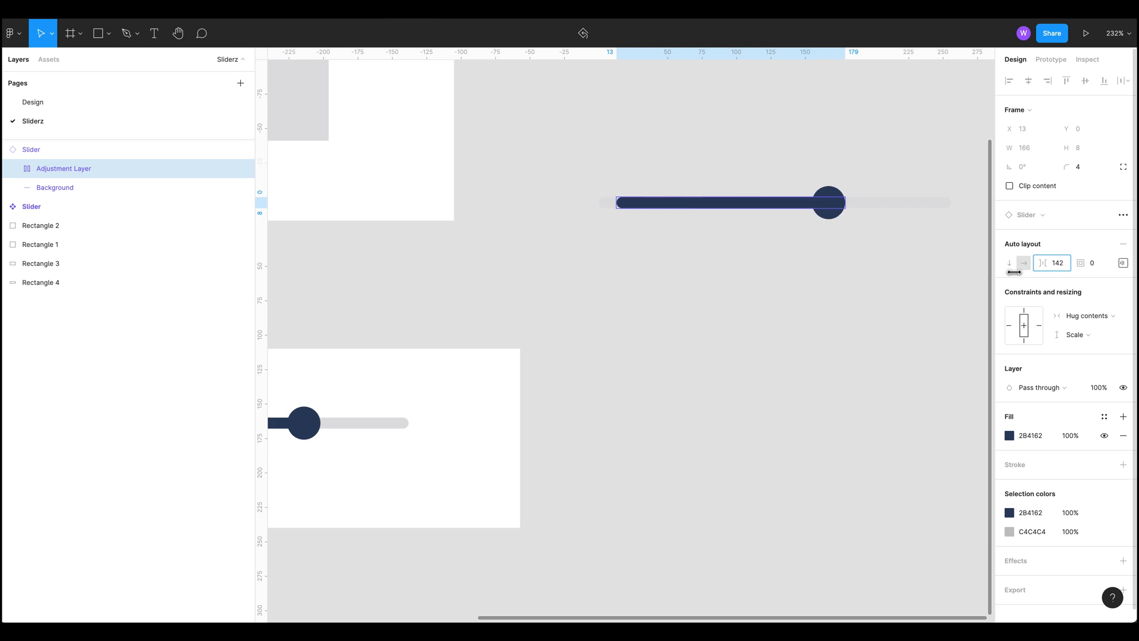
{"action": "left_click_drag", "start_coordinate": [832, 202], "coordinate": [871, 202]}
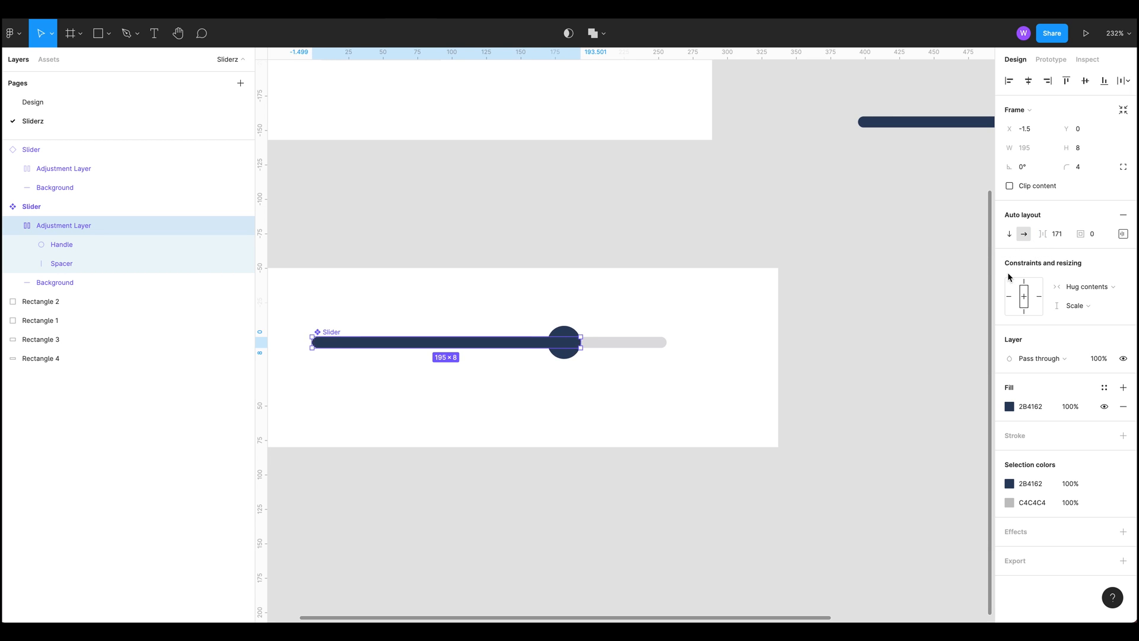
{"action": "mouse_move", "coordinate": [930, 314]}
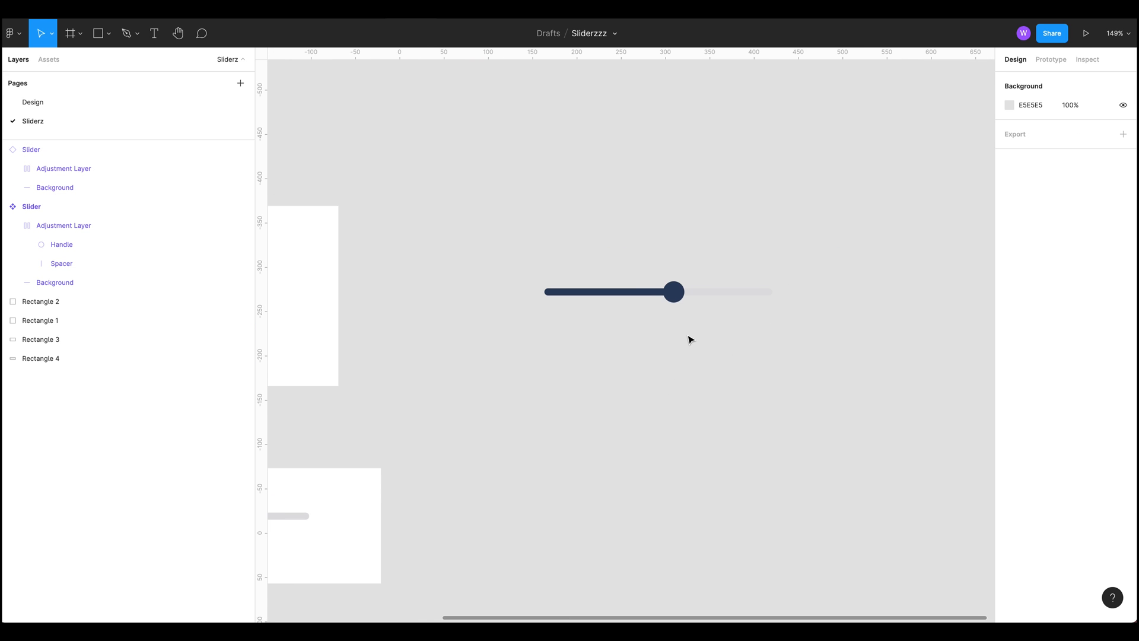
Wrap the slider copy in Frame 1, duplicate it, and drag Frame 2's spacing to 232
{"action": "left_click", "coordinate": [28, 149]}
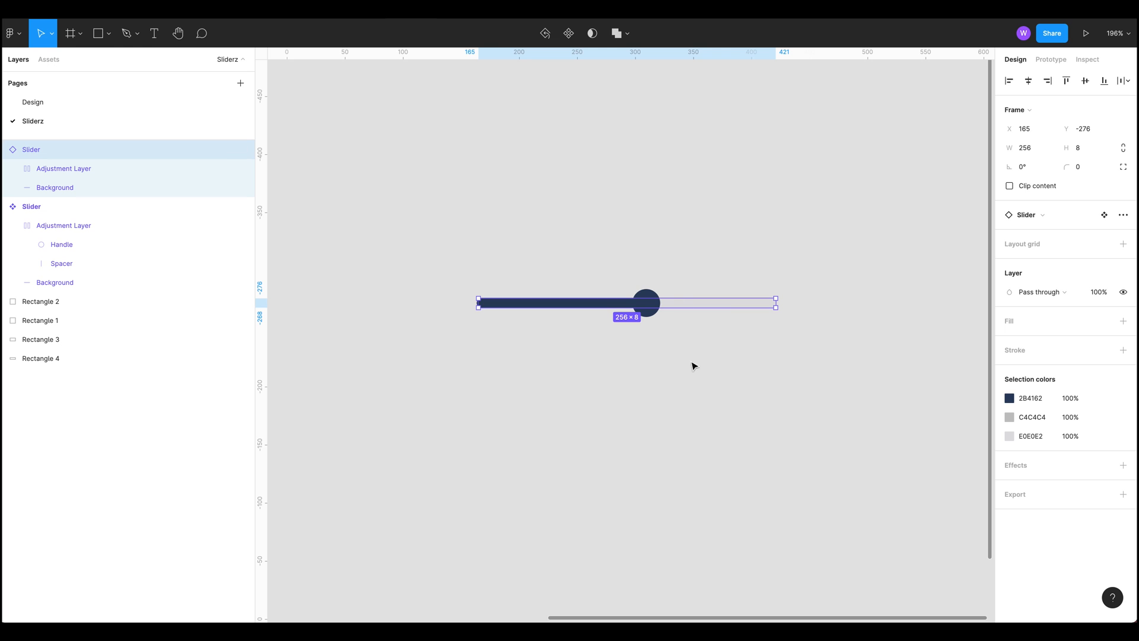
{"action": "right_click", "coordinate": [646, 305]}
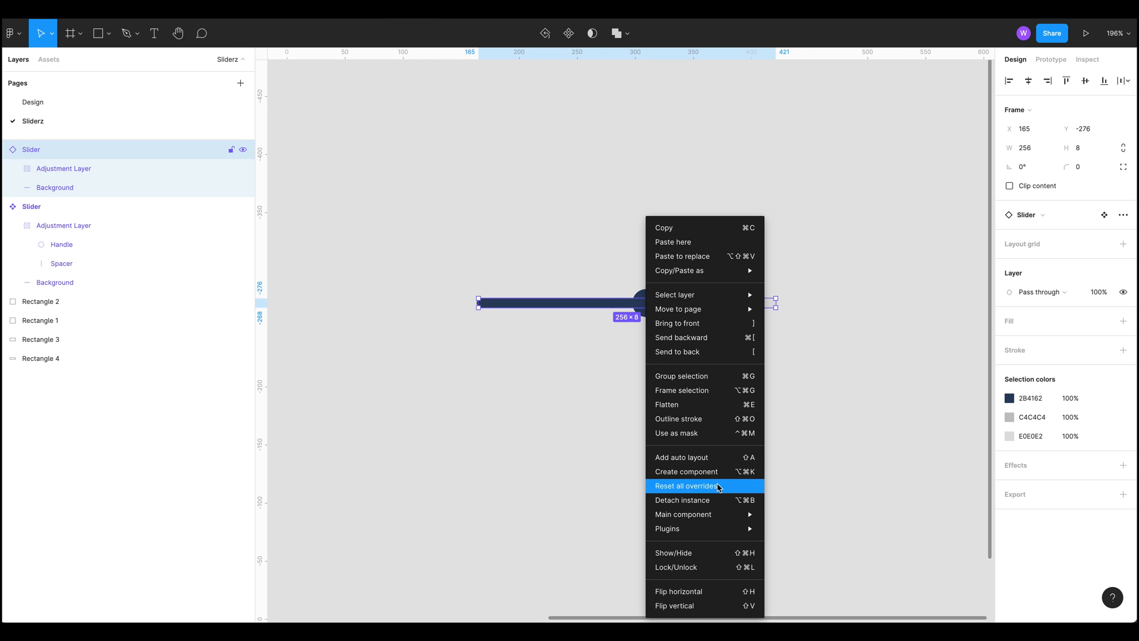
{"action": "mouse_move", "coordinate": [710, 379]}
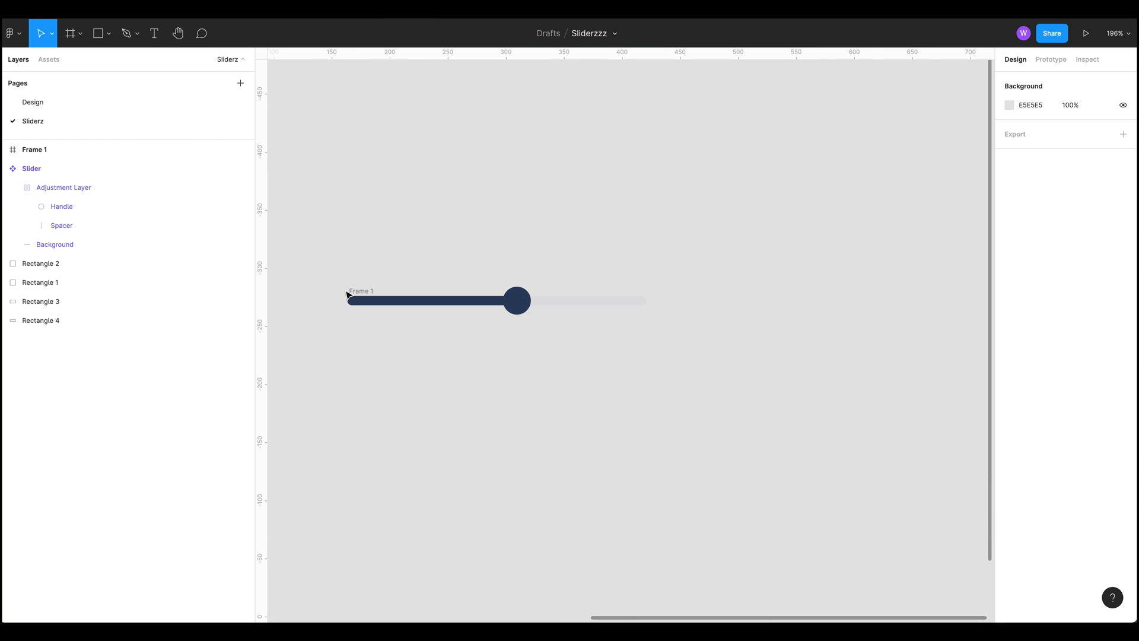
{"action": "mouse_move", "coordinate": [664, 343]}
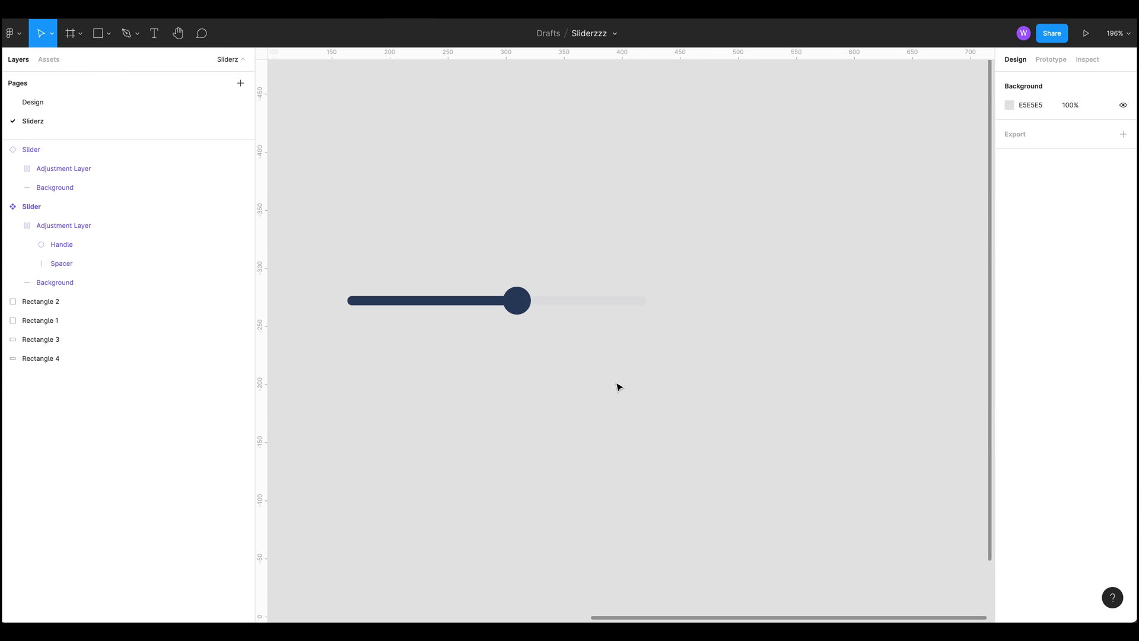
{"action": "left_click", "coordinate": [76, 32]}
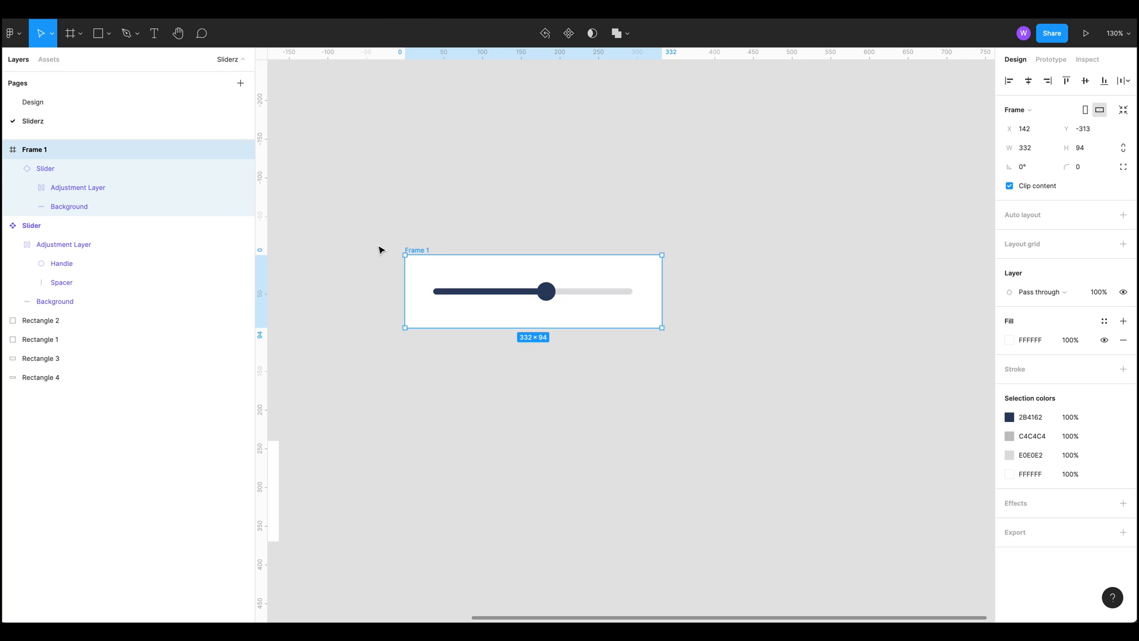
{"action": "left_click", "coordinate": [78, 188]}
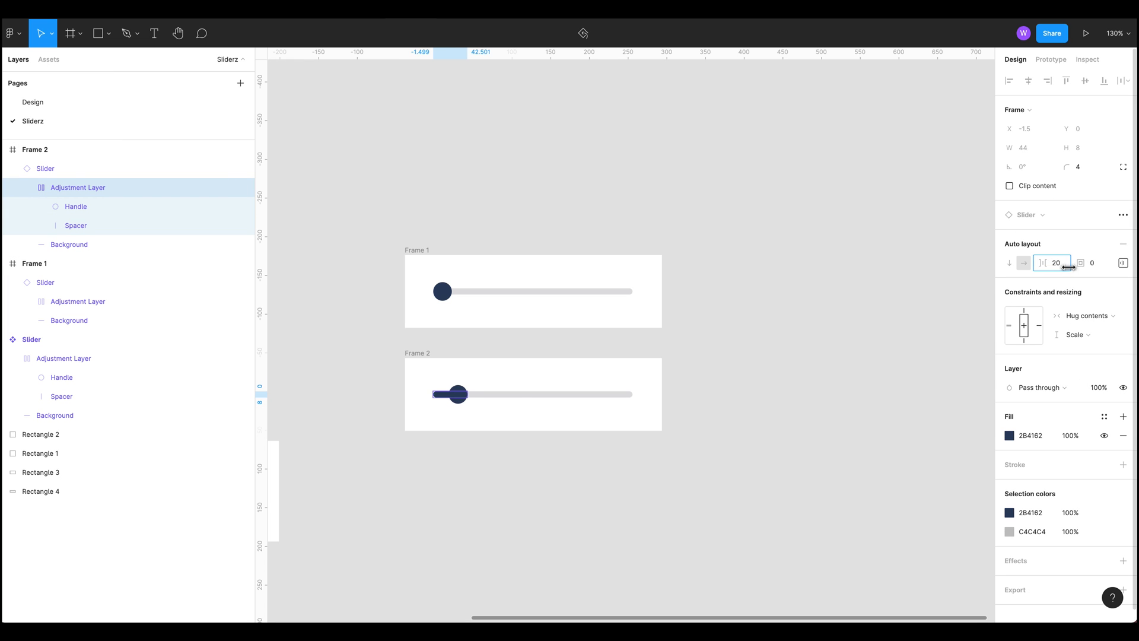
{"action": "left_click_drag", "start_coordinate": [452, 393], "coordinate": [624, 392]}
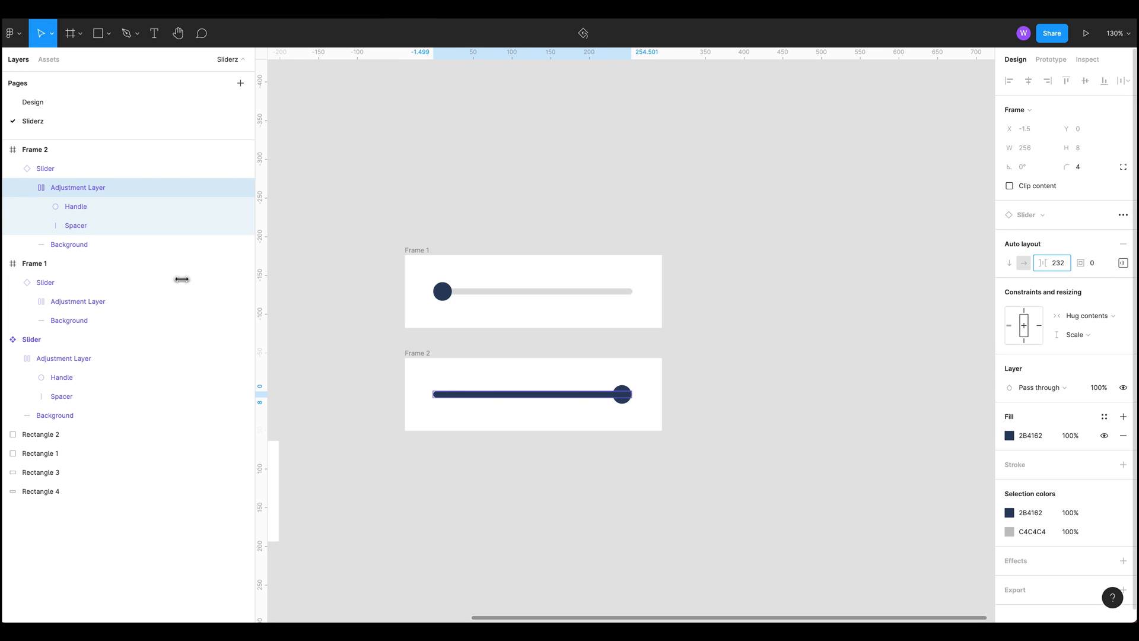
{"action": "left_click", "coordinate": [44, 283]}
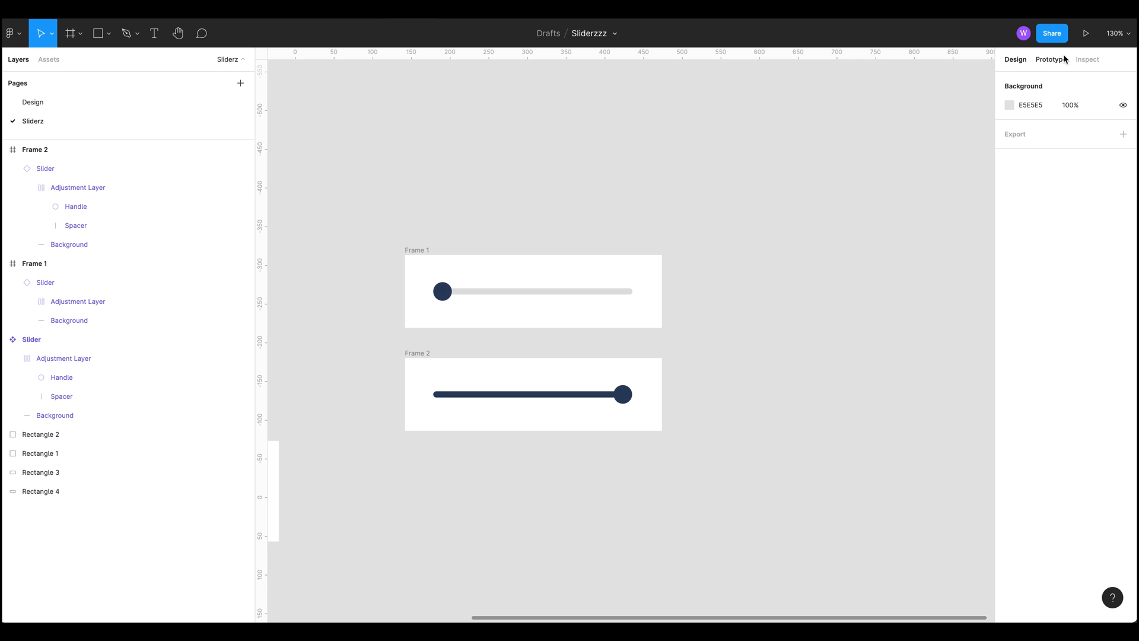
{"action": "mouse_move", "coordinate": [809, 247]}
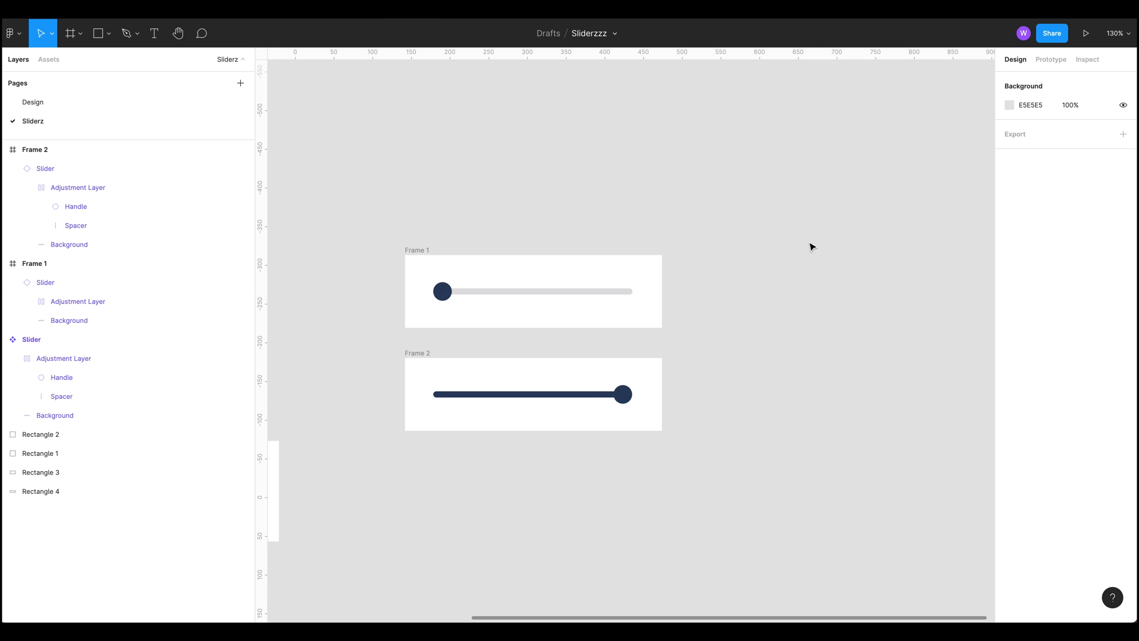
On drag, smart-animate the Frame 1 slider to Frame 2 with ease out, 240 ms
{"action": "left_click", "coordinate": [1050, 59]}
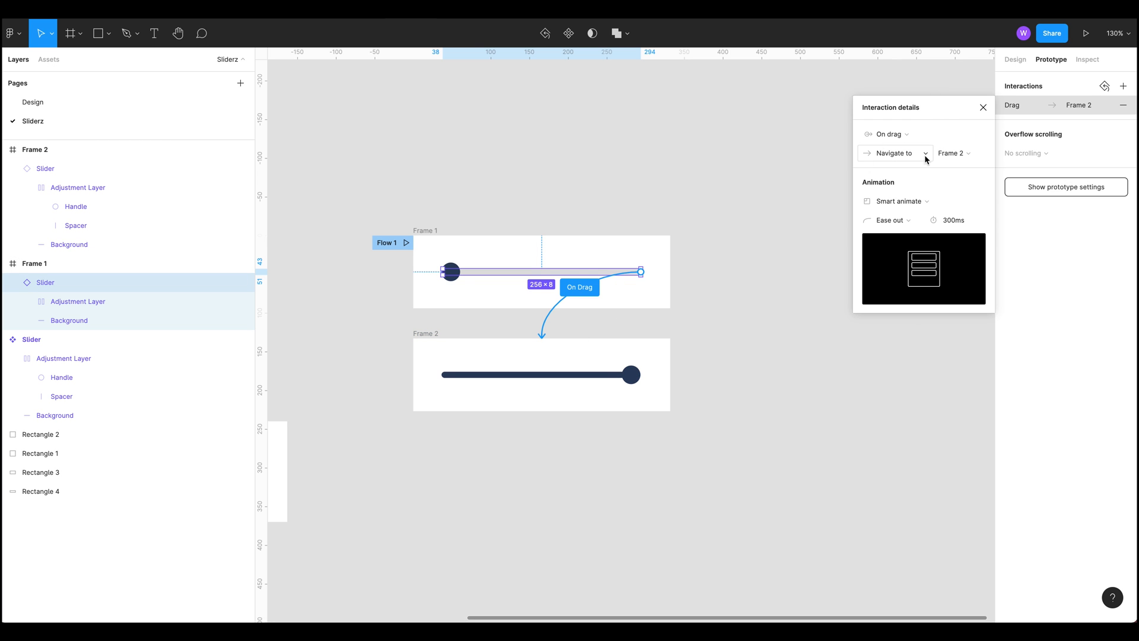
{"action": "left_click", "coordinate": [955, 220]}
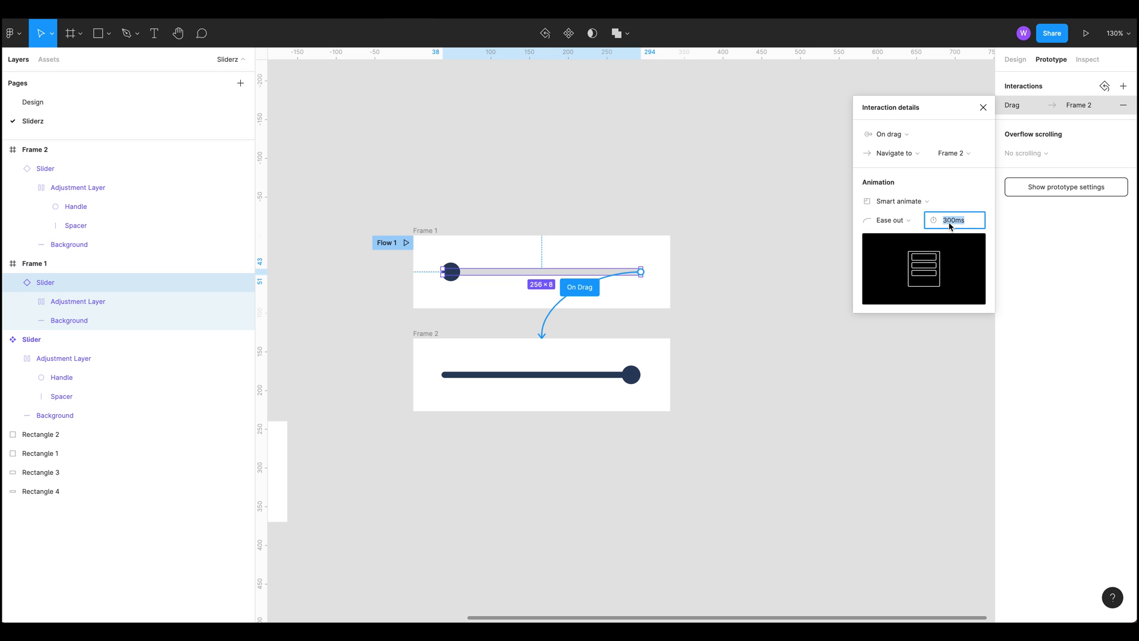
{"action": "type", "text": "240"}
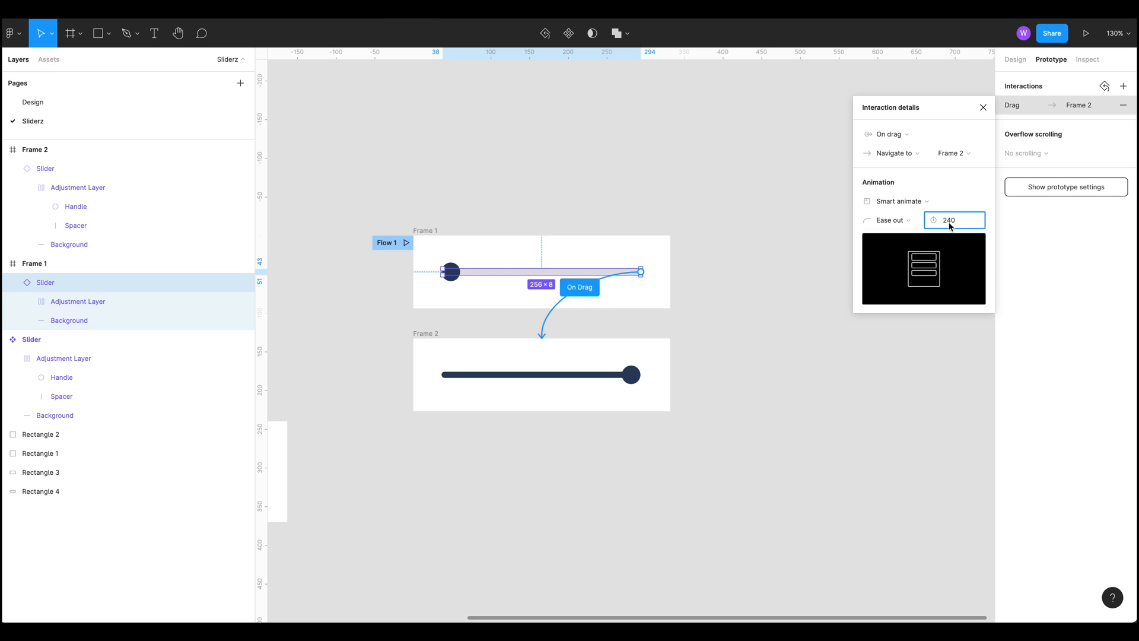
{"action": "left_click", "coordinate": [887, 220]}
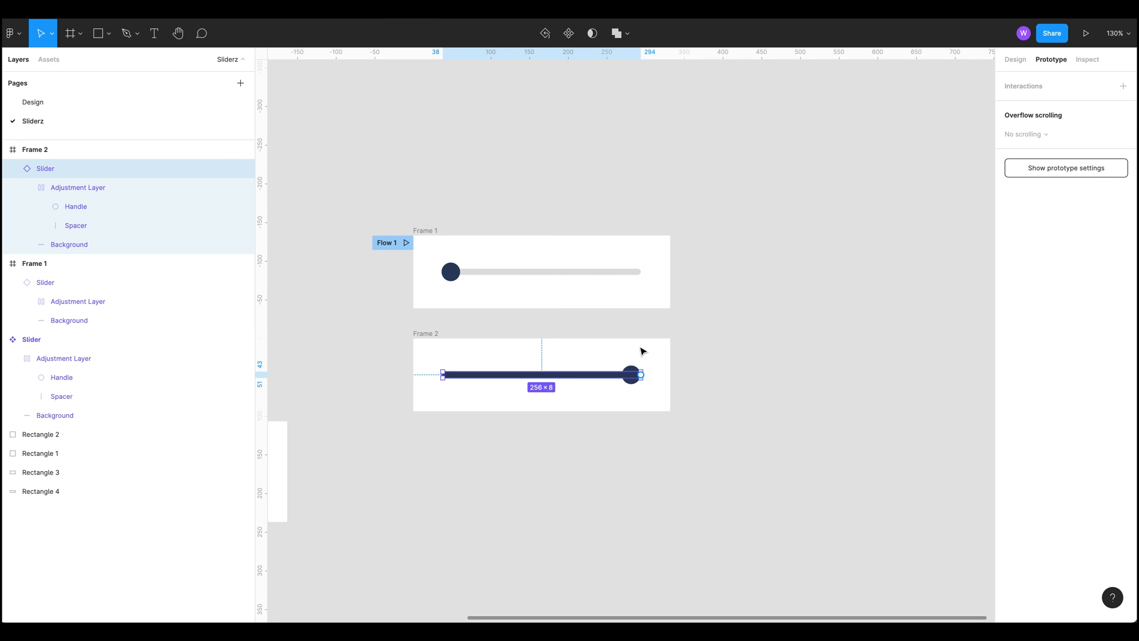
Connect the Frame 2 slider to Frame 1 with an On drag, Smart animate, ease-in-and-out interaction
{"action": "left_click_drag", "start_coordinate": [640, 374], "coordinate": [634, 284]}
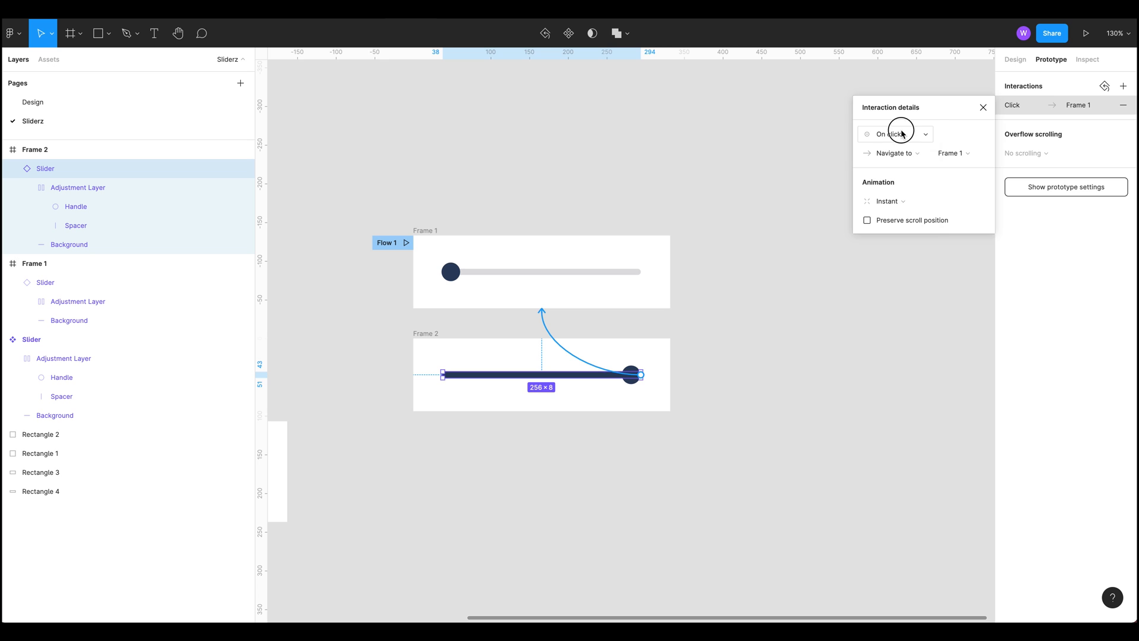
{"action": "left_click", "coordinate": [895, 134]}
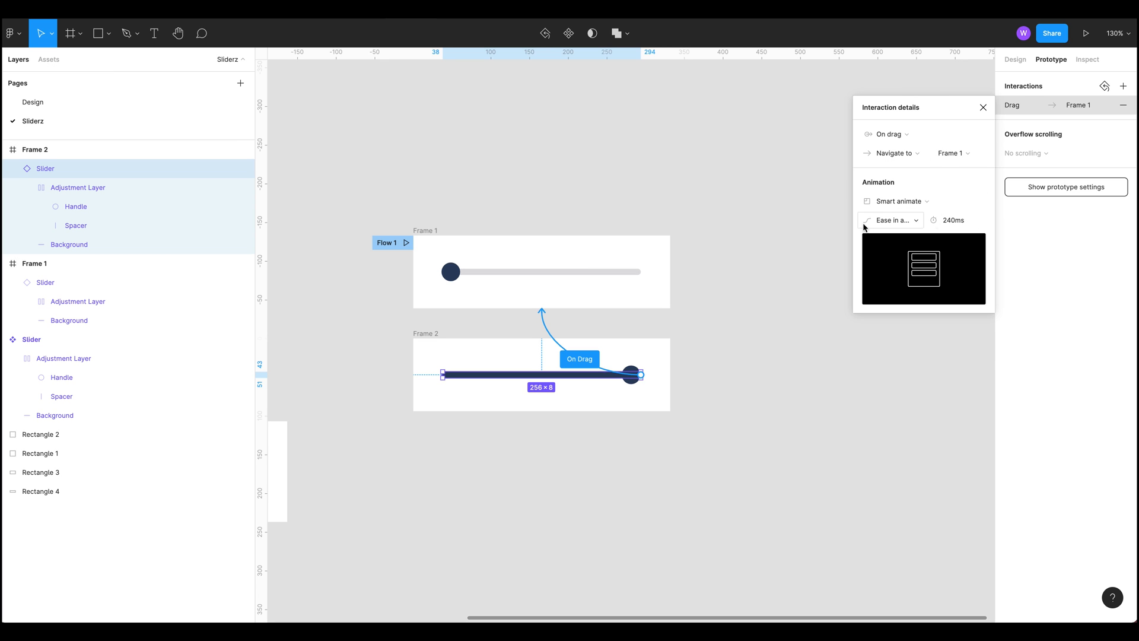
{"action": "left_click", "coordinate": [982, 107]}
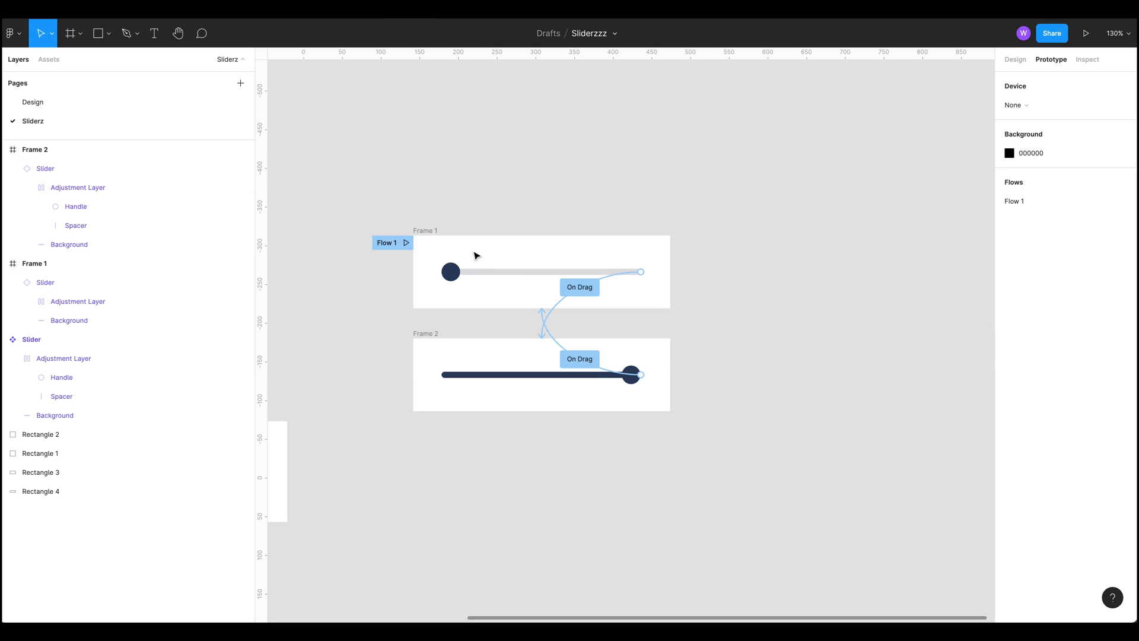
Review the drag interactions on both the Frame 1 and Frame 2 sliders
{"action": "left_click", "coordinate": [1086, 33]}
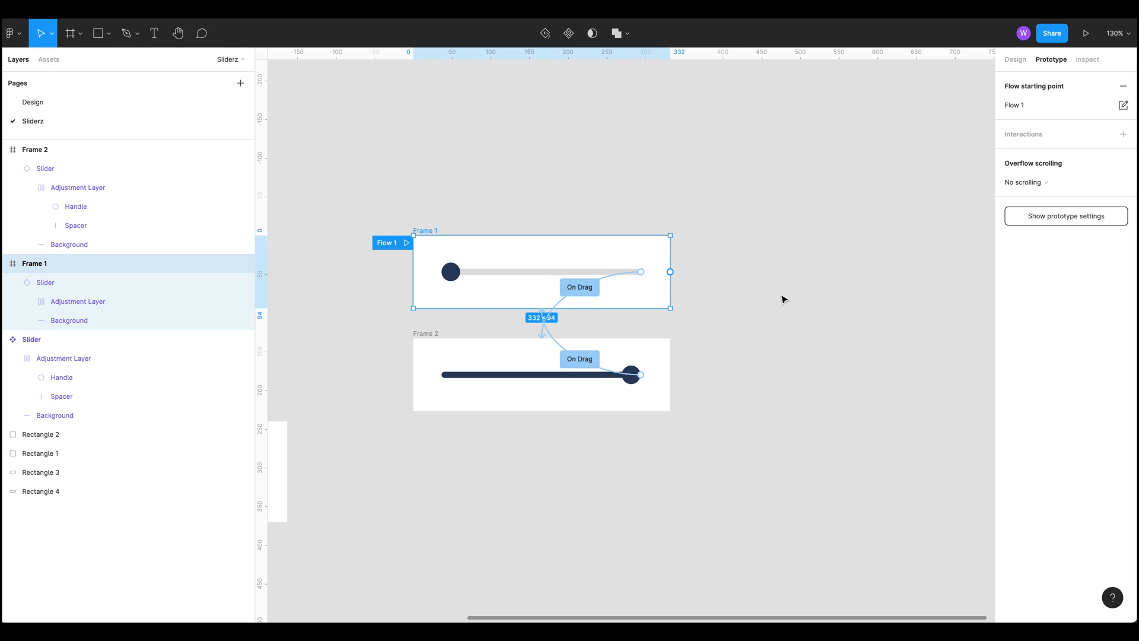
{"action": "left_click", "coordinate": [579, 286]}
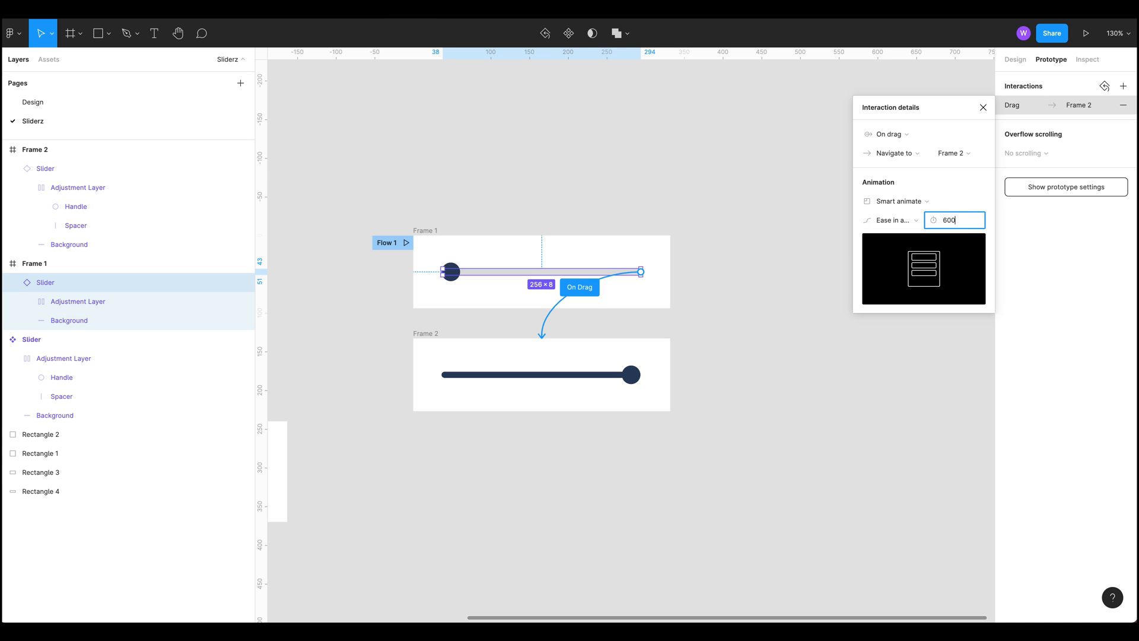
{"action": "left_click", "coordinate": [983, 107]}
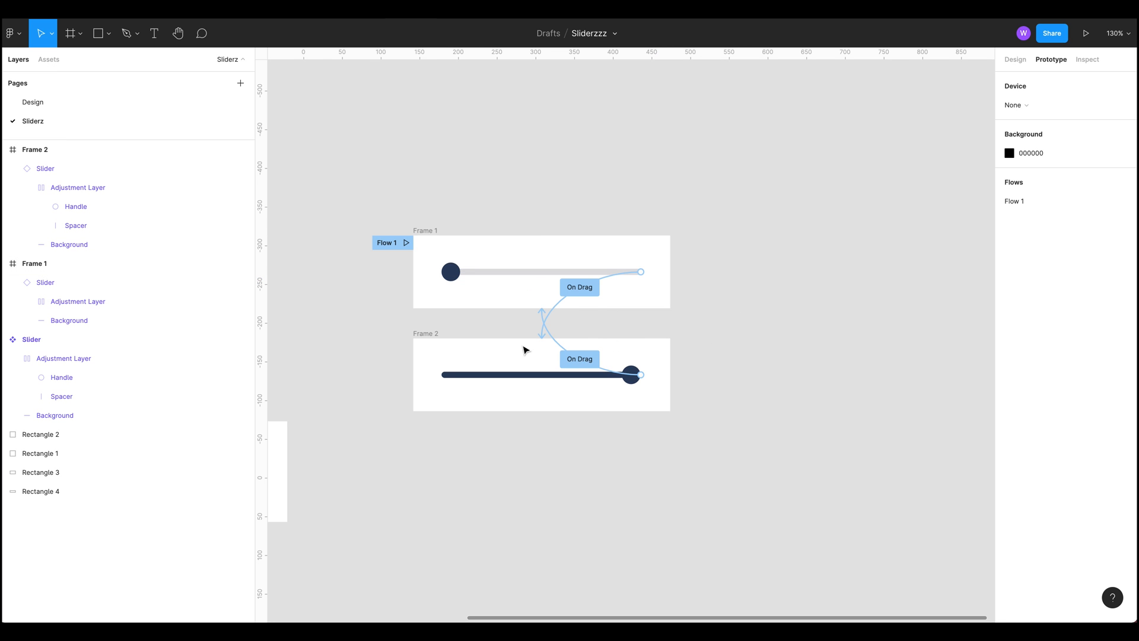
{"action": "left_click", "coordinate": [579, 359]}
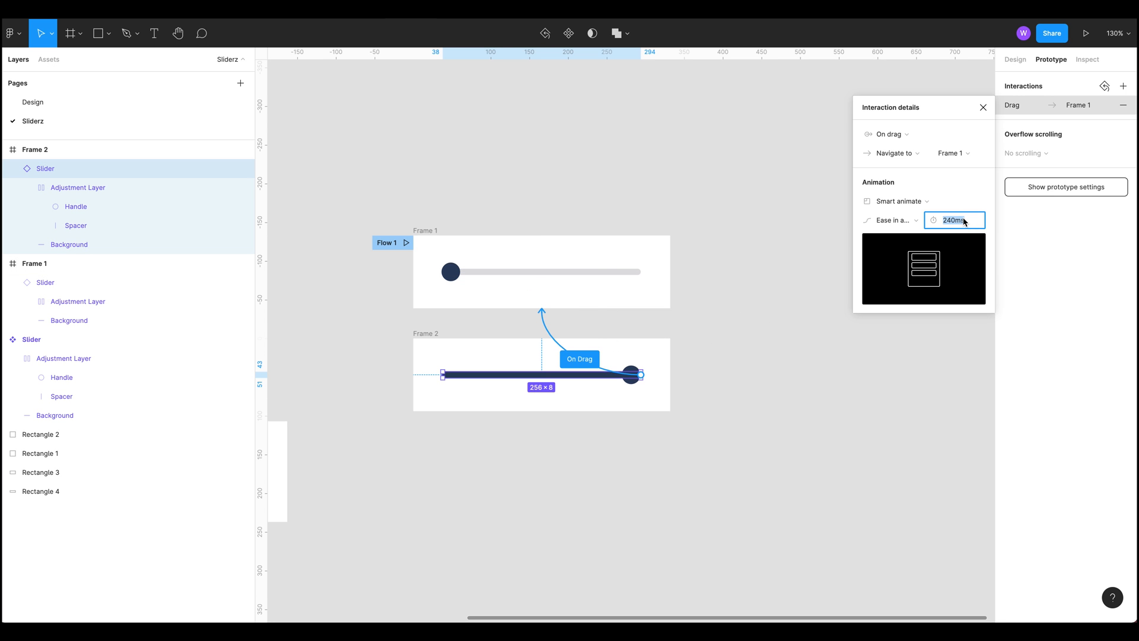